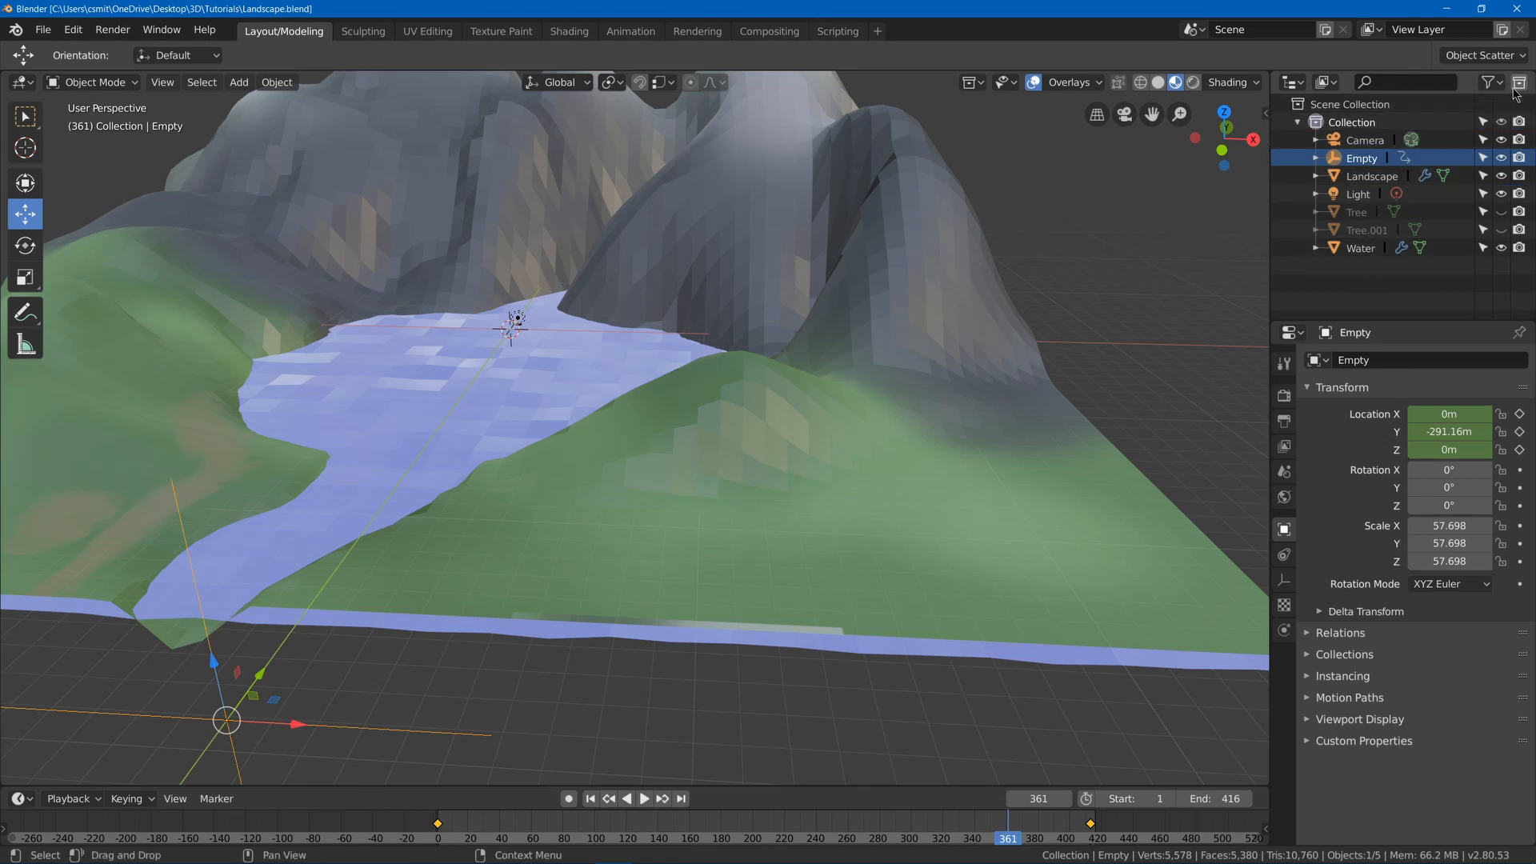
Create a new collection and gather Tree and Tree.001 into it as Trees.
click(1520, 81)
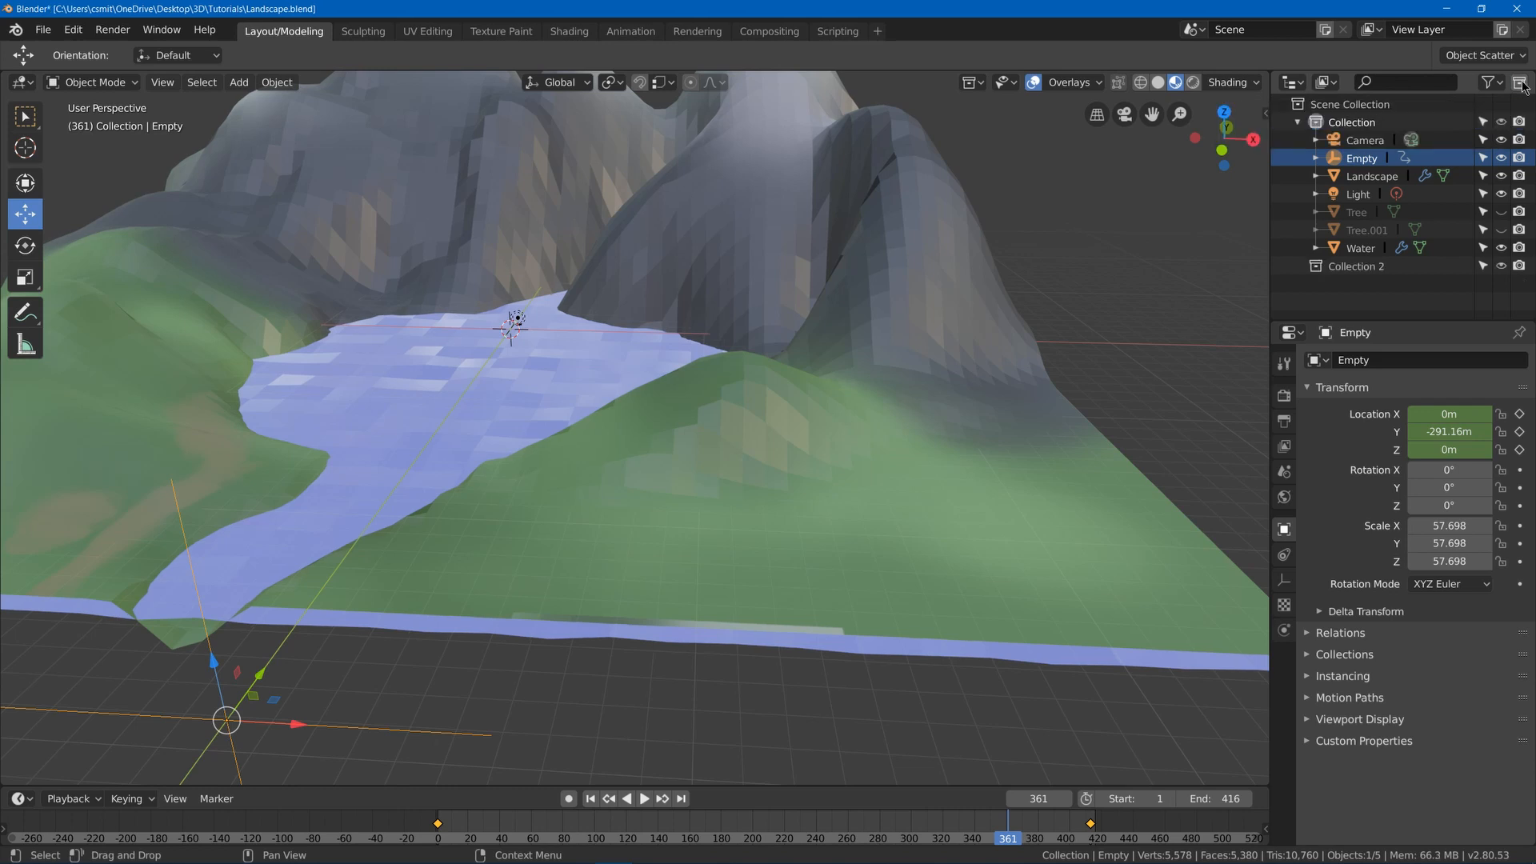
click(1356, 266)
text(Trees)
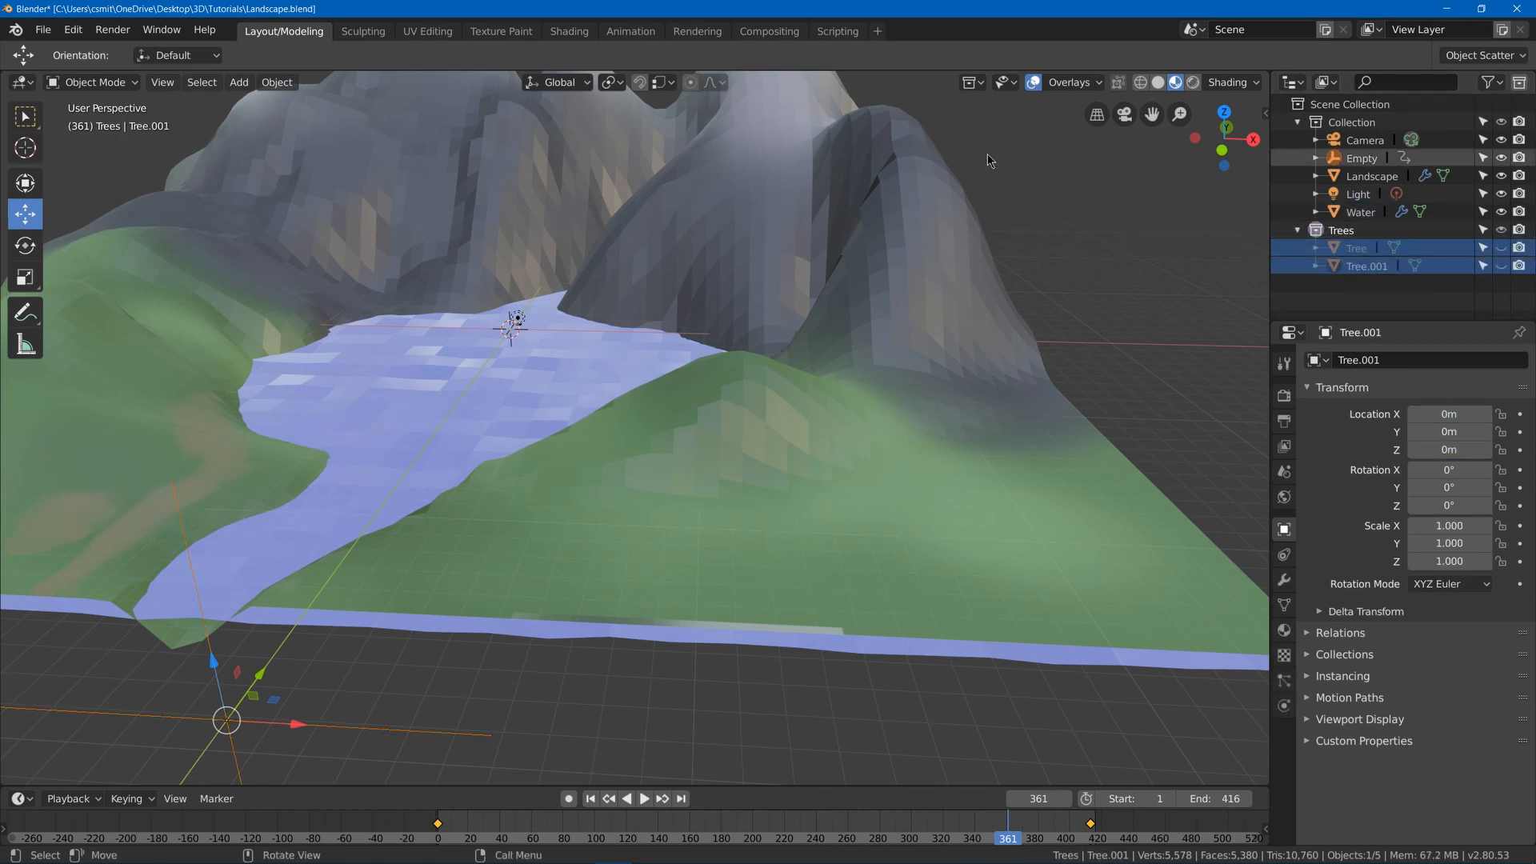
mouse_move(819, 451)
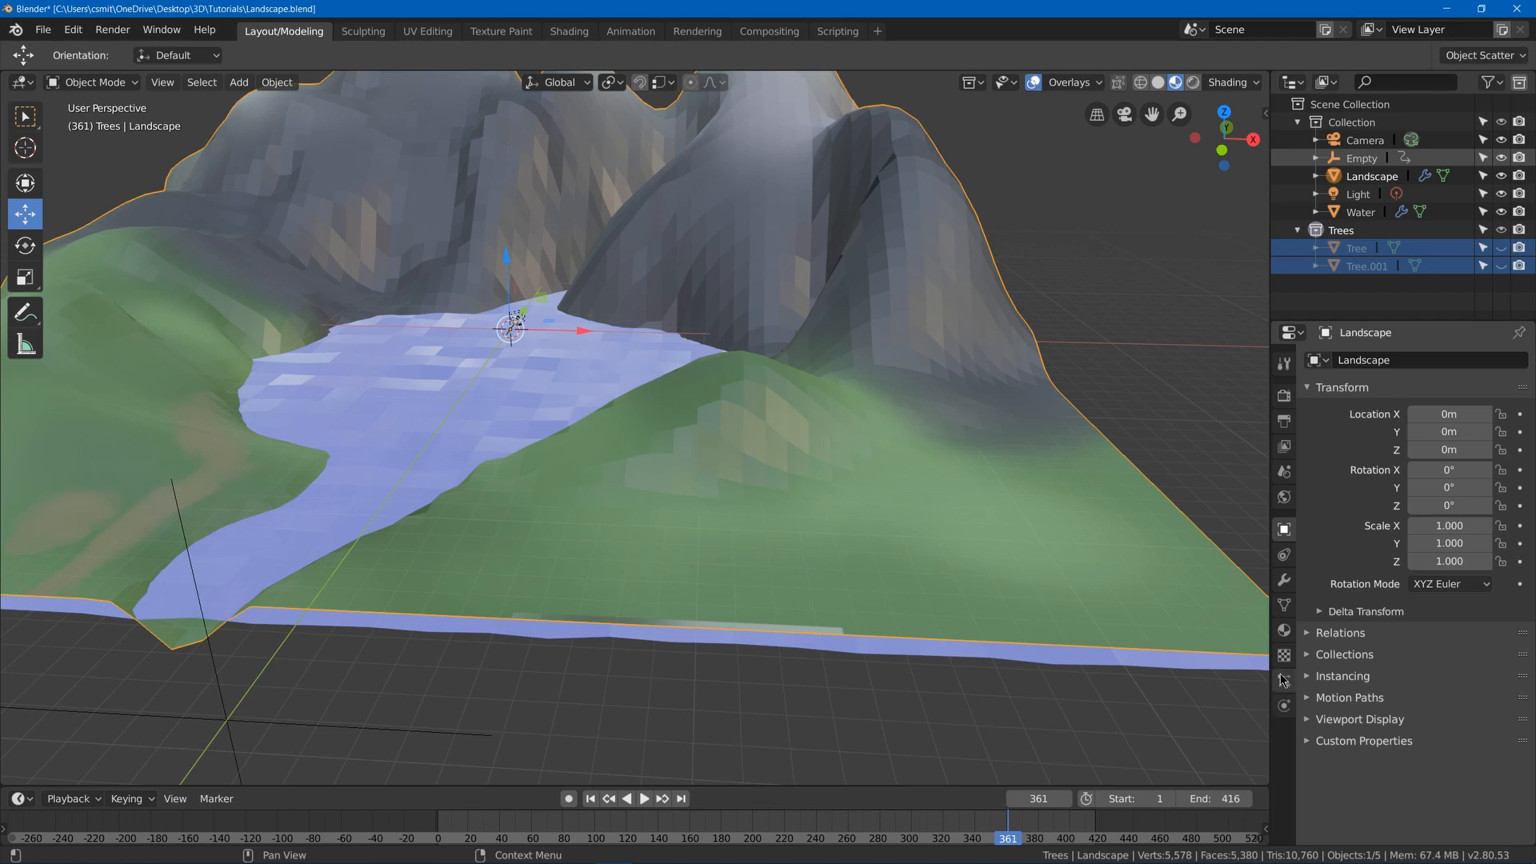
mouse_move(1292, 684)
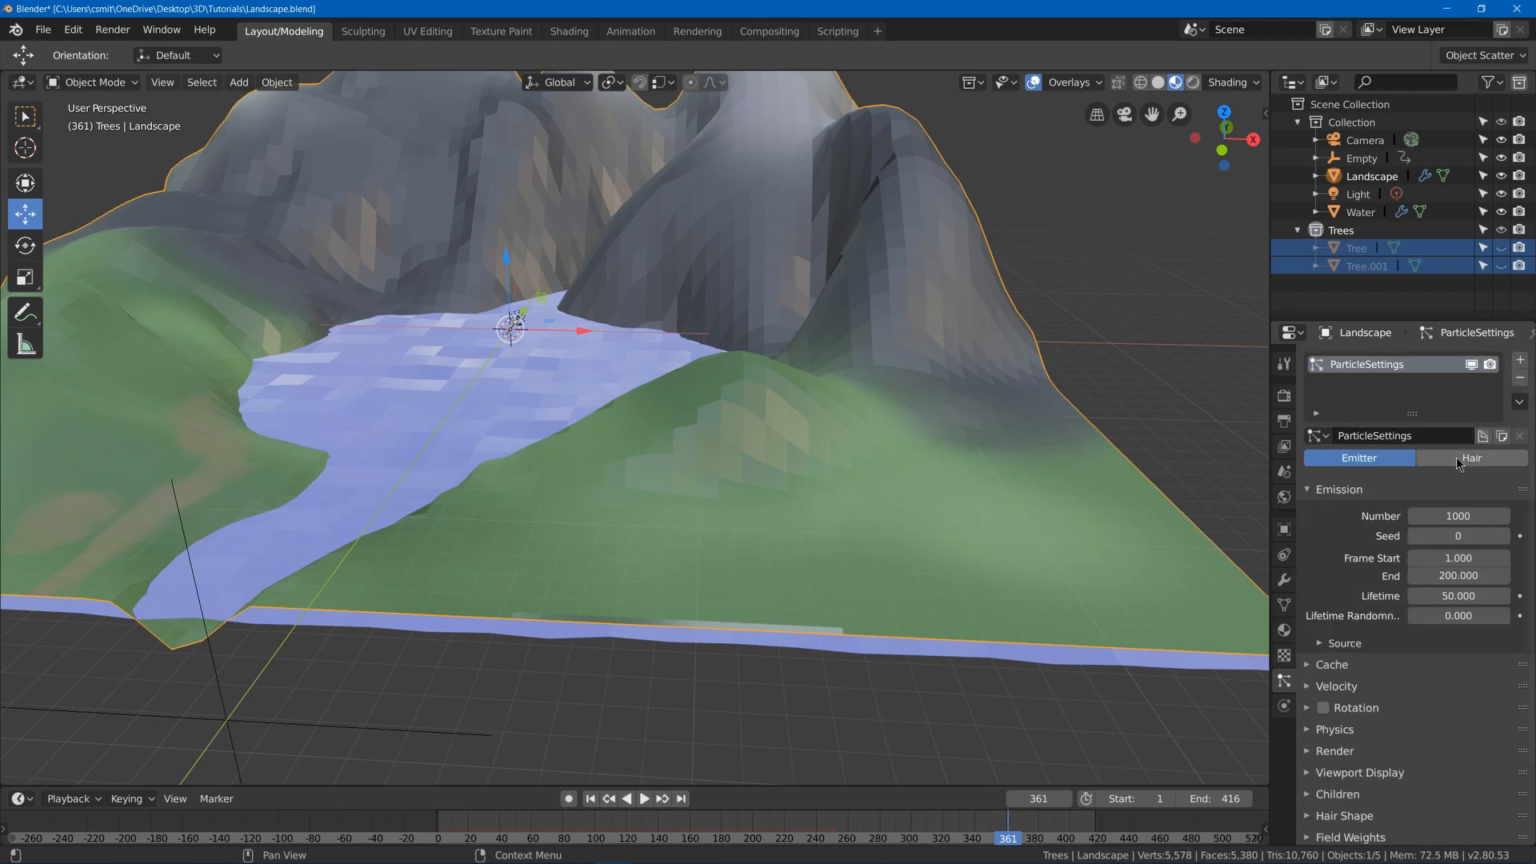
Make the Landscape particle system Hair and set Render As to Collection.
click(1469, 458)
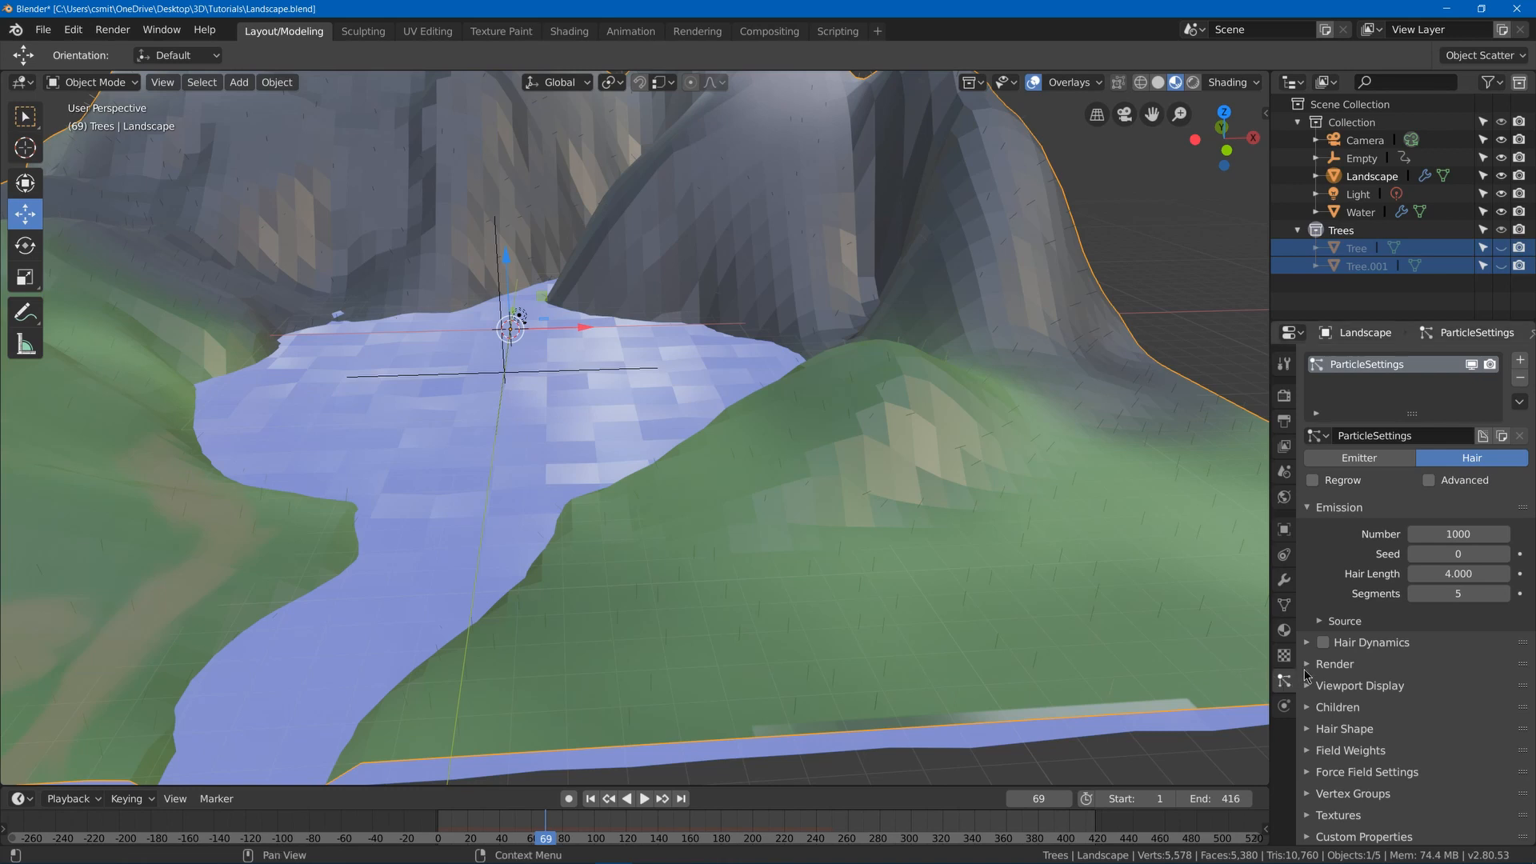
click(1335, 662)
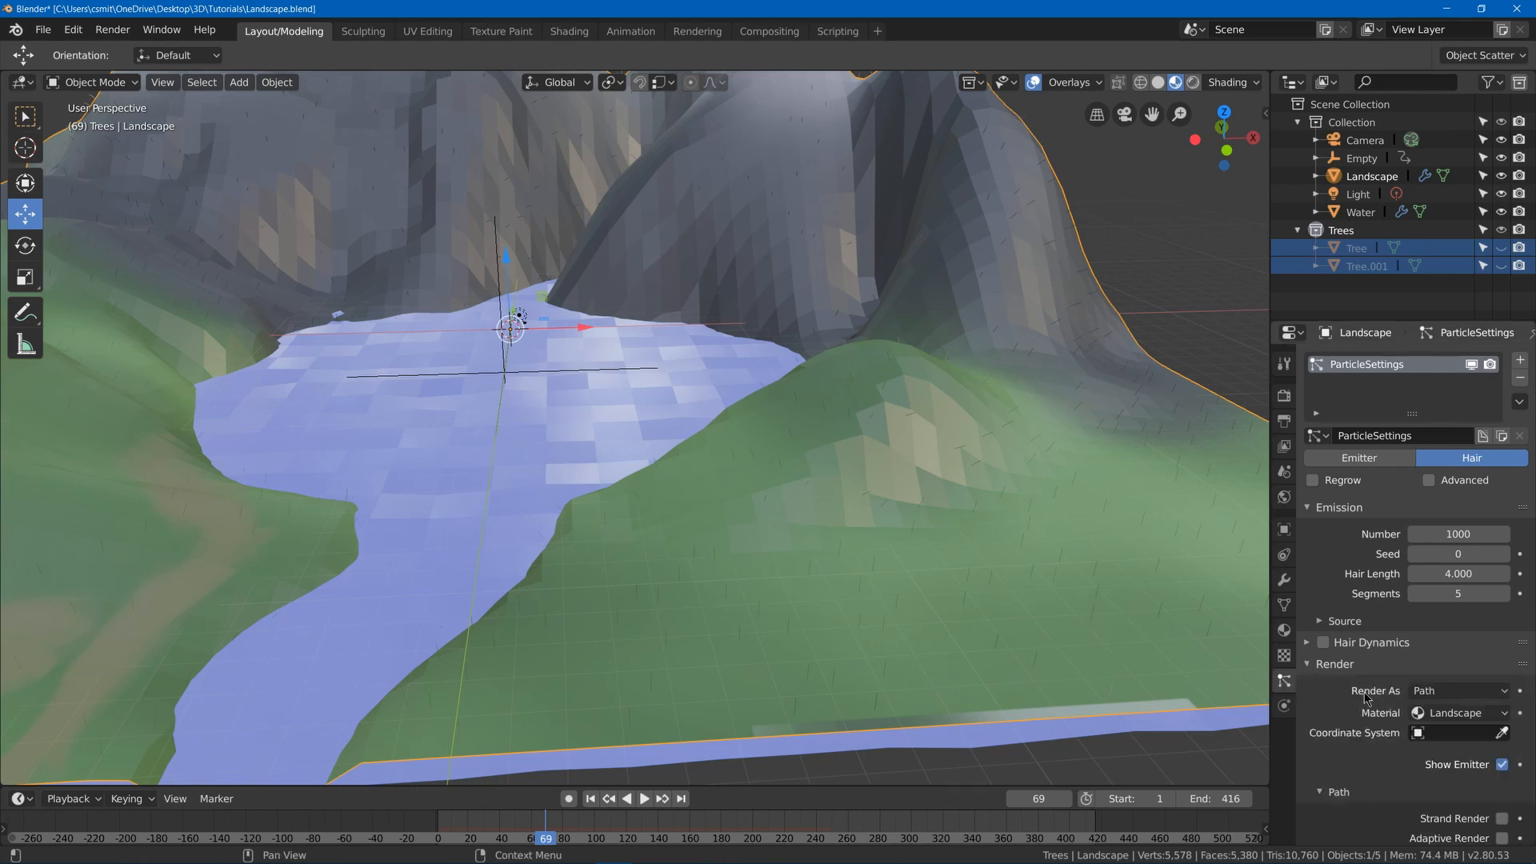
click(1457, 689)
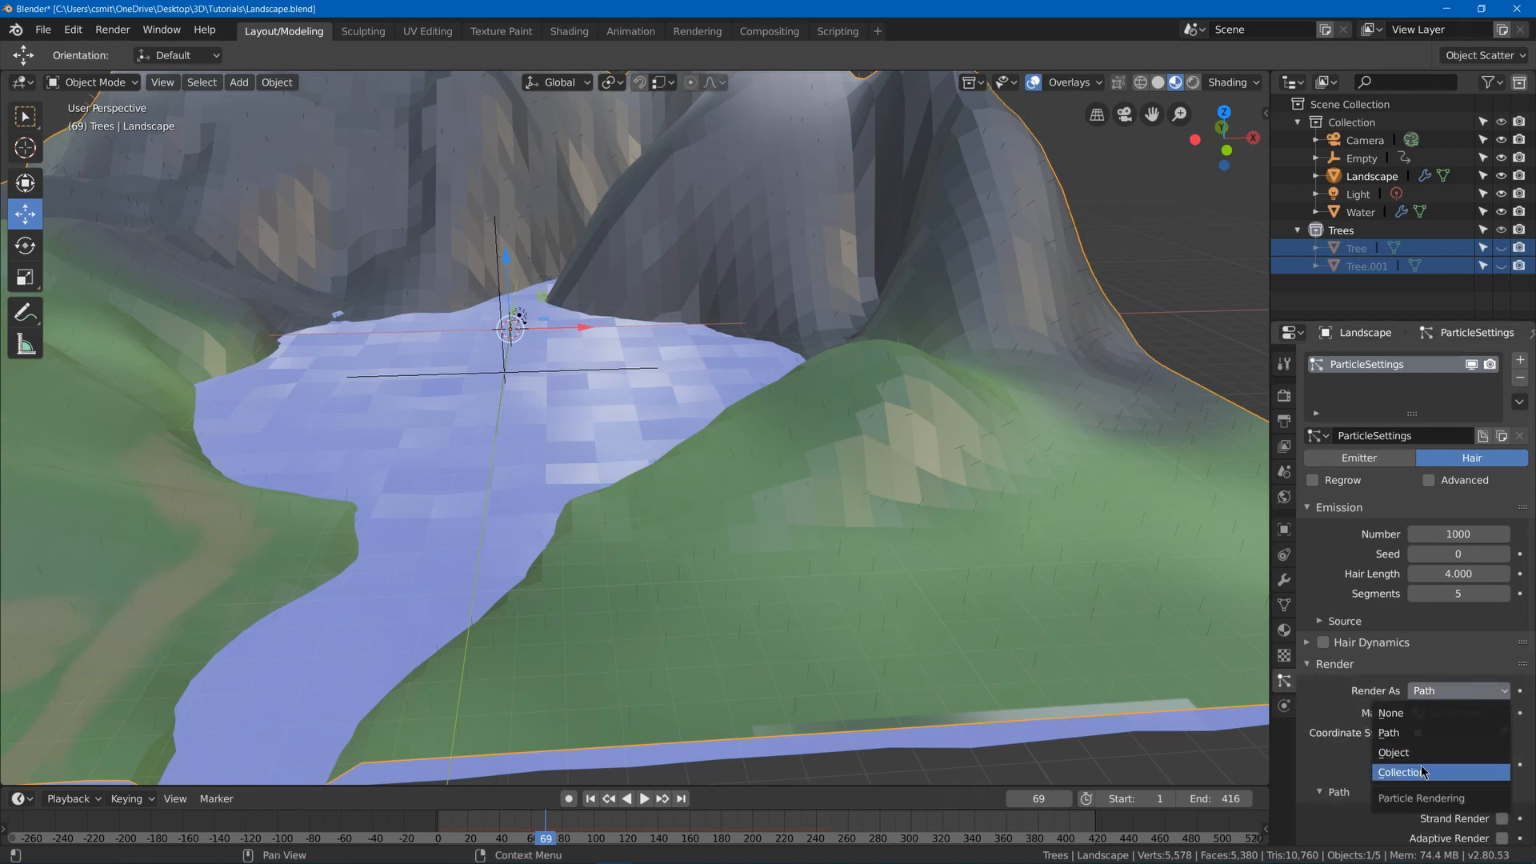
click(1402, 771)
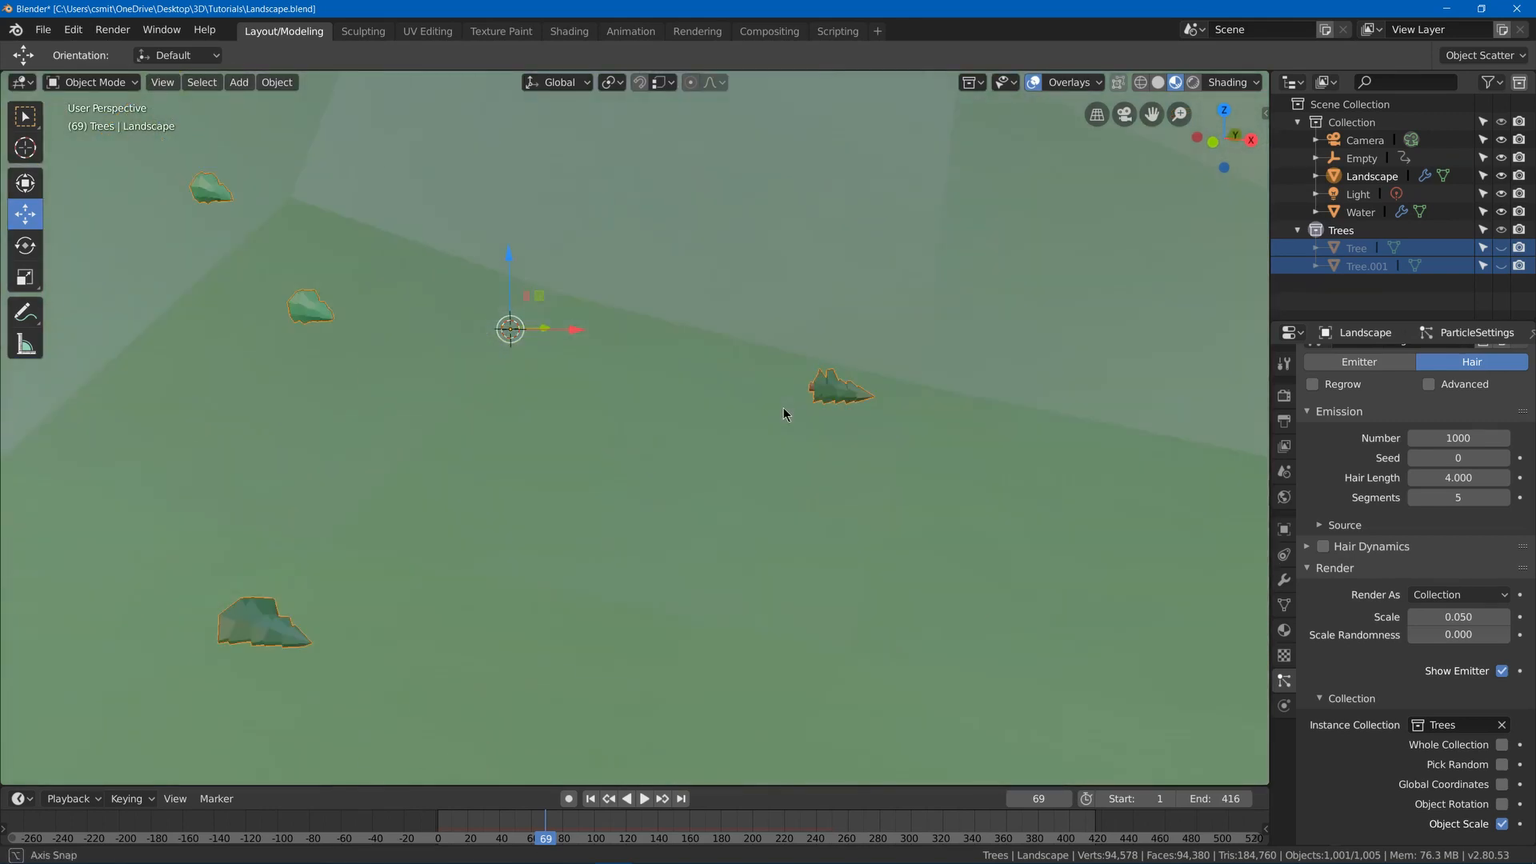
mouse_move(177, 399)
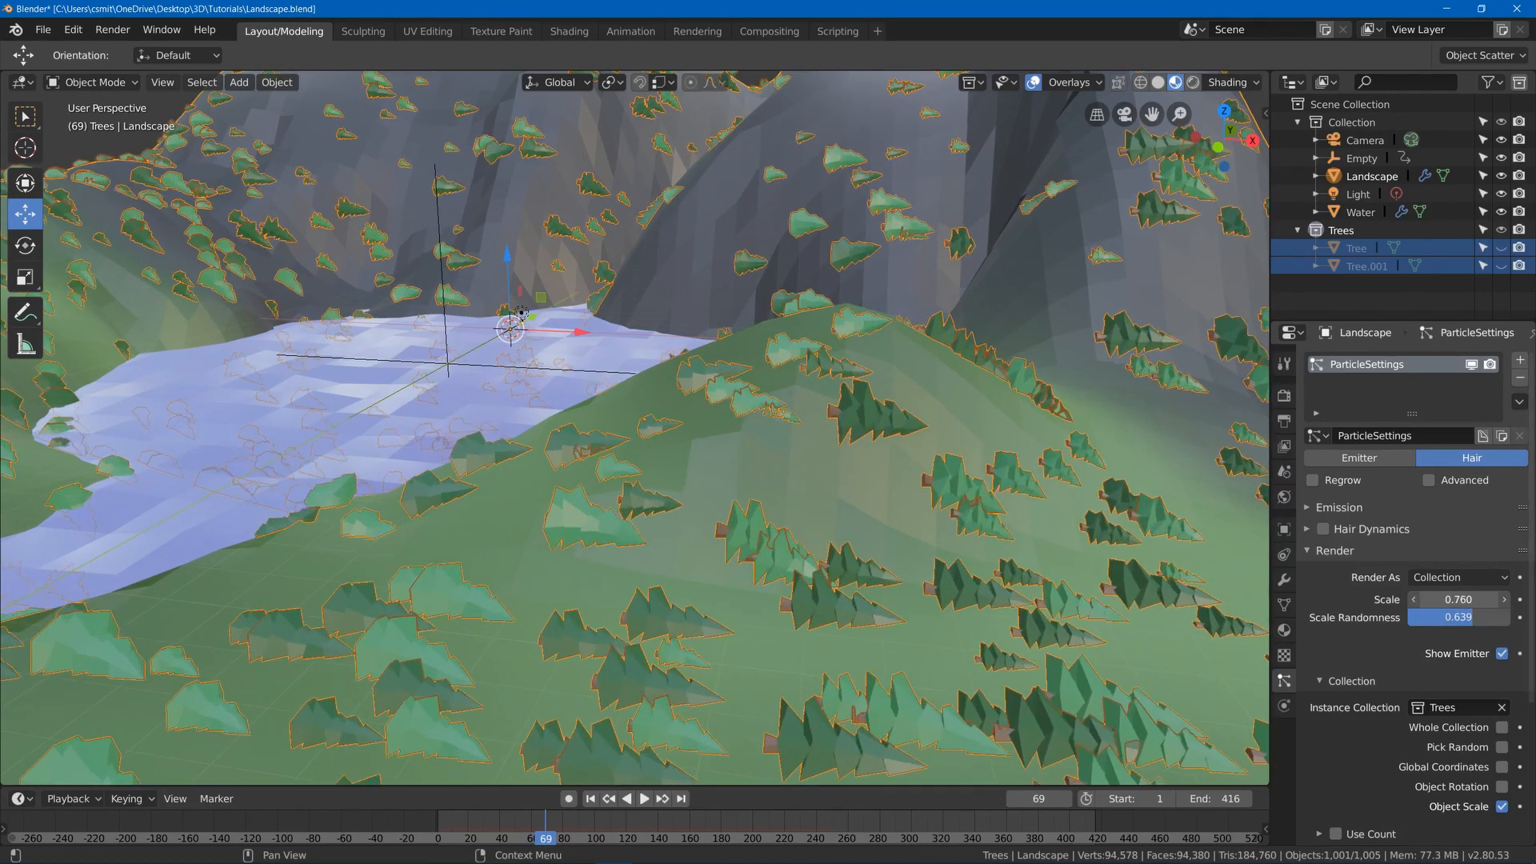
Enable Advanced particle options and turn on Rotation so the trees stand upright.
click(1335, 549)
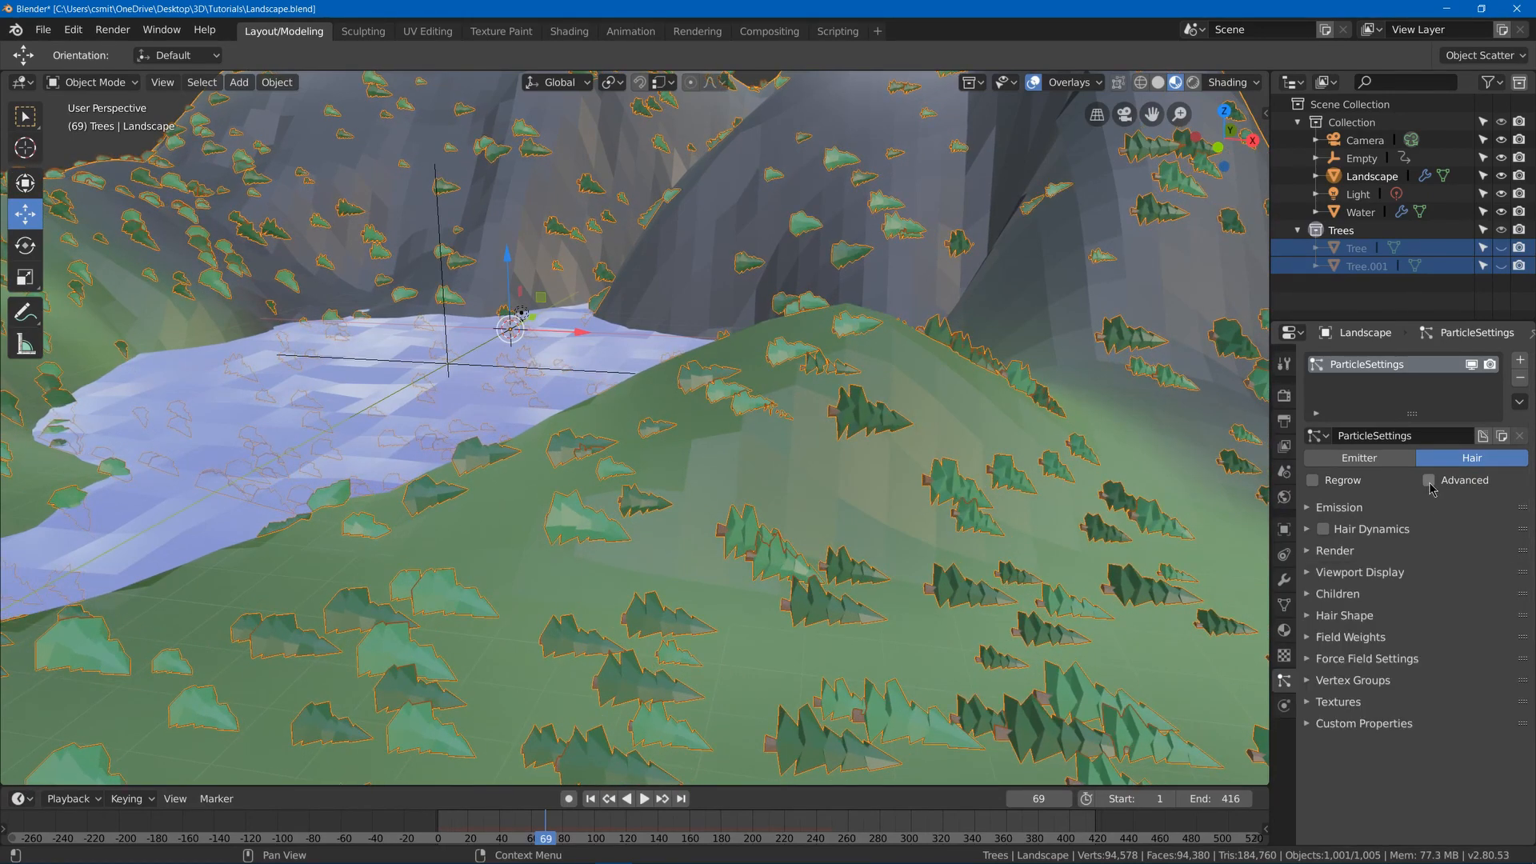
click(1431, 480)
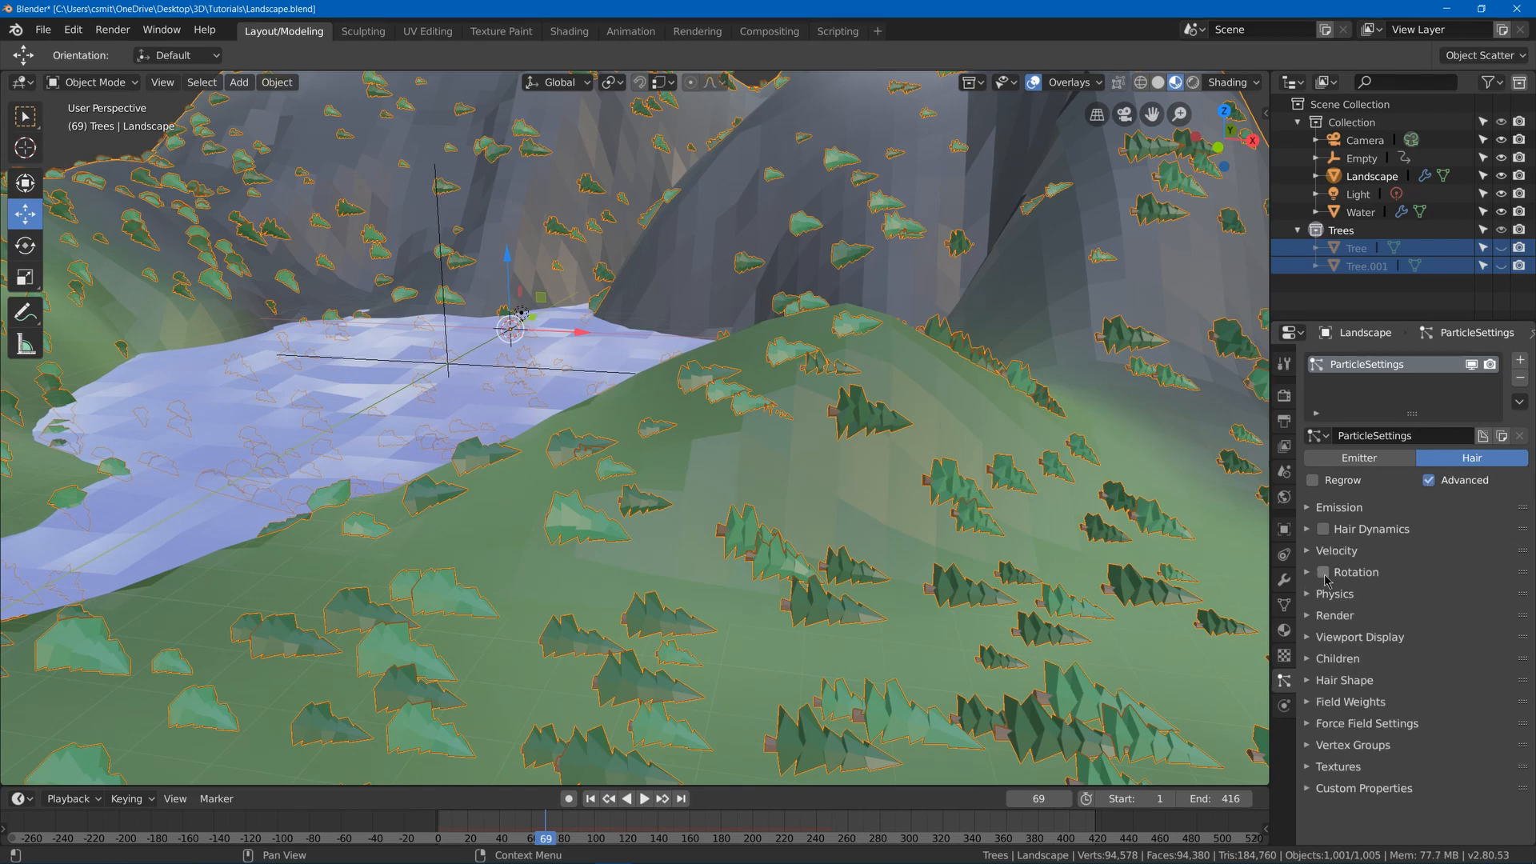
mouse_move(1407, 525)
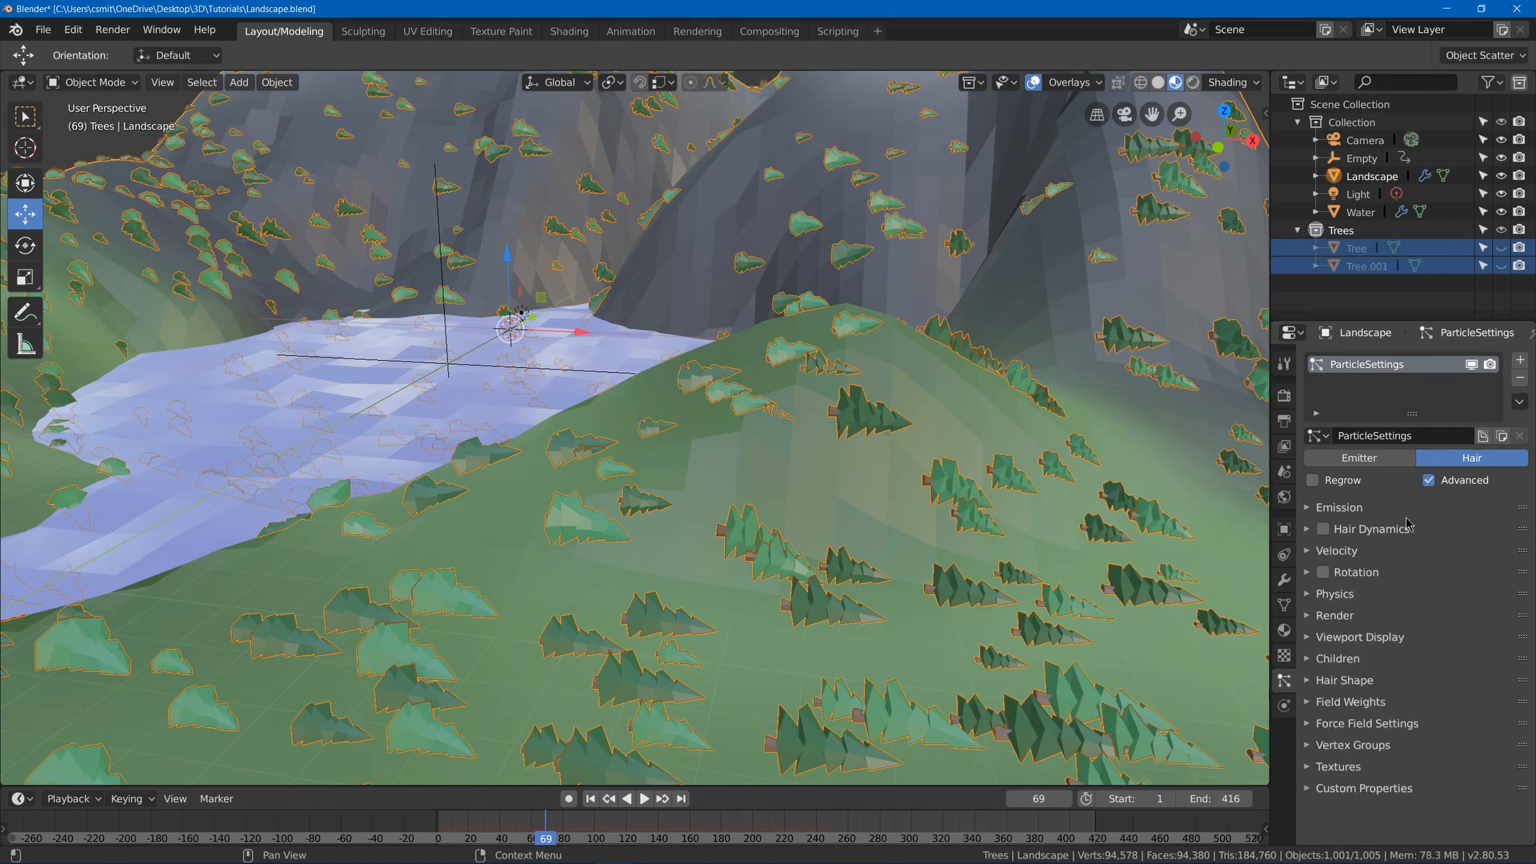
click(1323, 573)
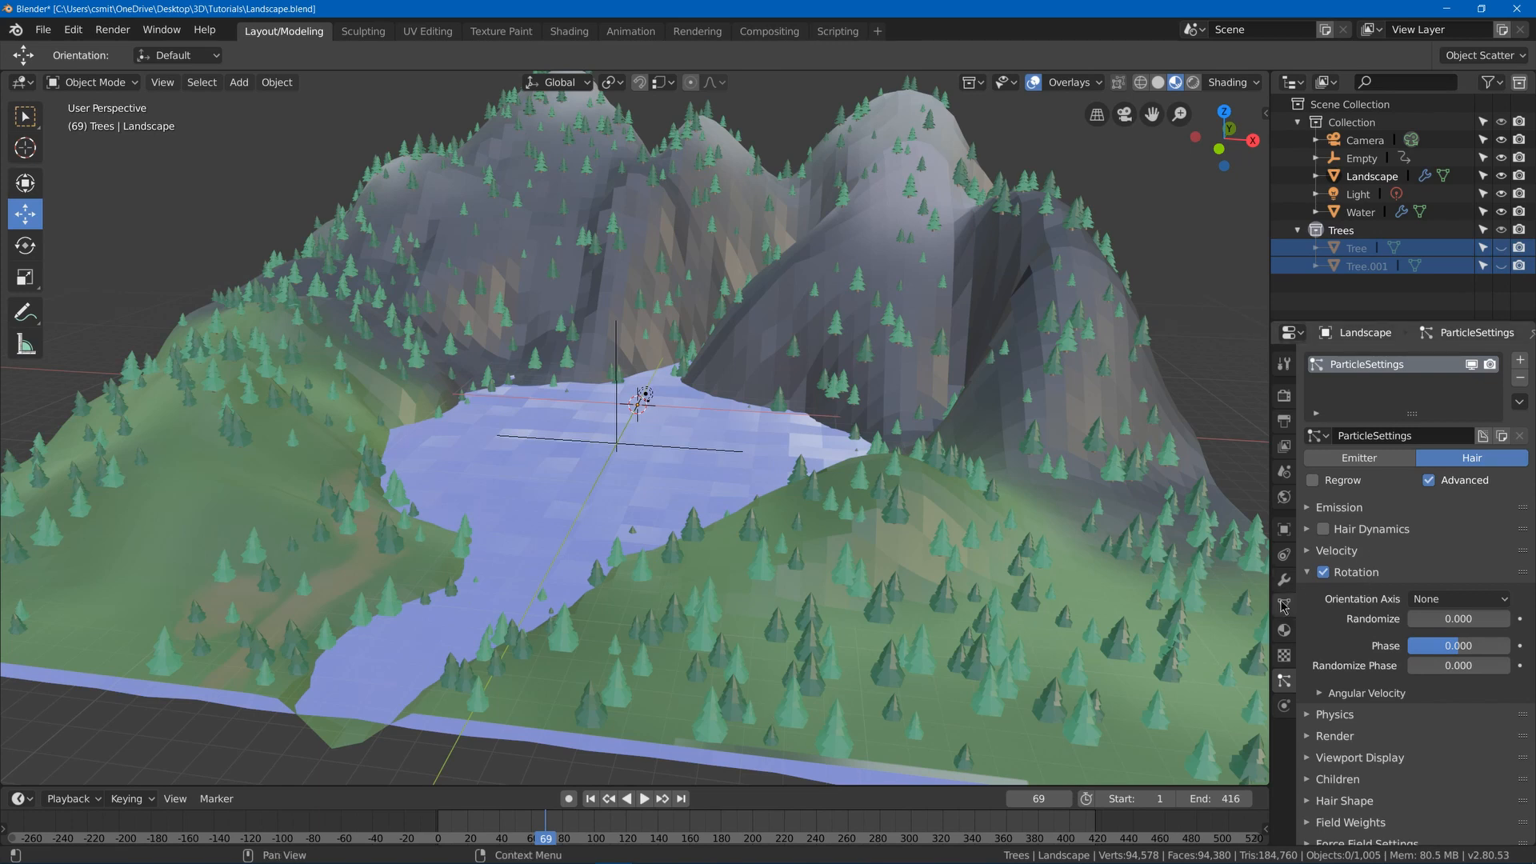
Add a vertex group named Trees to the Landscape mesh.
click(1284, 603)
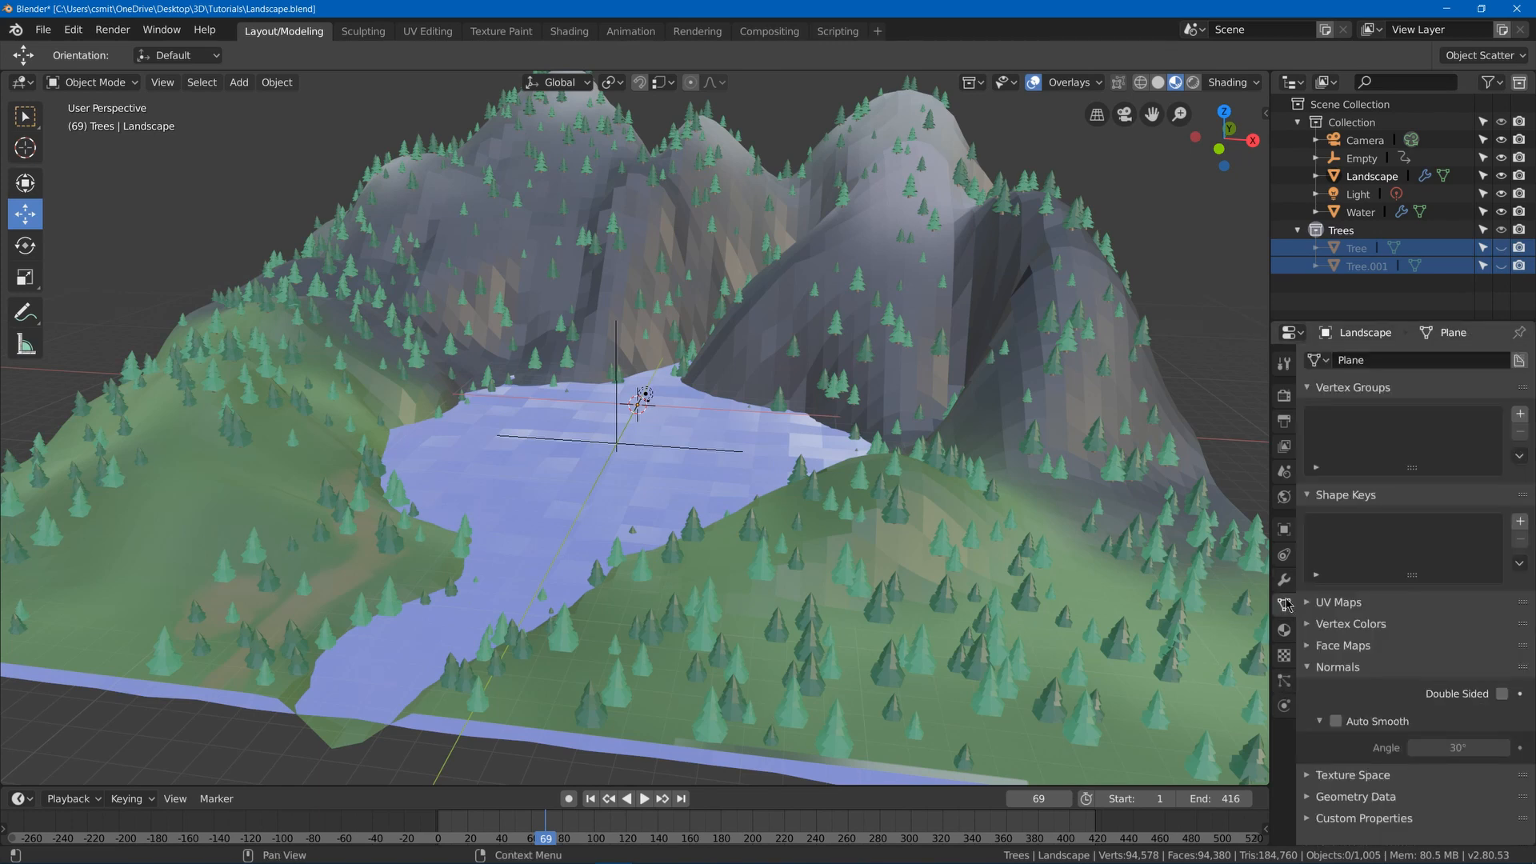
mouse_move(1312, 391)
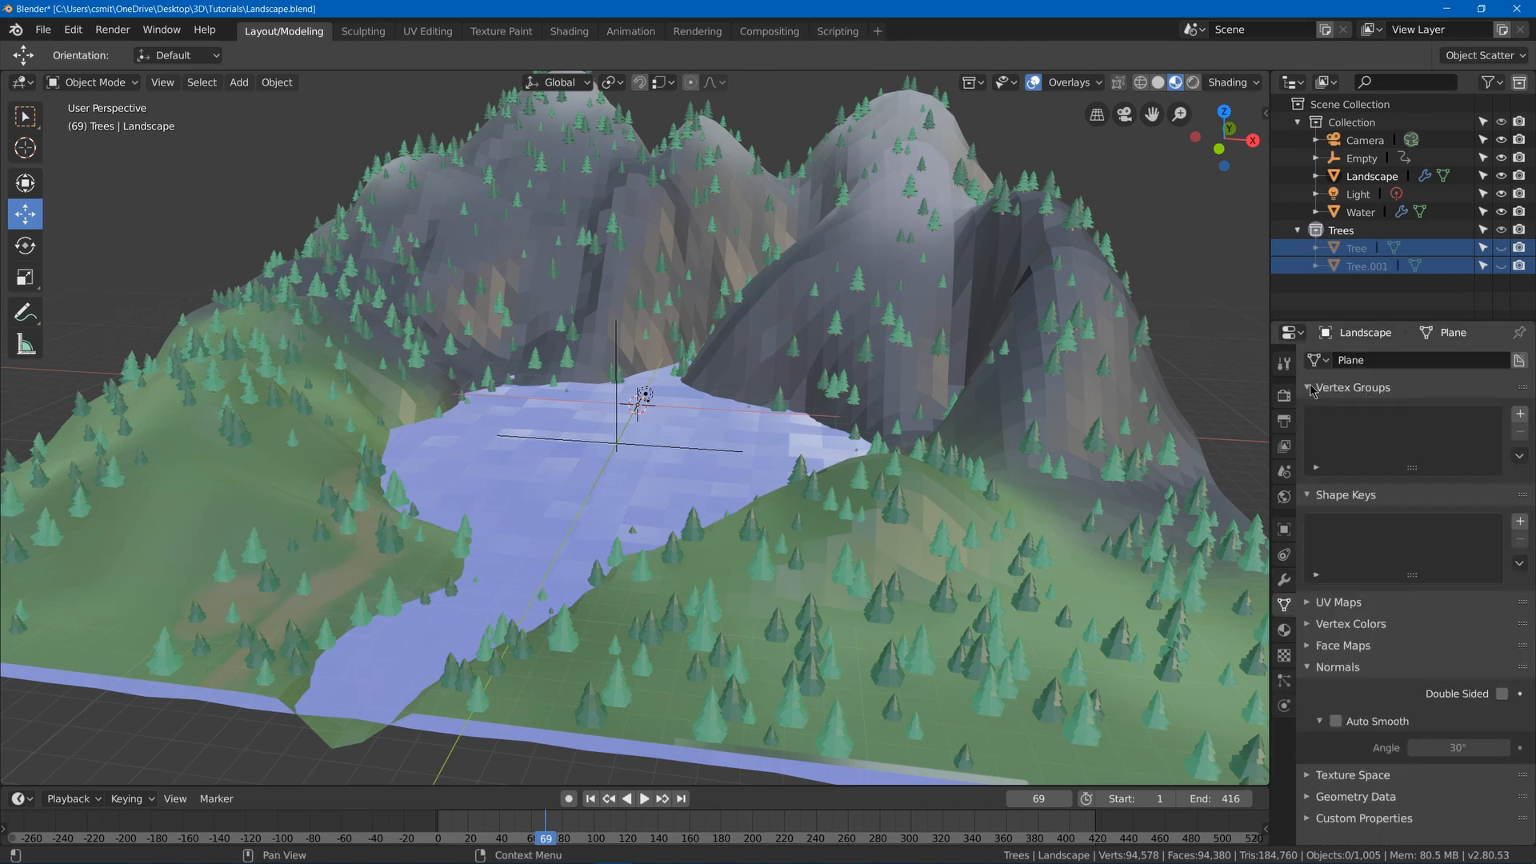
click(1520, 416)
text(Trees)
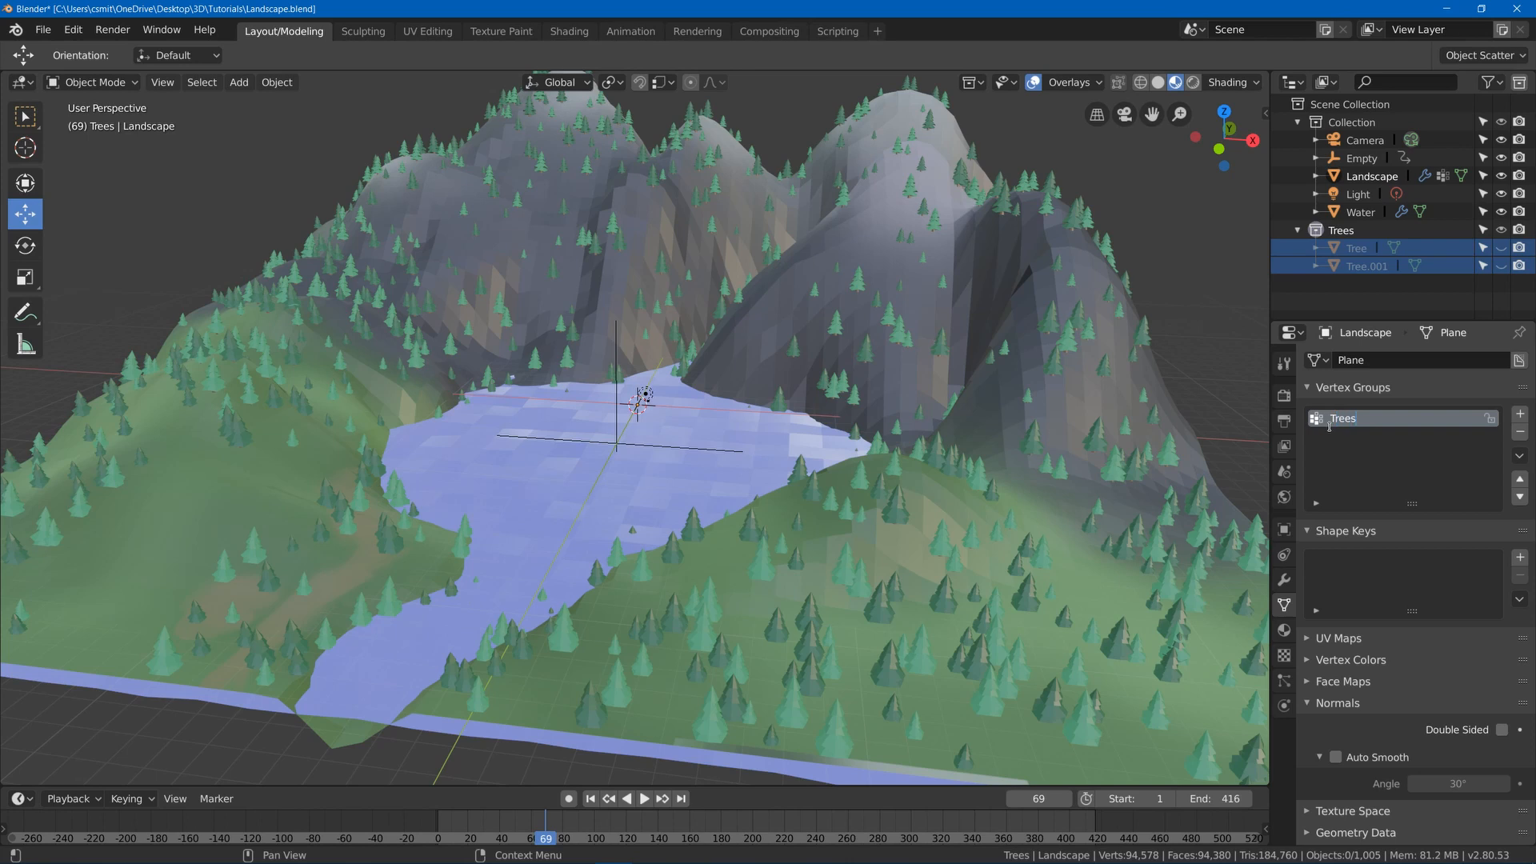
click(1283, 656)
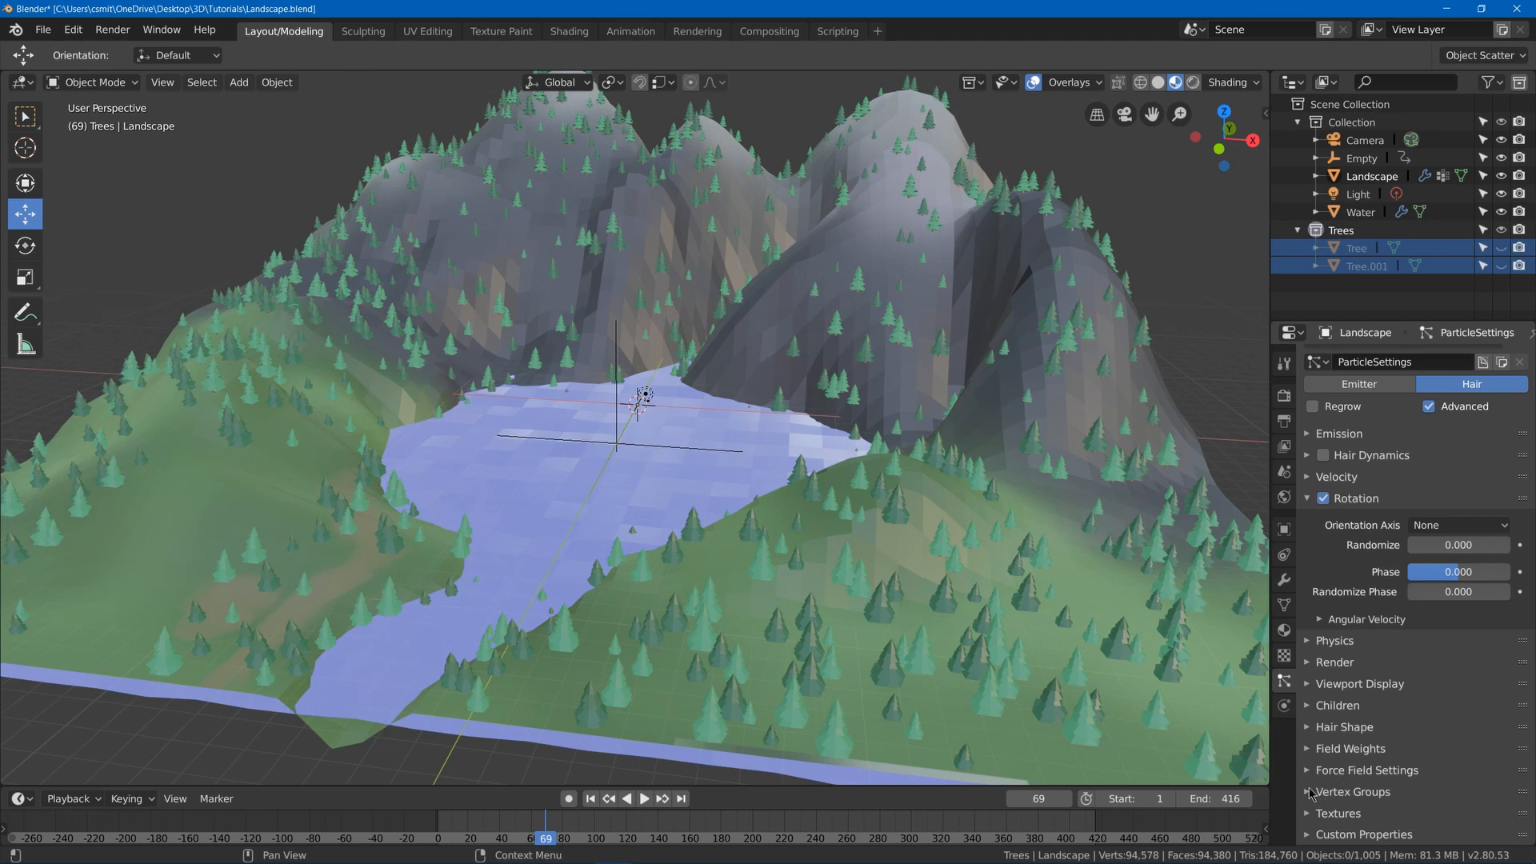
Set the particle Density vertex group to Trees and enter Edit Mode on the Landscape.
click(1310, 792)
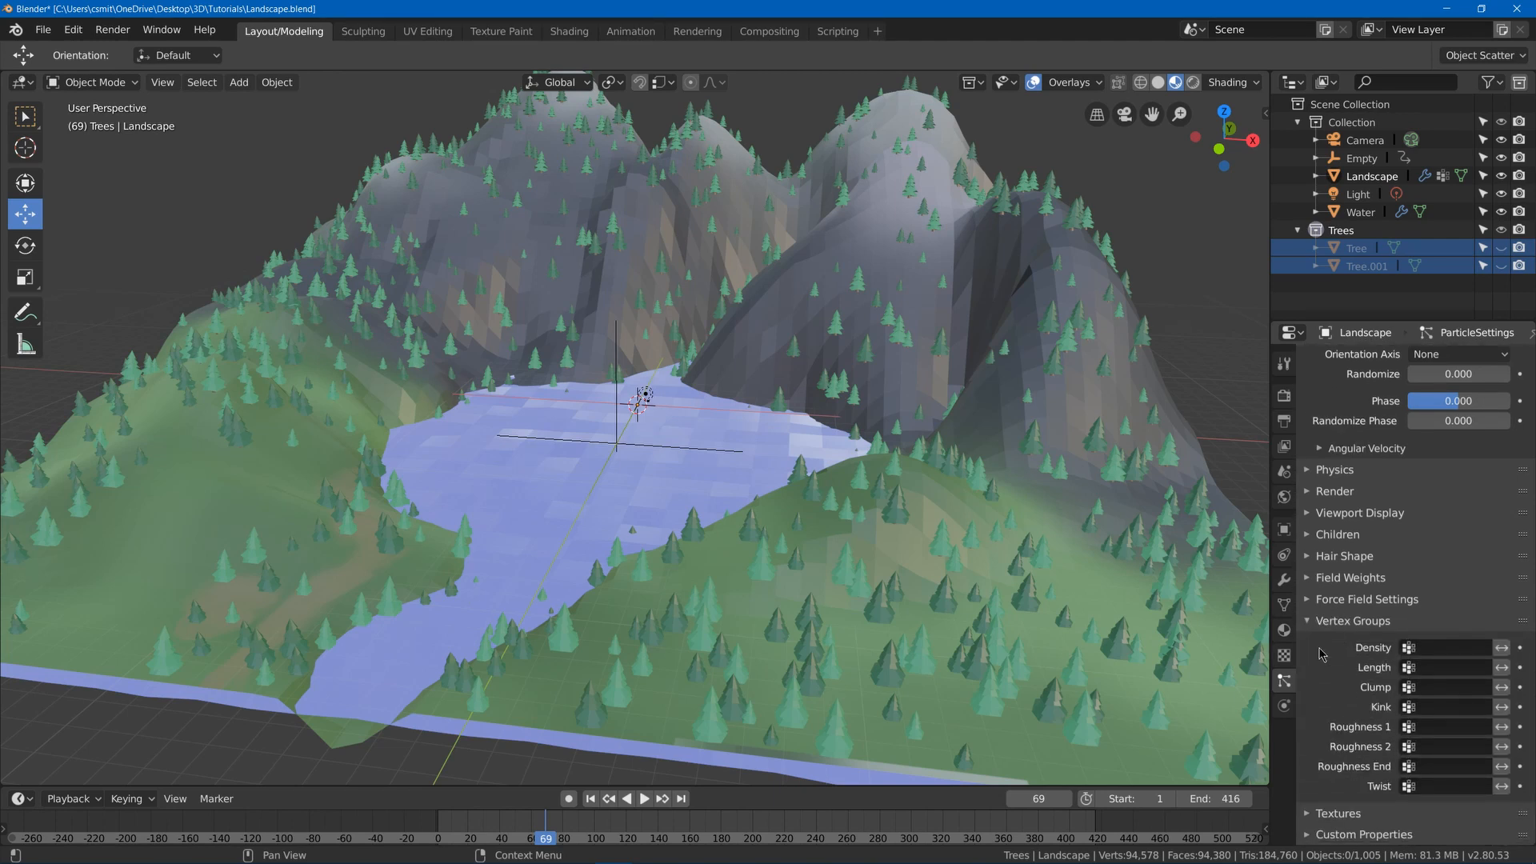
click(1455, 646)
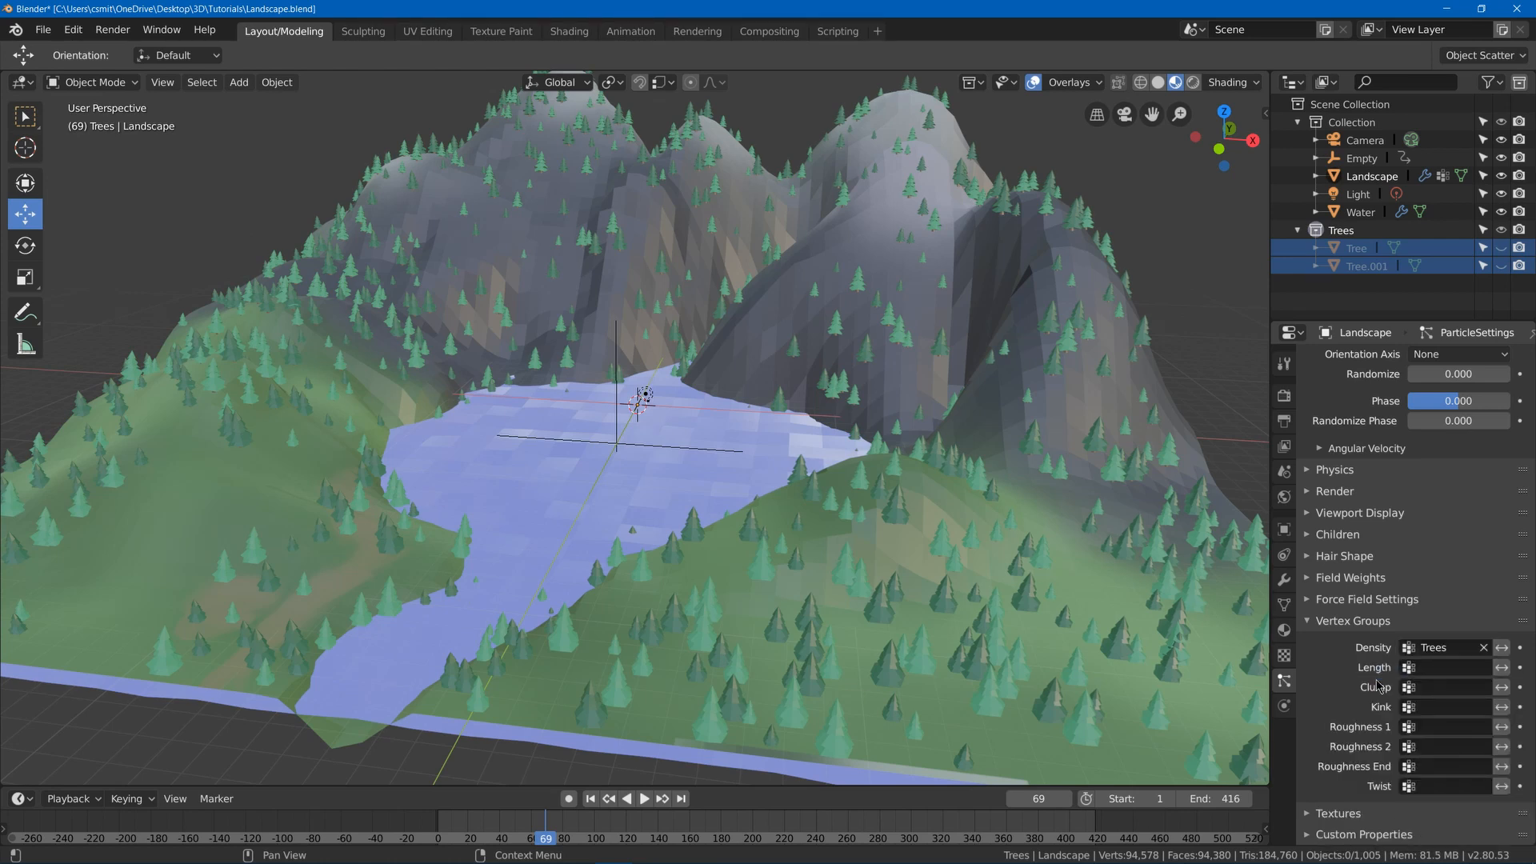
click(1283, 605)
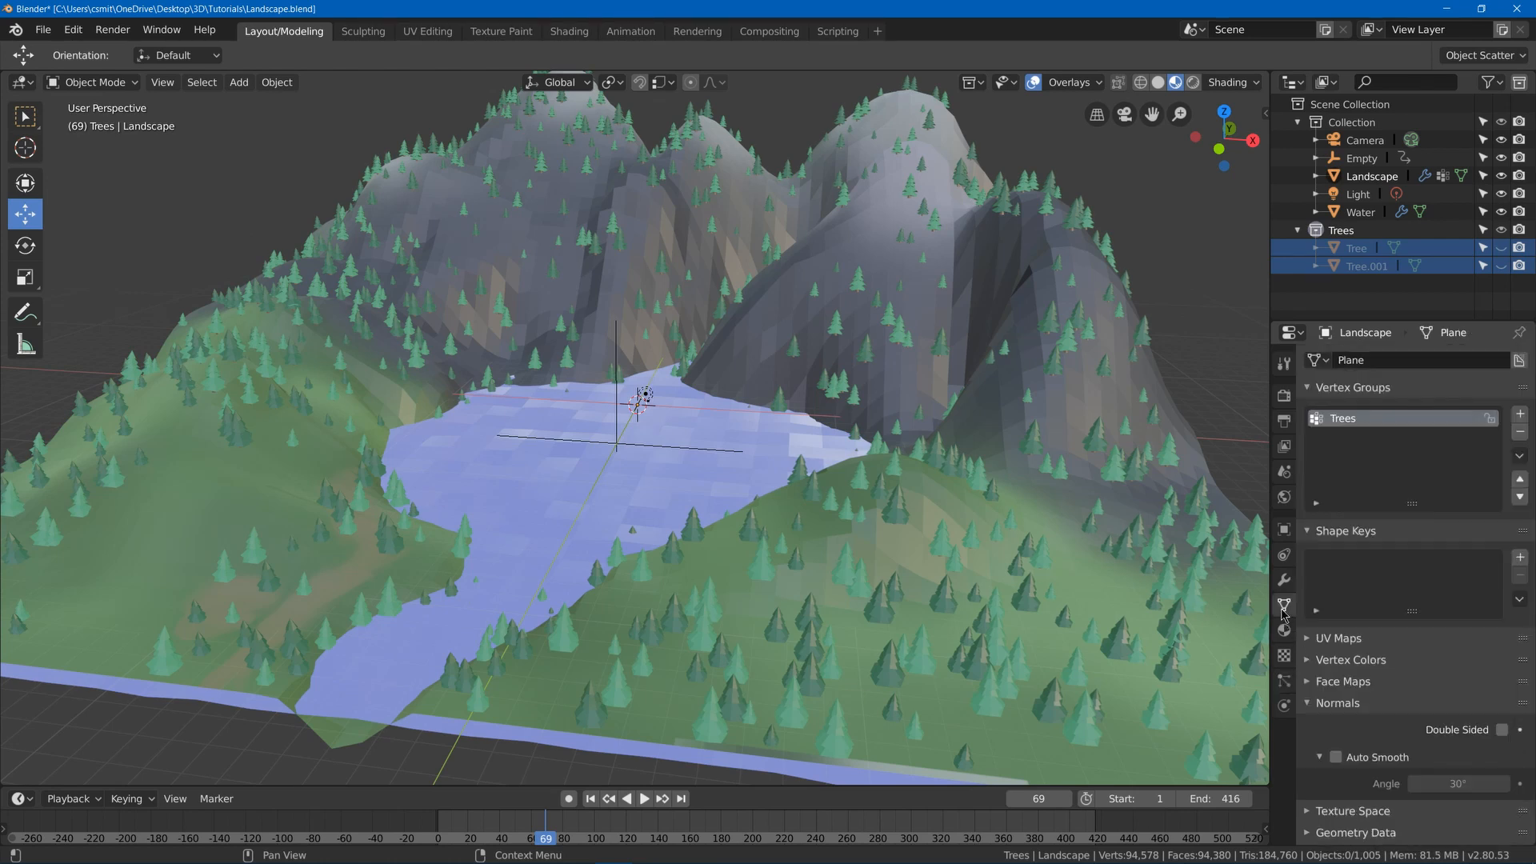
key(Tab)
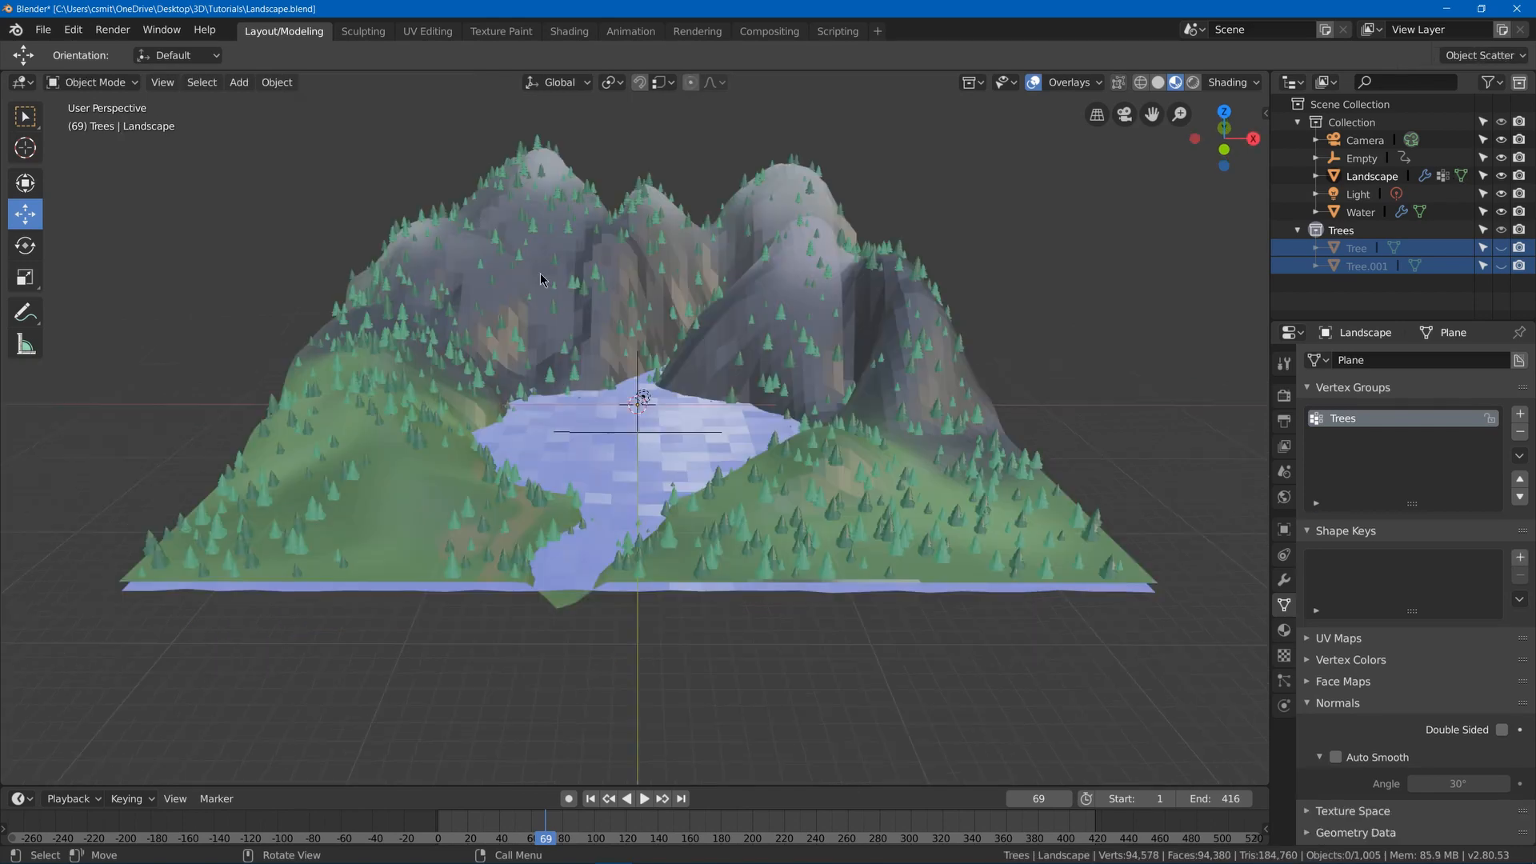
mouse_move(613, 303)
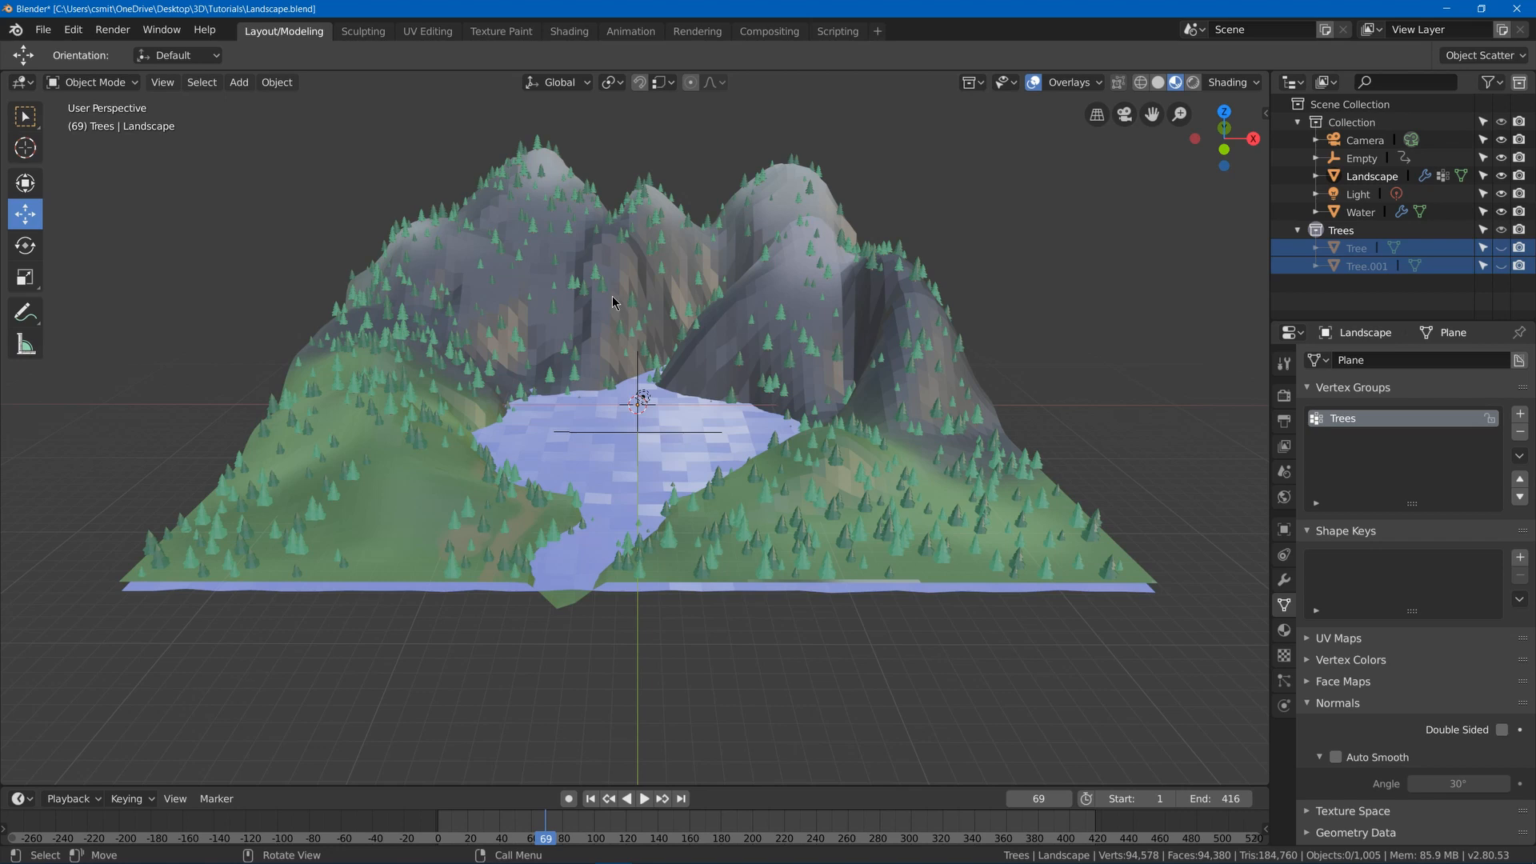
mouse_move(622, 281)
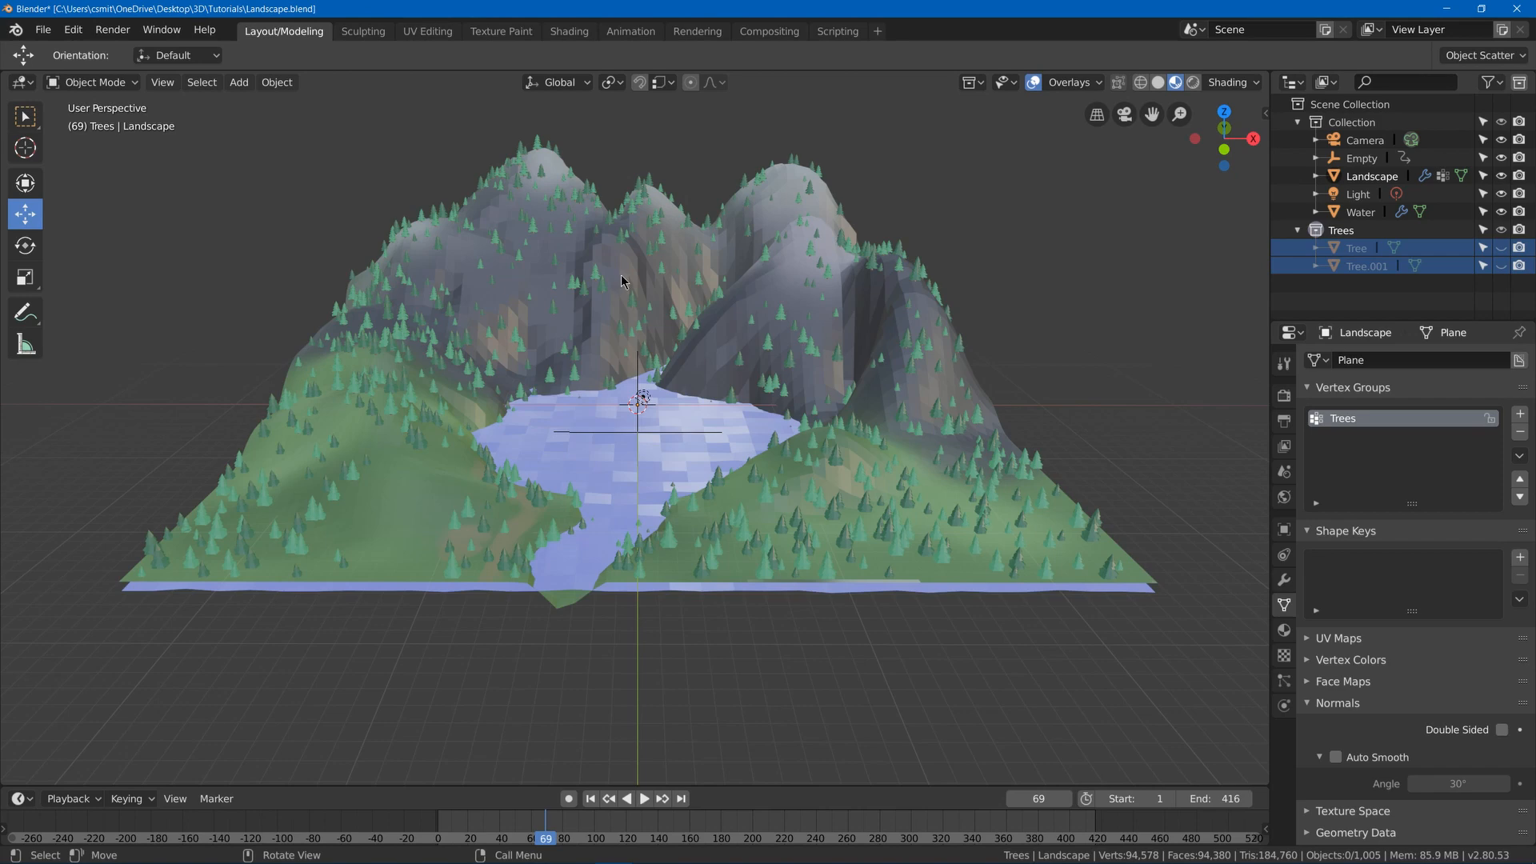
Select the Landscape mesh to edit its terrain faces.
click(1283, 580)
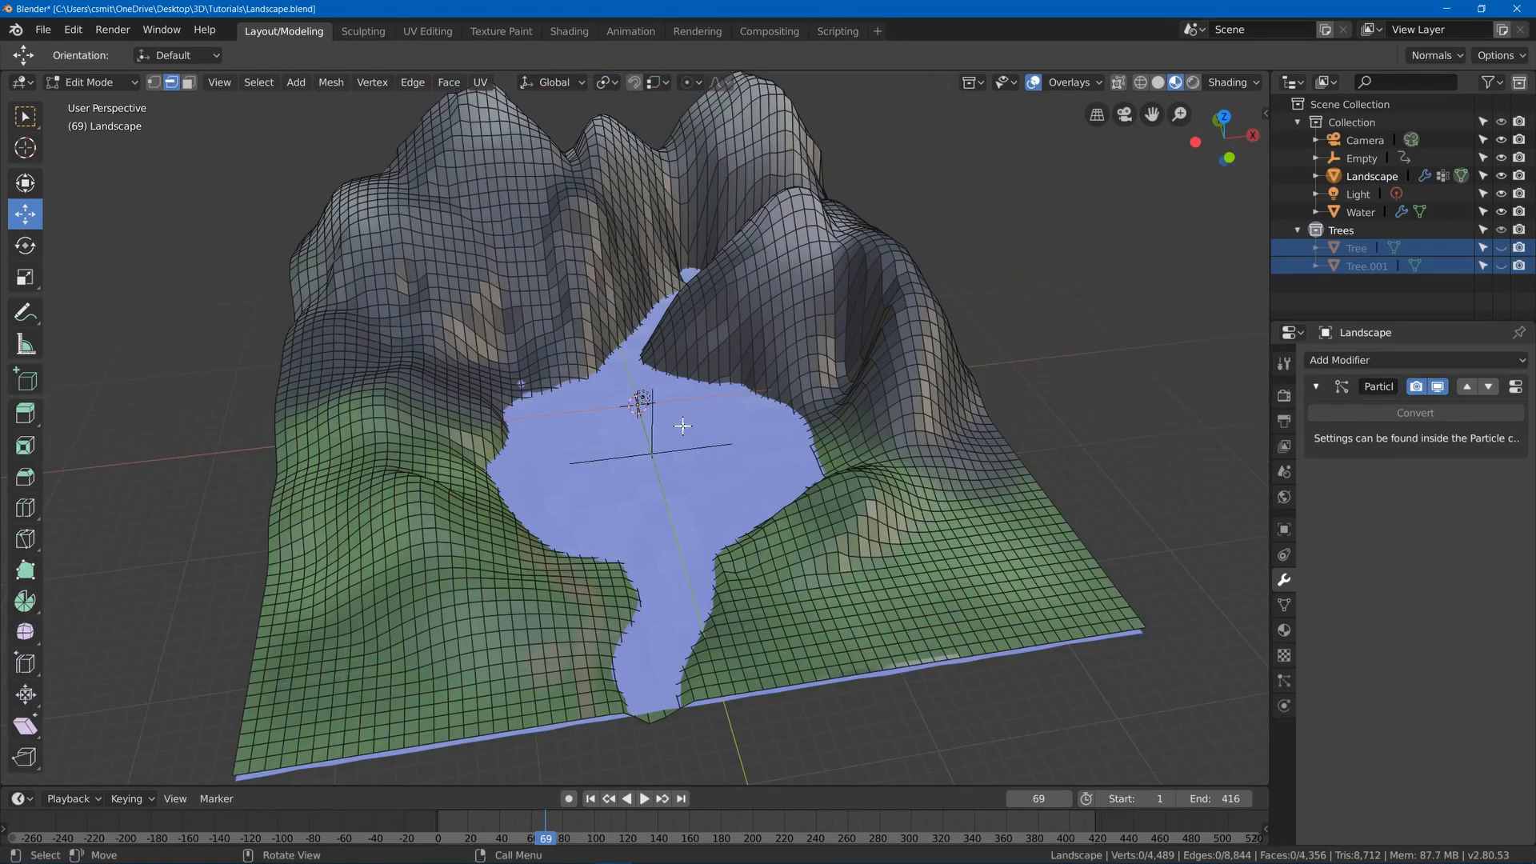
mouse_move(408, 481)
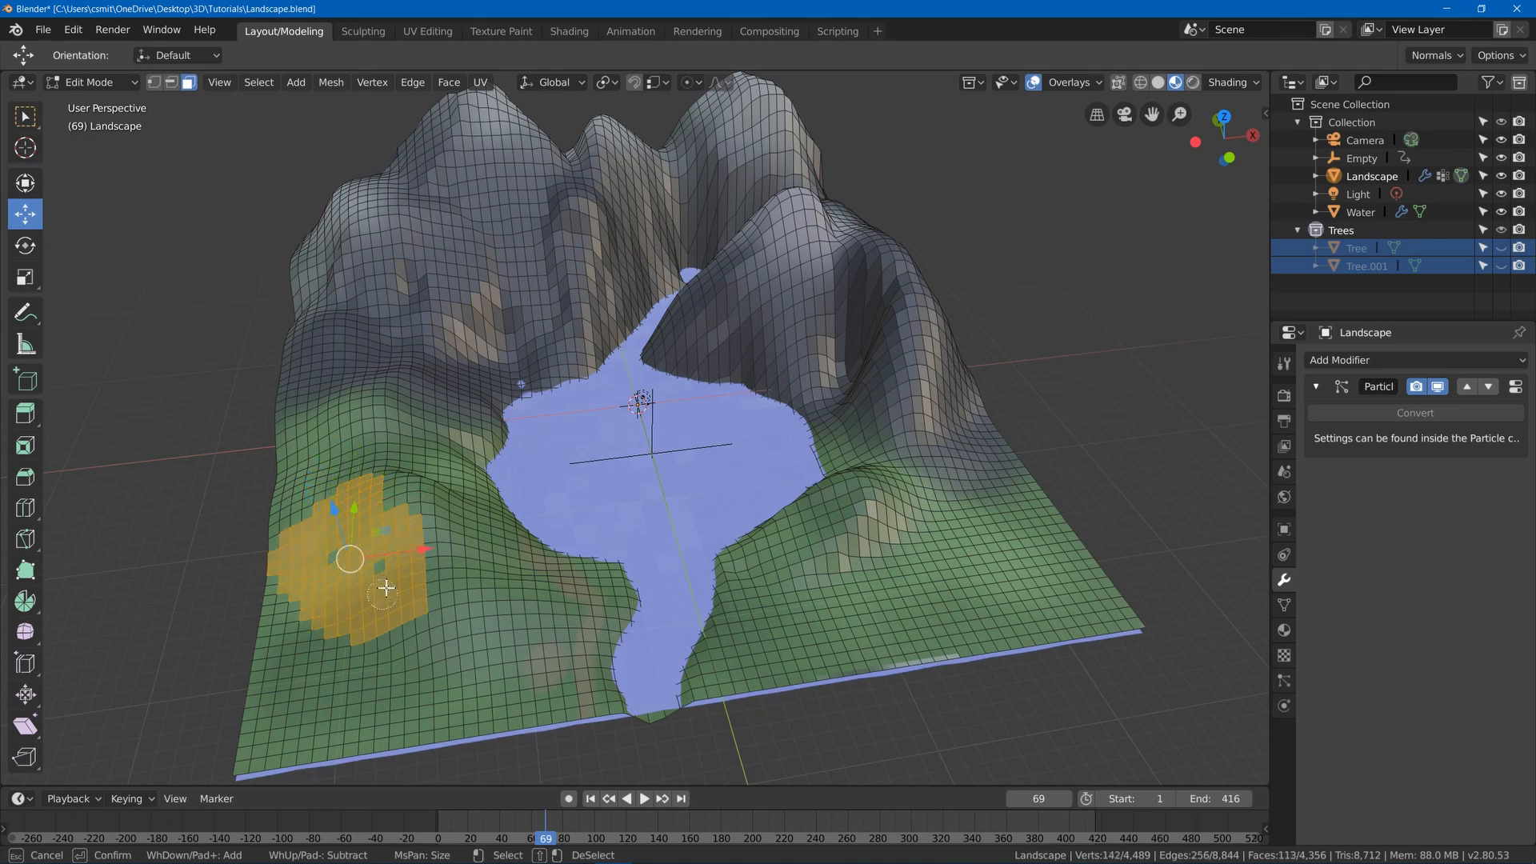
Paint-select a patch of faces on the front-left green slope.
drag(351, 559, 254, 683)
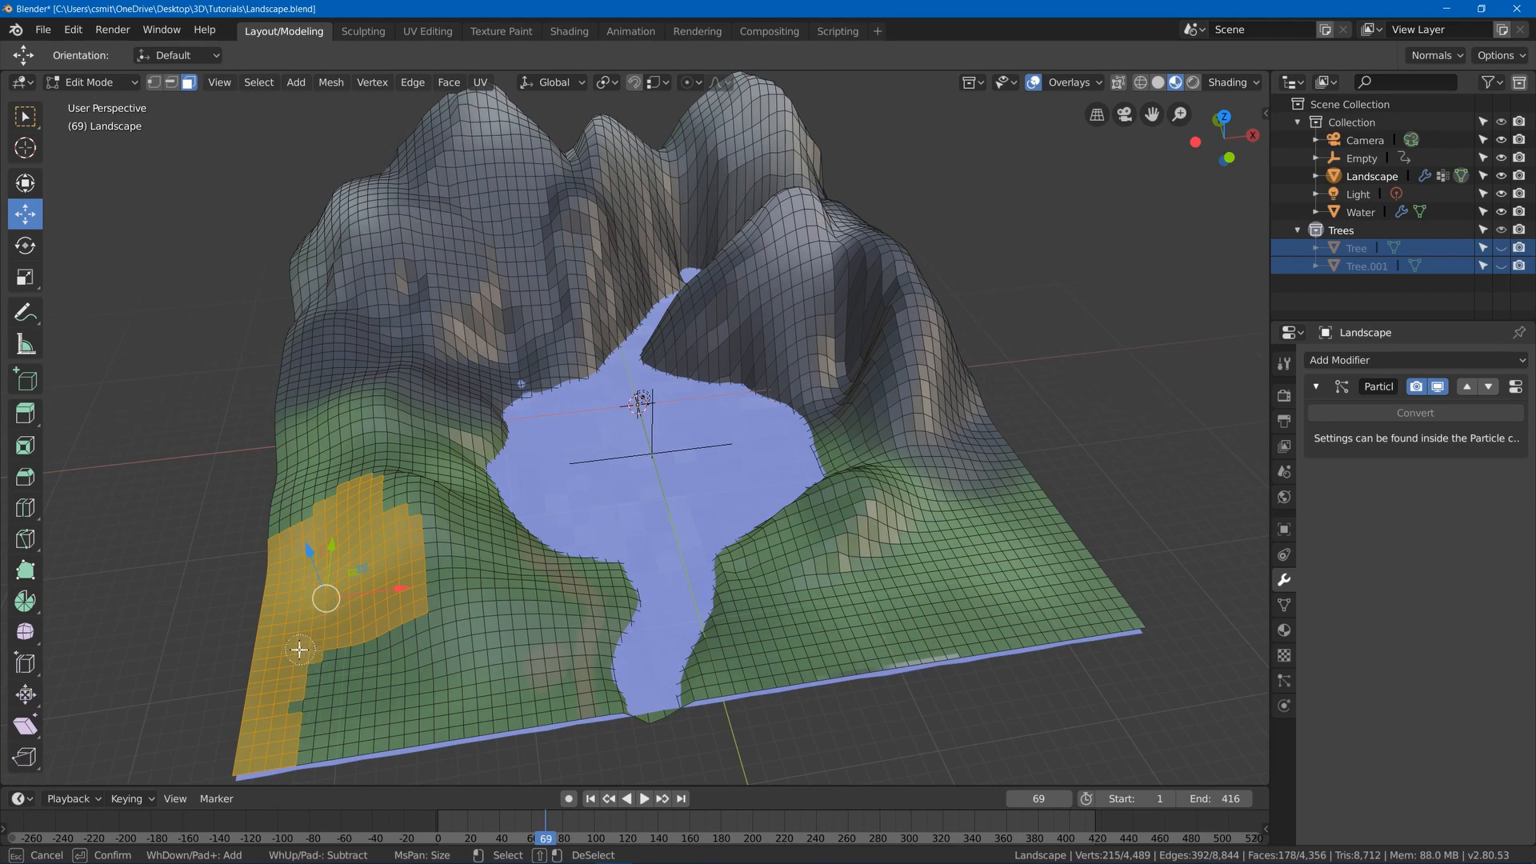
mouse_move(299, 648)
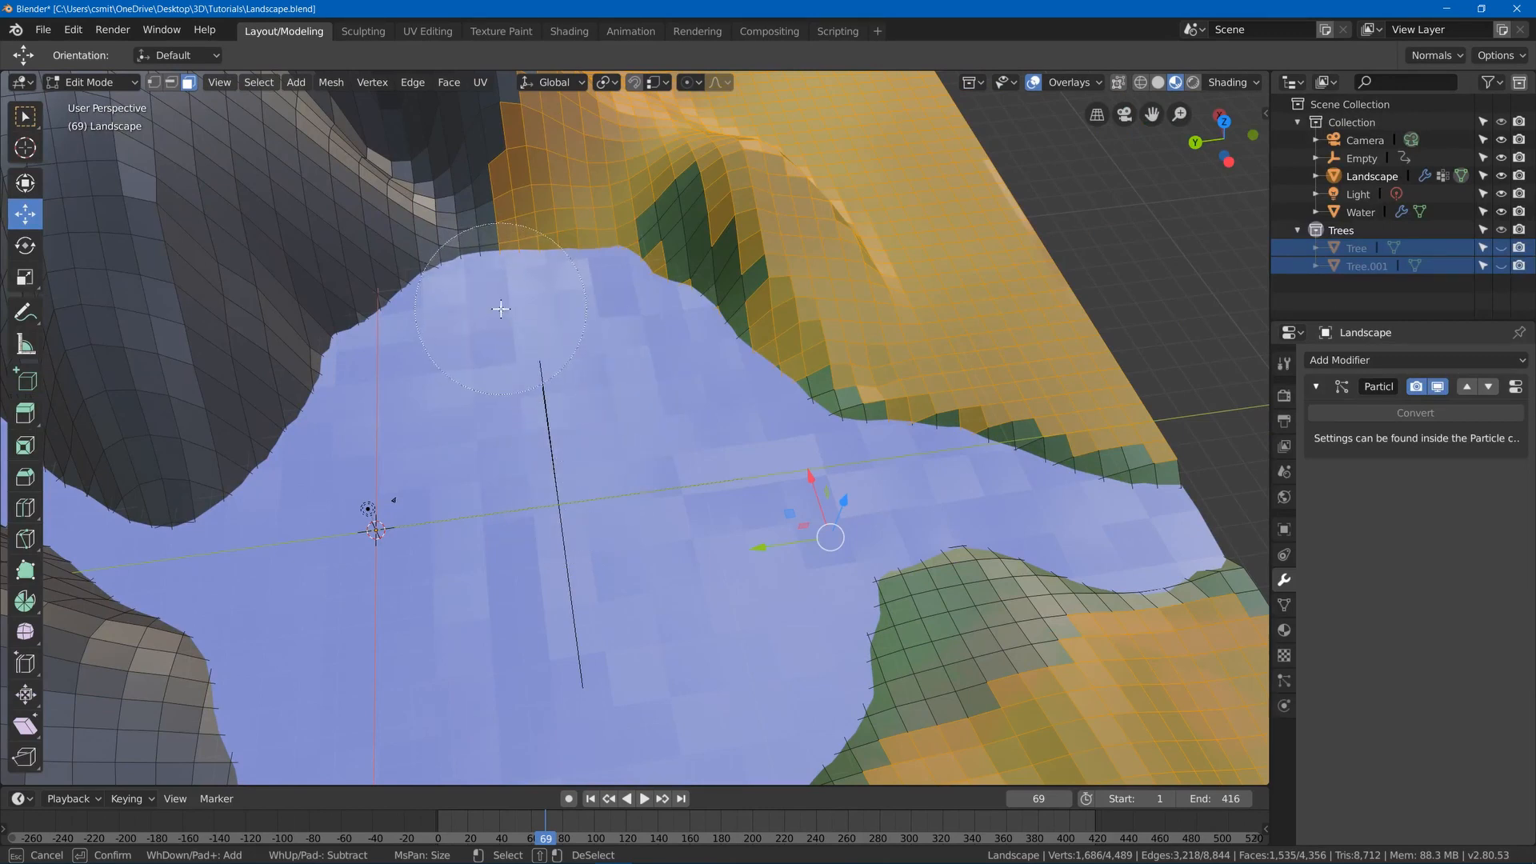
mouse_move(592, 326)
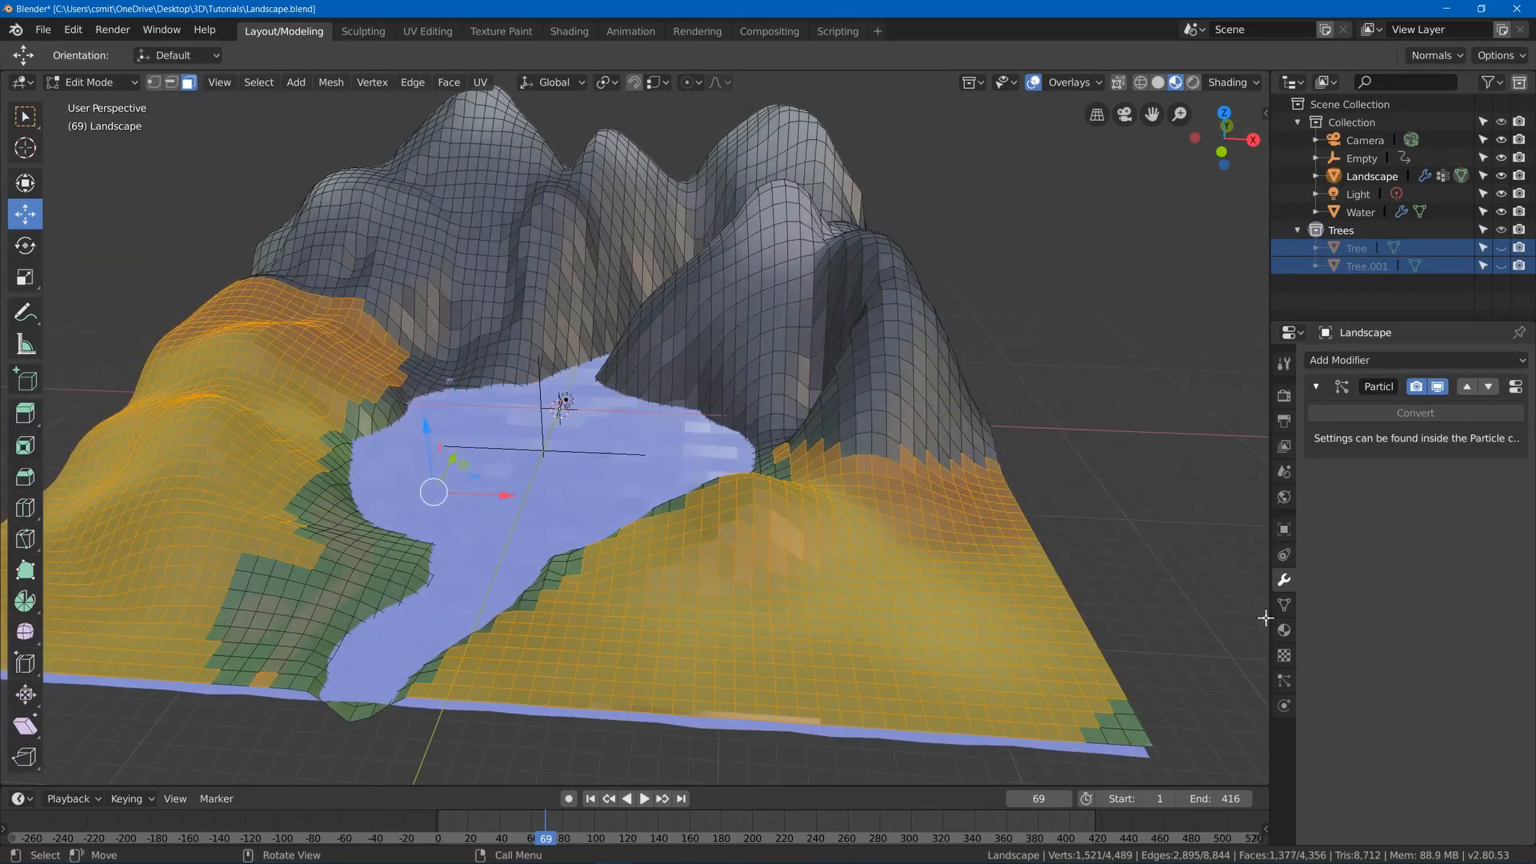
Assign the selected slope faces to the Trees vertex group.
click(1285, 605)
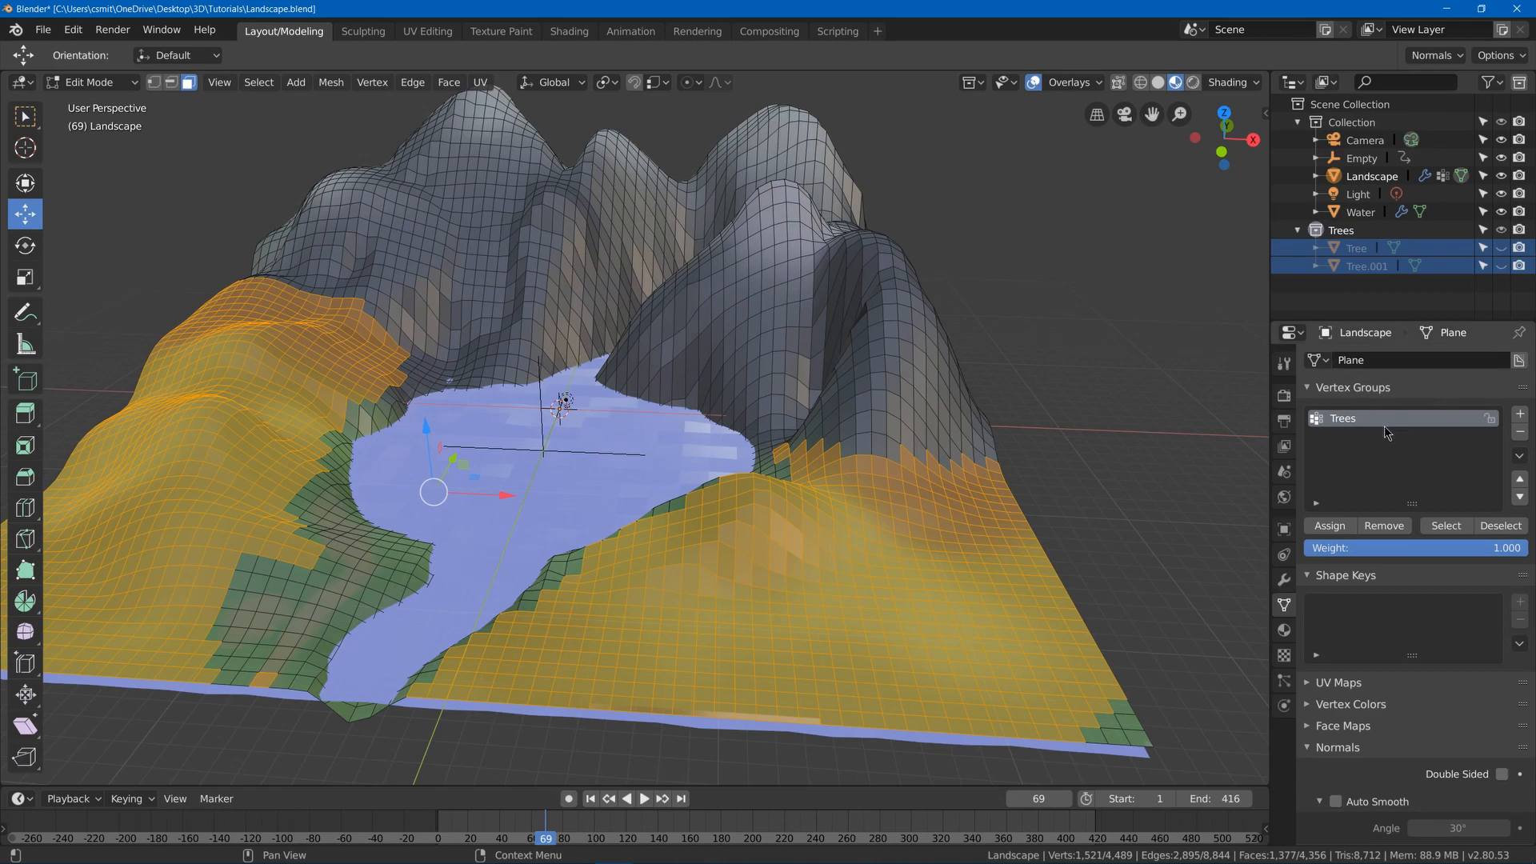
mouse_move(1067, 445)
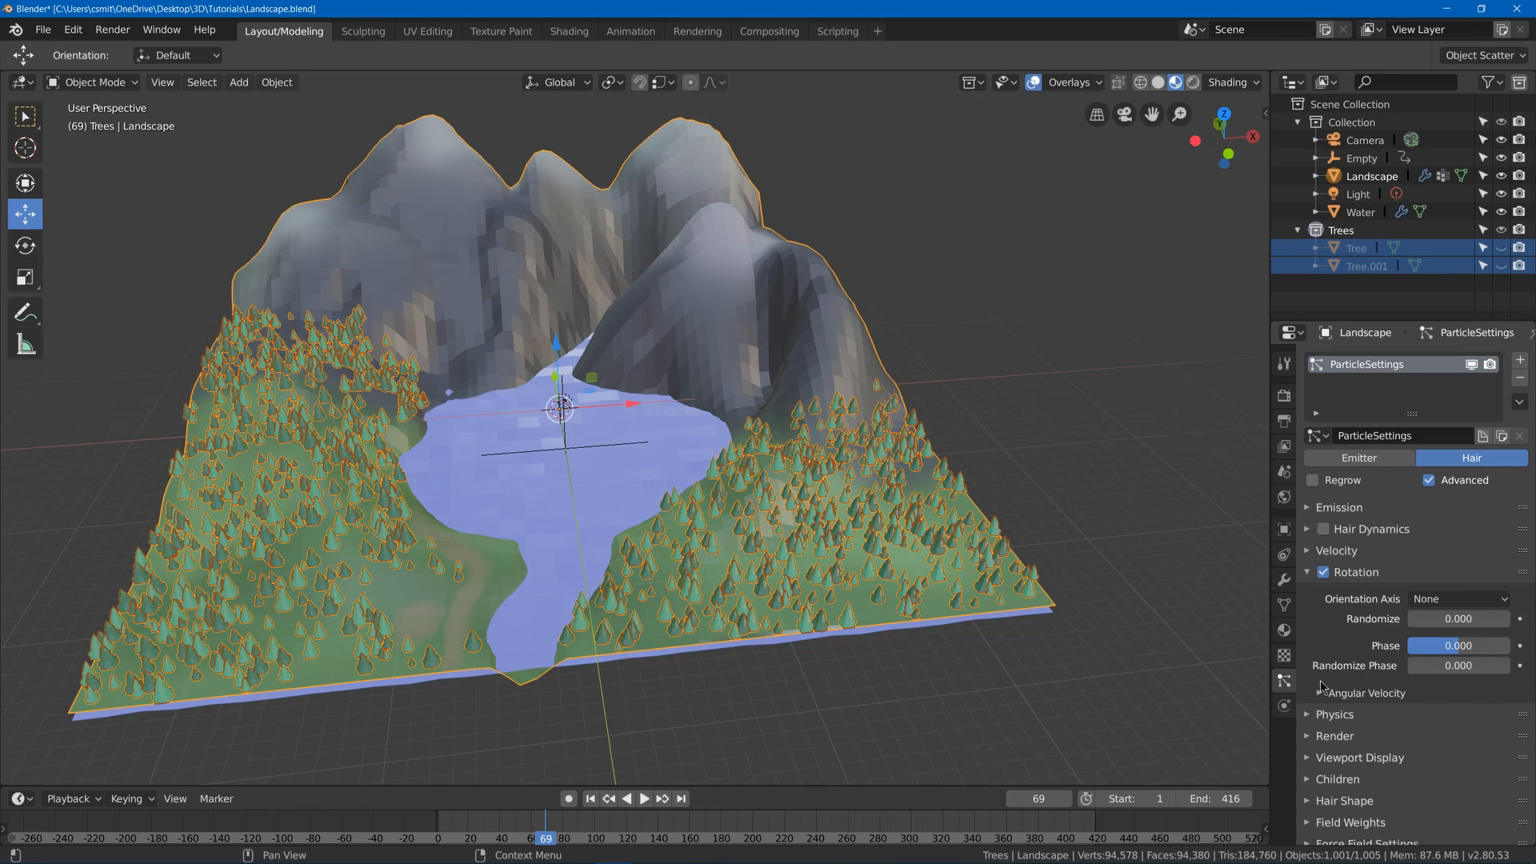
Enable Rotation with Render Scale 0.910 and Scale Randomness 0.639 for the trees.
scroll(down, 3)
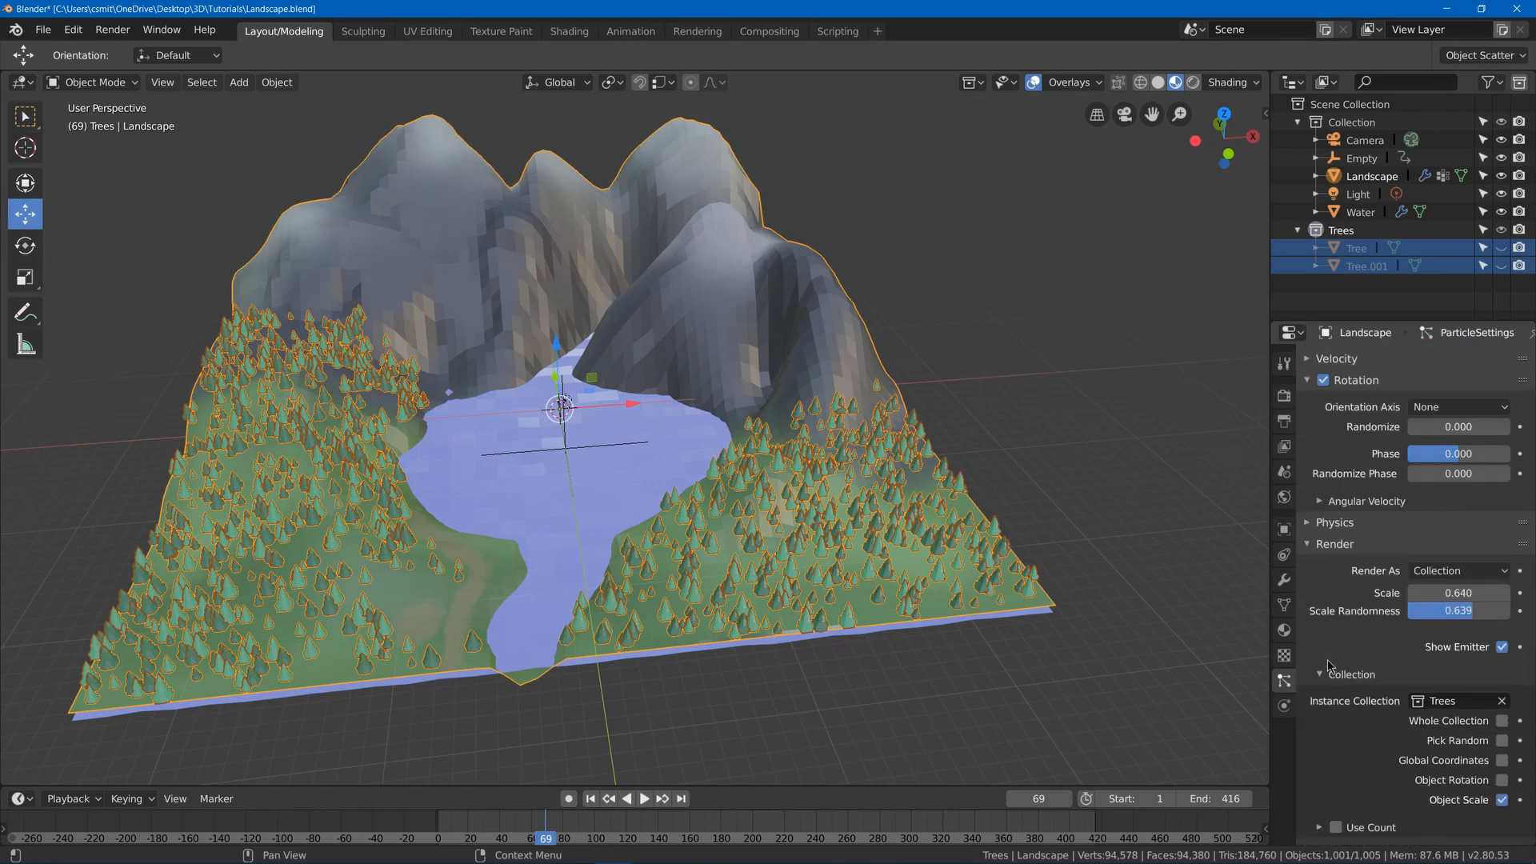
scroll(down, 3)
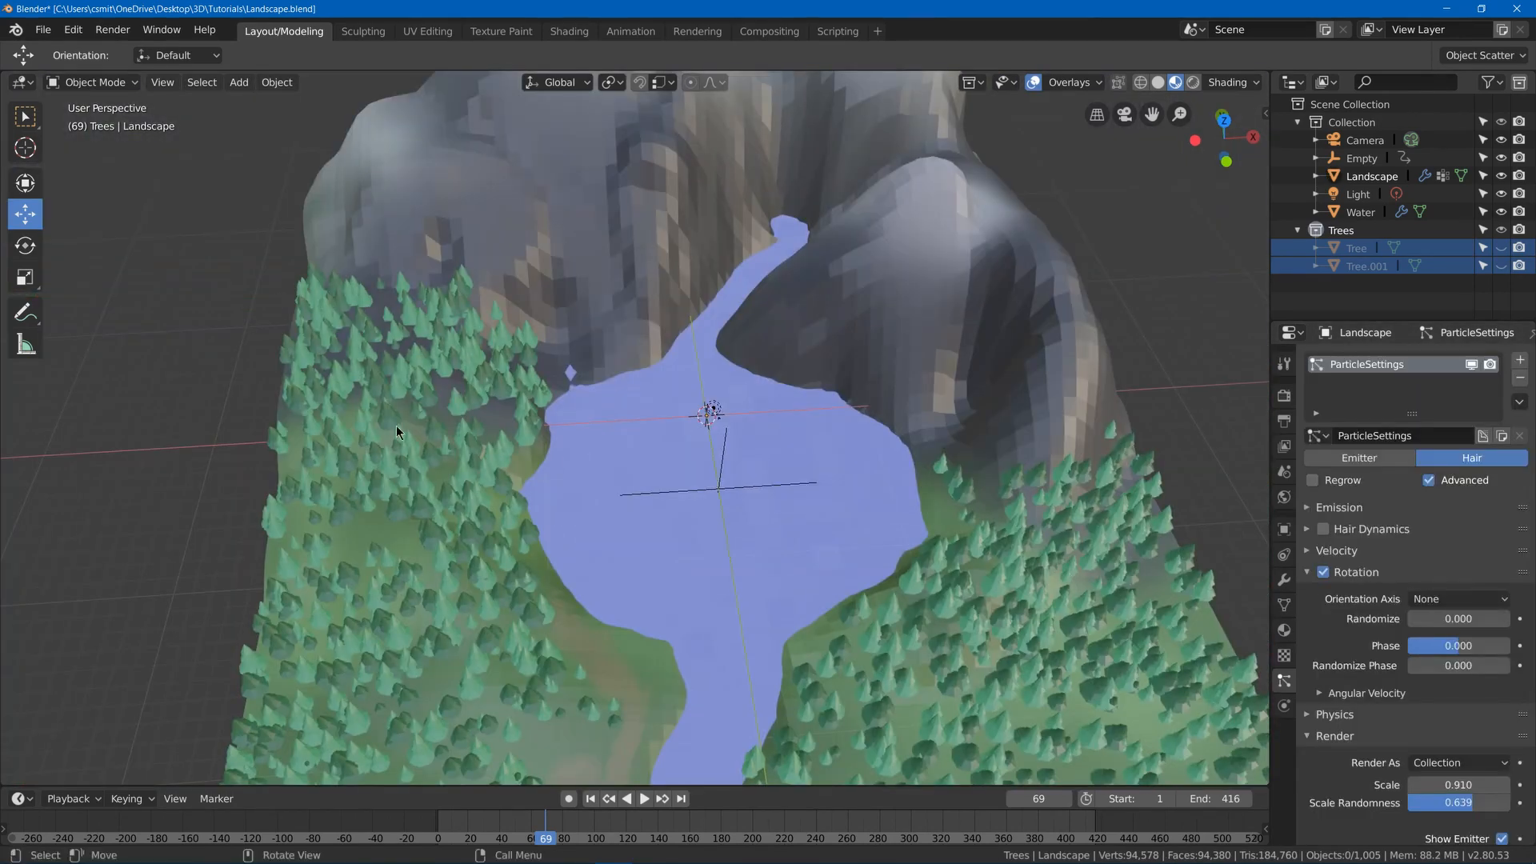
click(1339, 507)
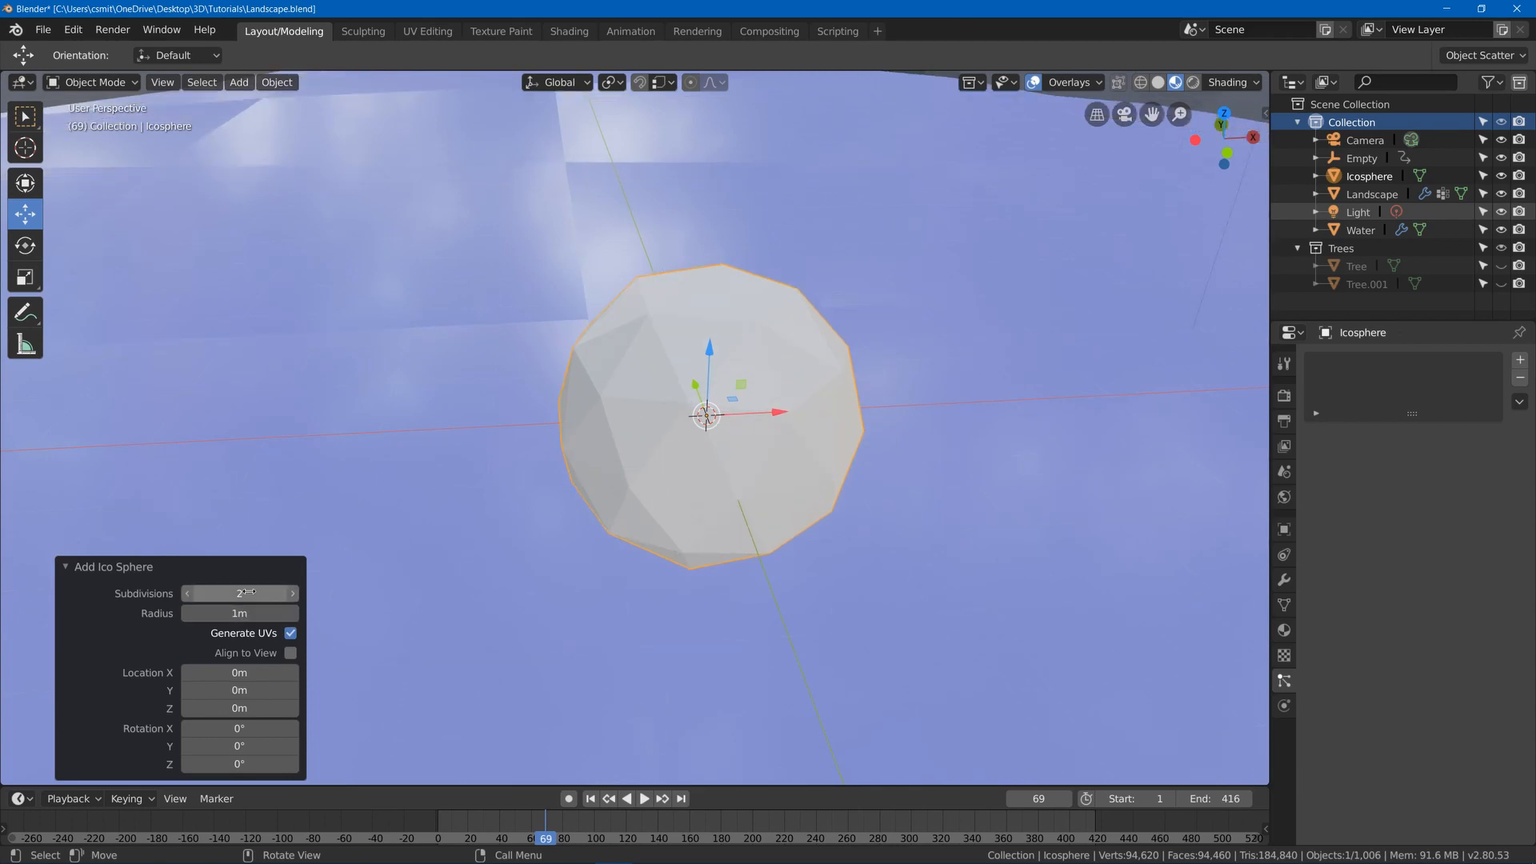
Reduce the new icosphere to 1 subdivision for a chunky low-poly shape.
click(185, 592)
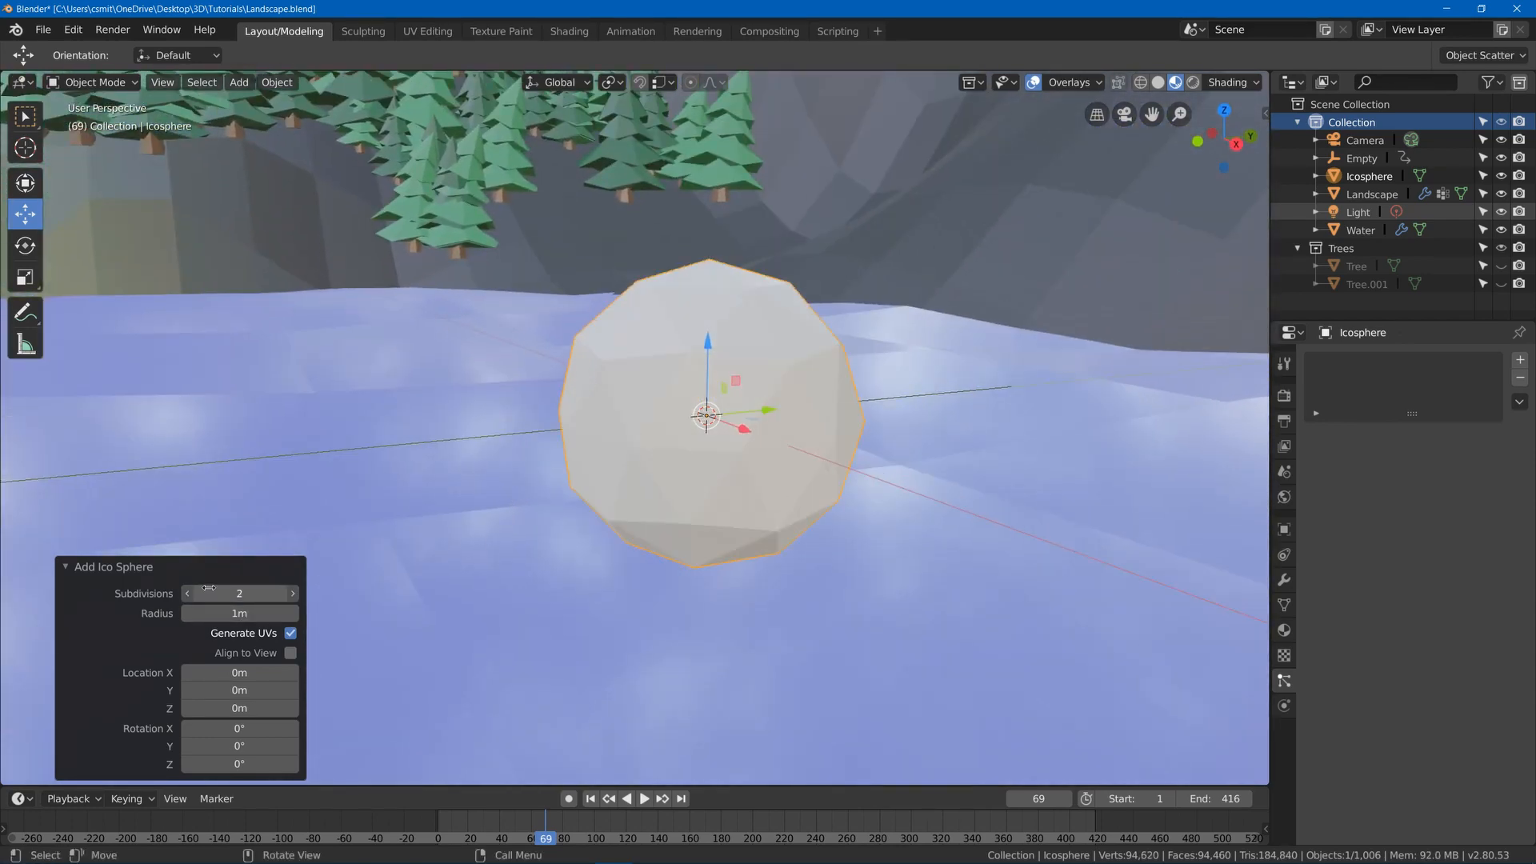
click(186, 592)
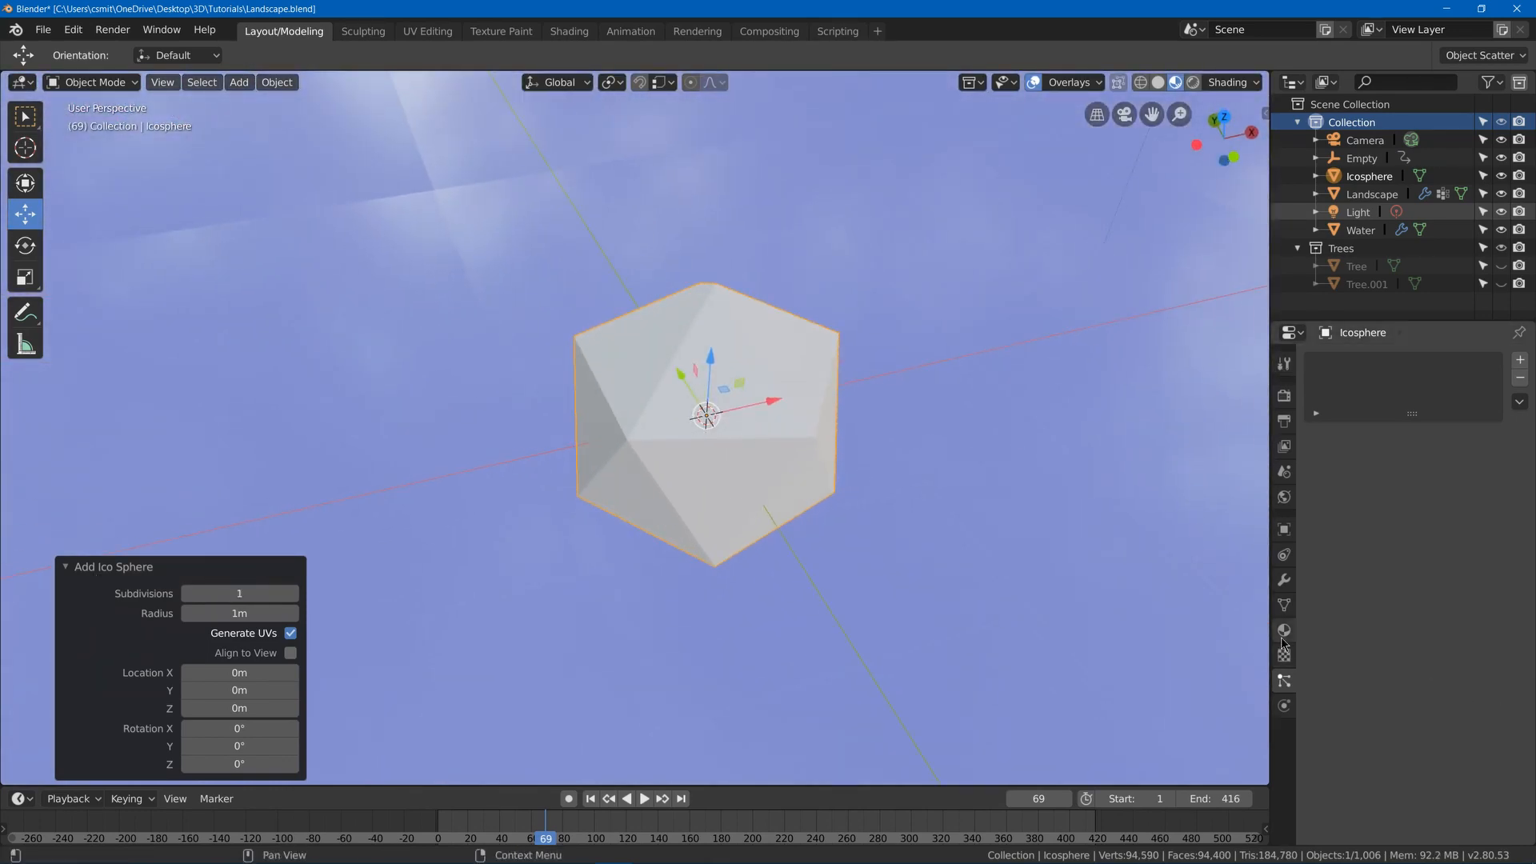
Give the icosphere a material named Rock with a gray base colour around 0.458.
click(1281, 630)
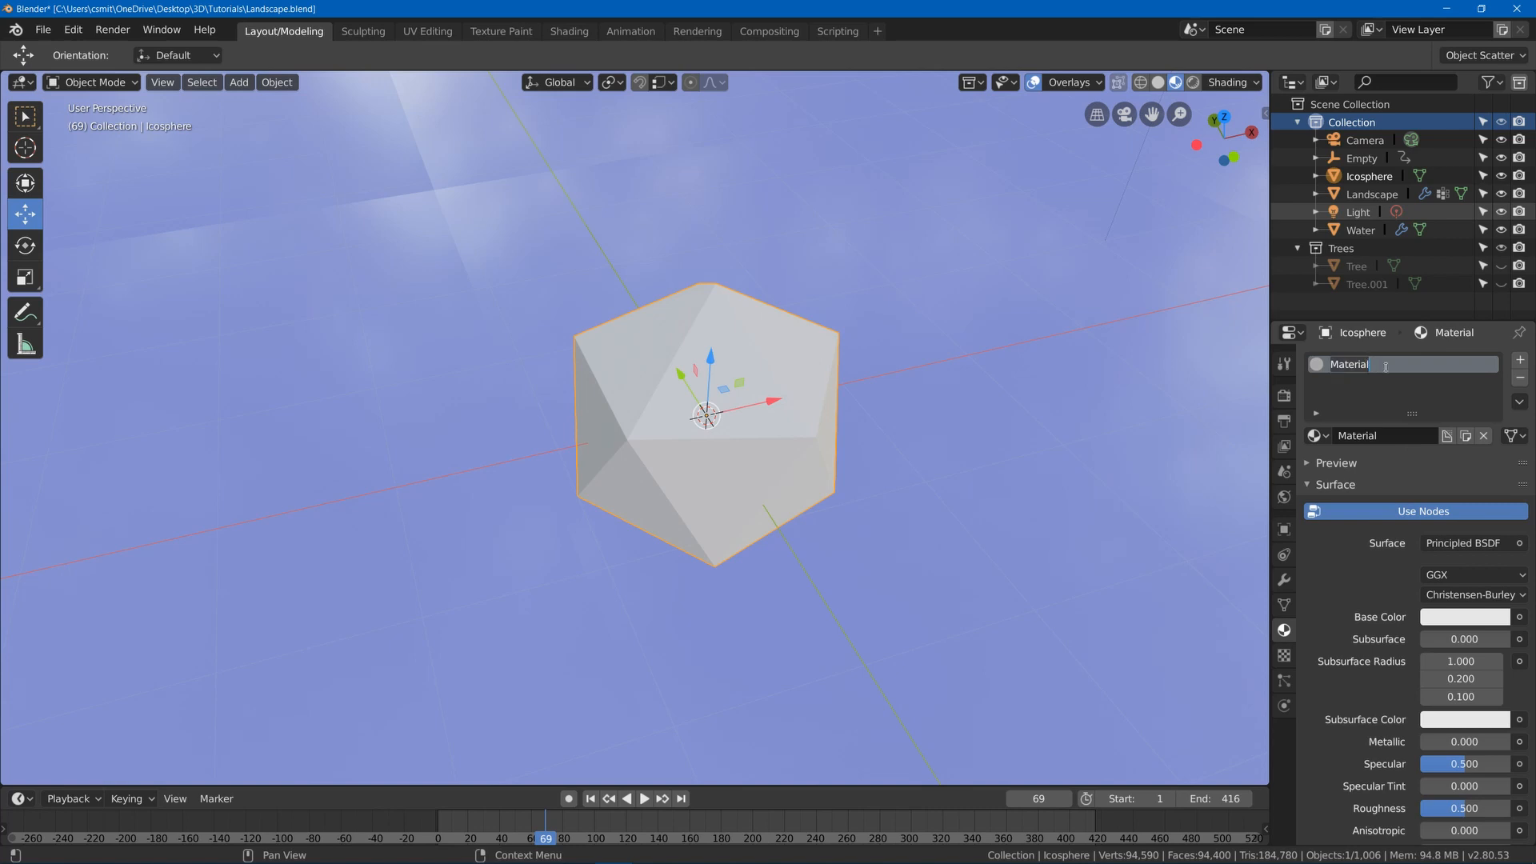
text(Rock)
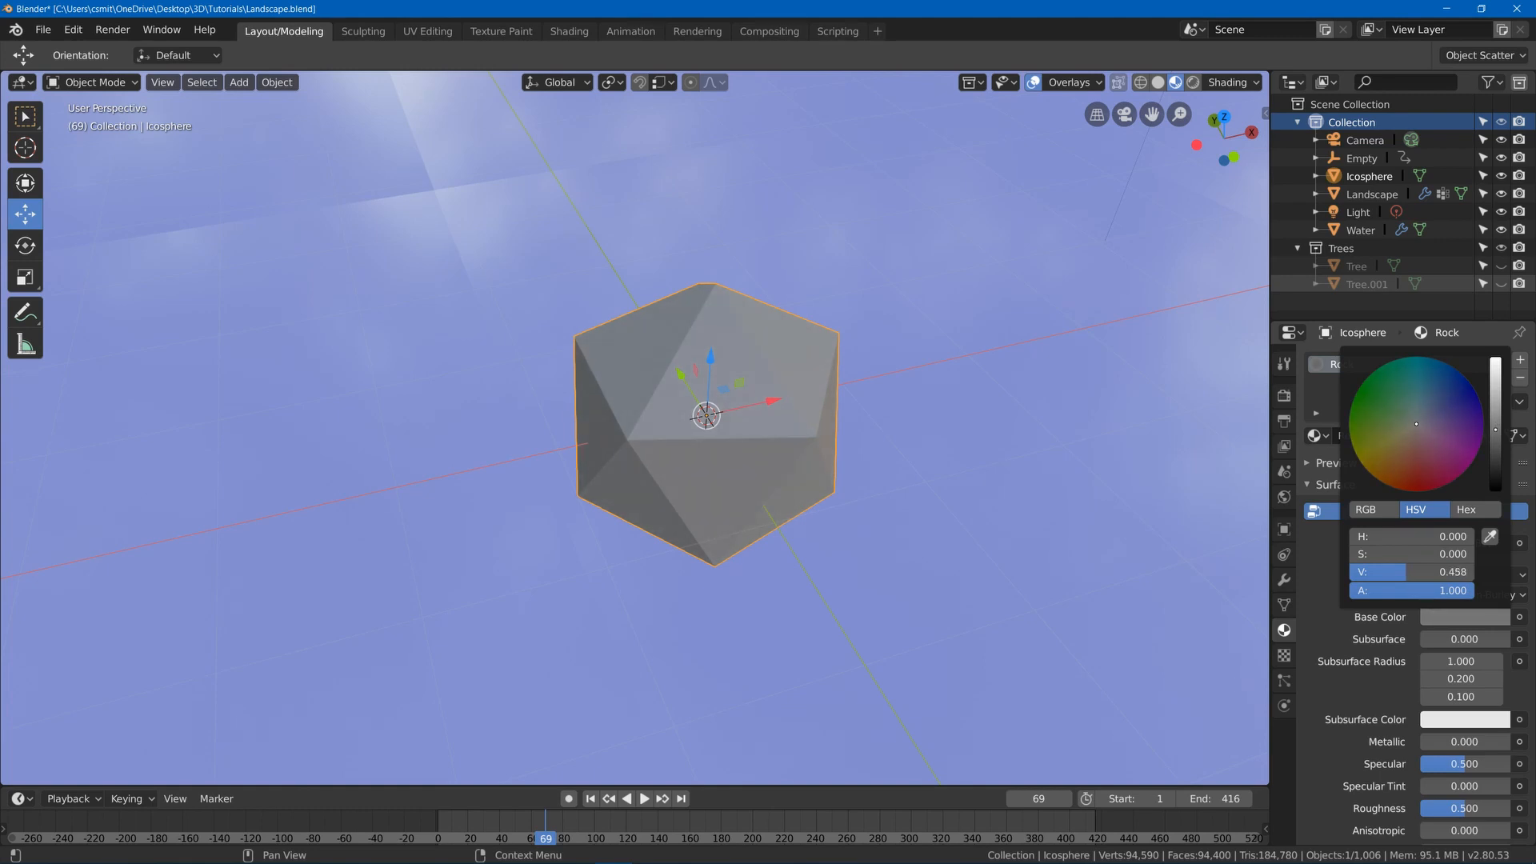
click(98, 560)
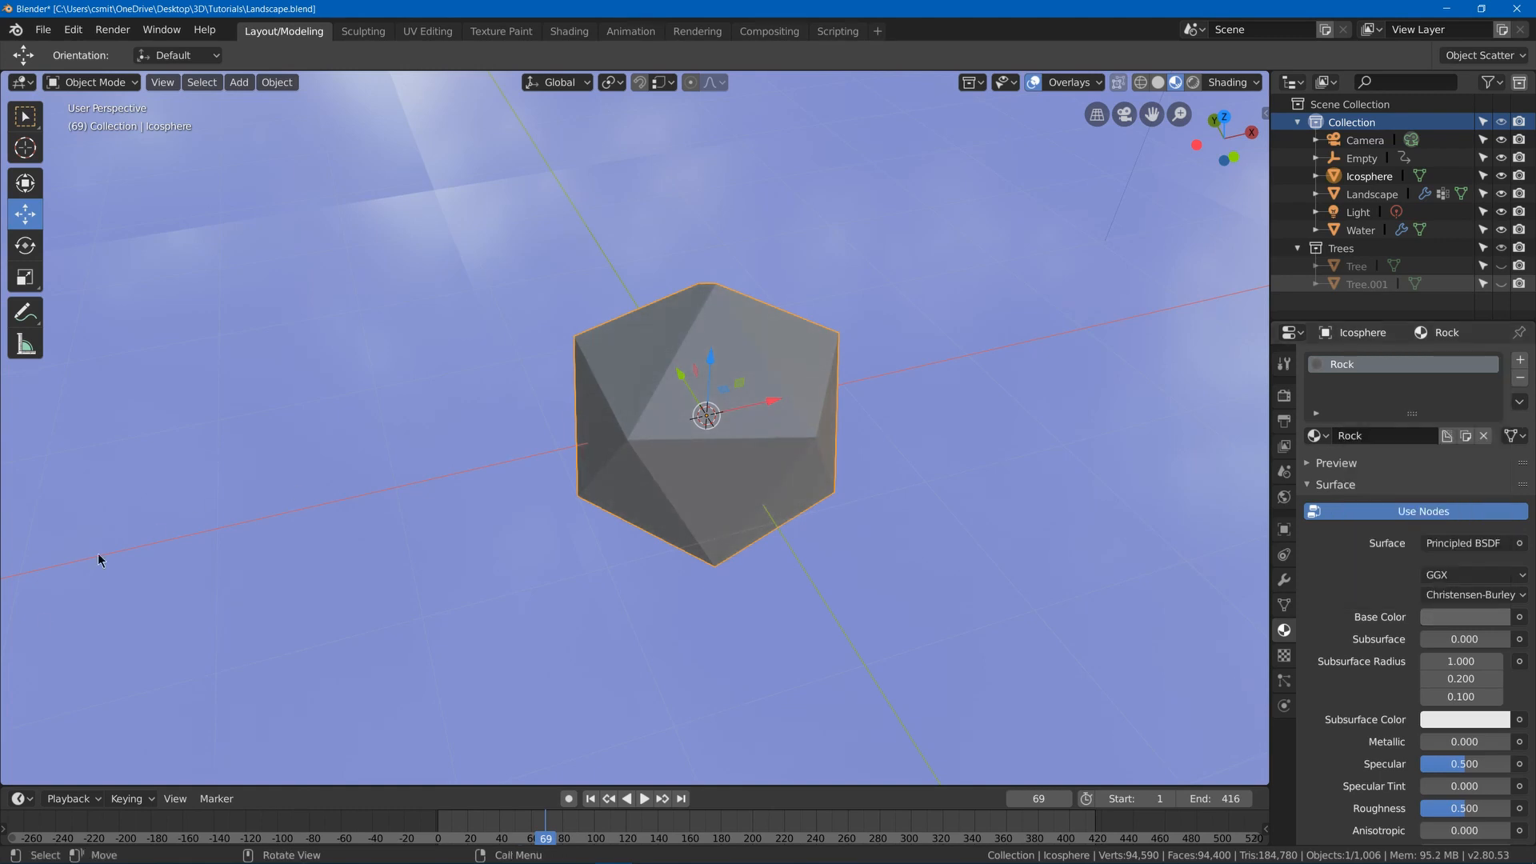
Duplicate the icosphere into rock pieces of different sizes, sinking the small one slightly lower.
key(Tab)
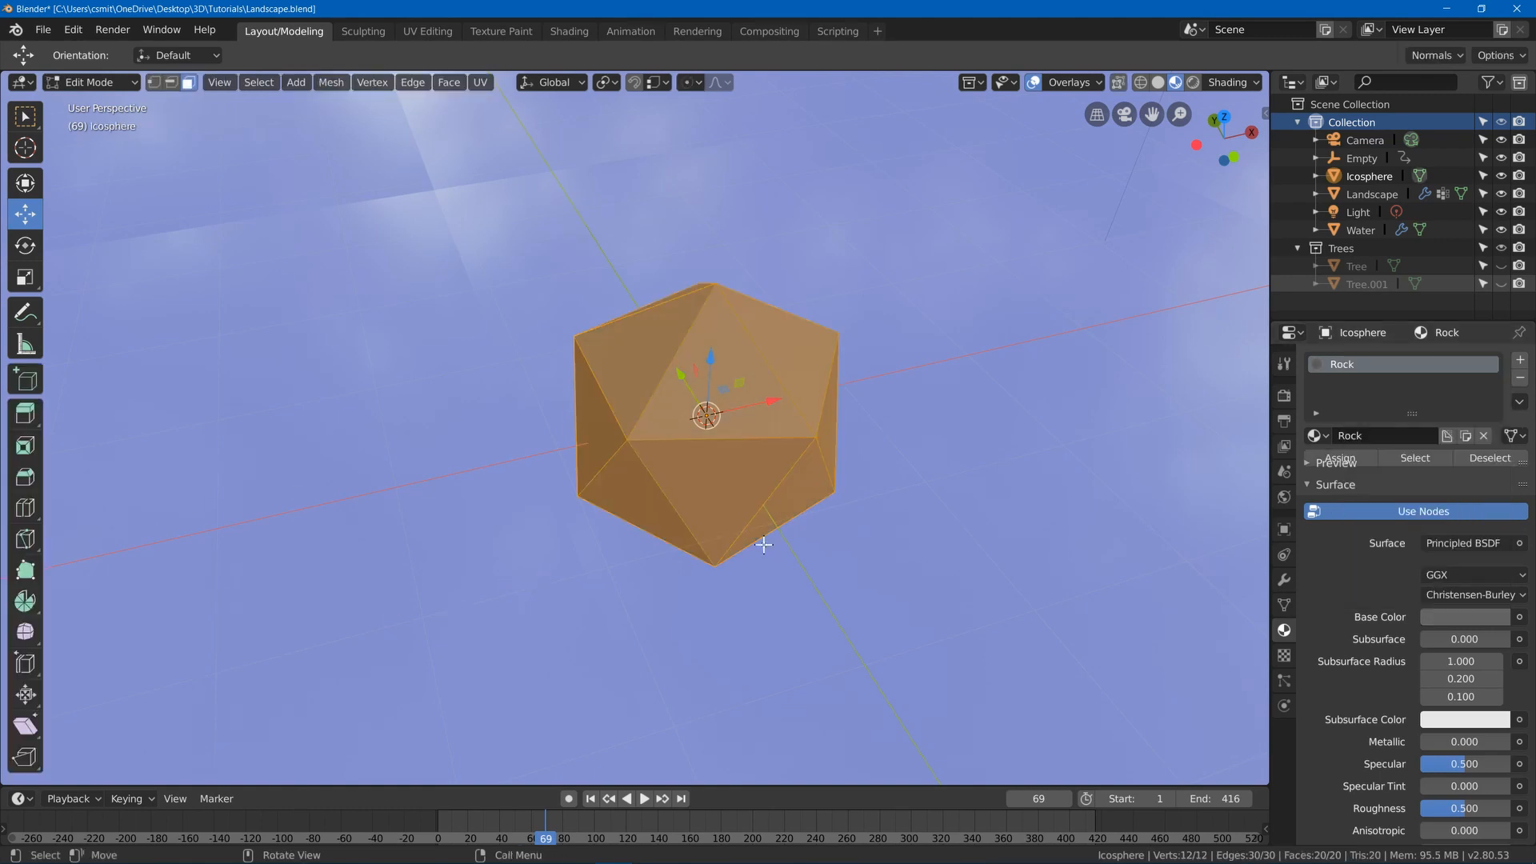
key(s)
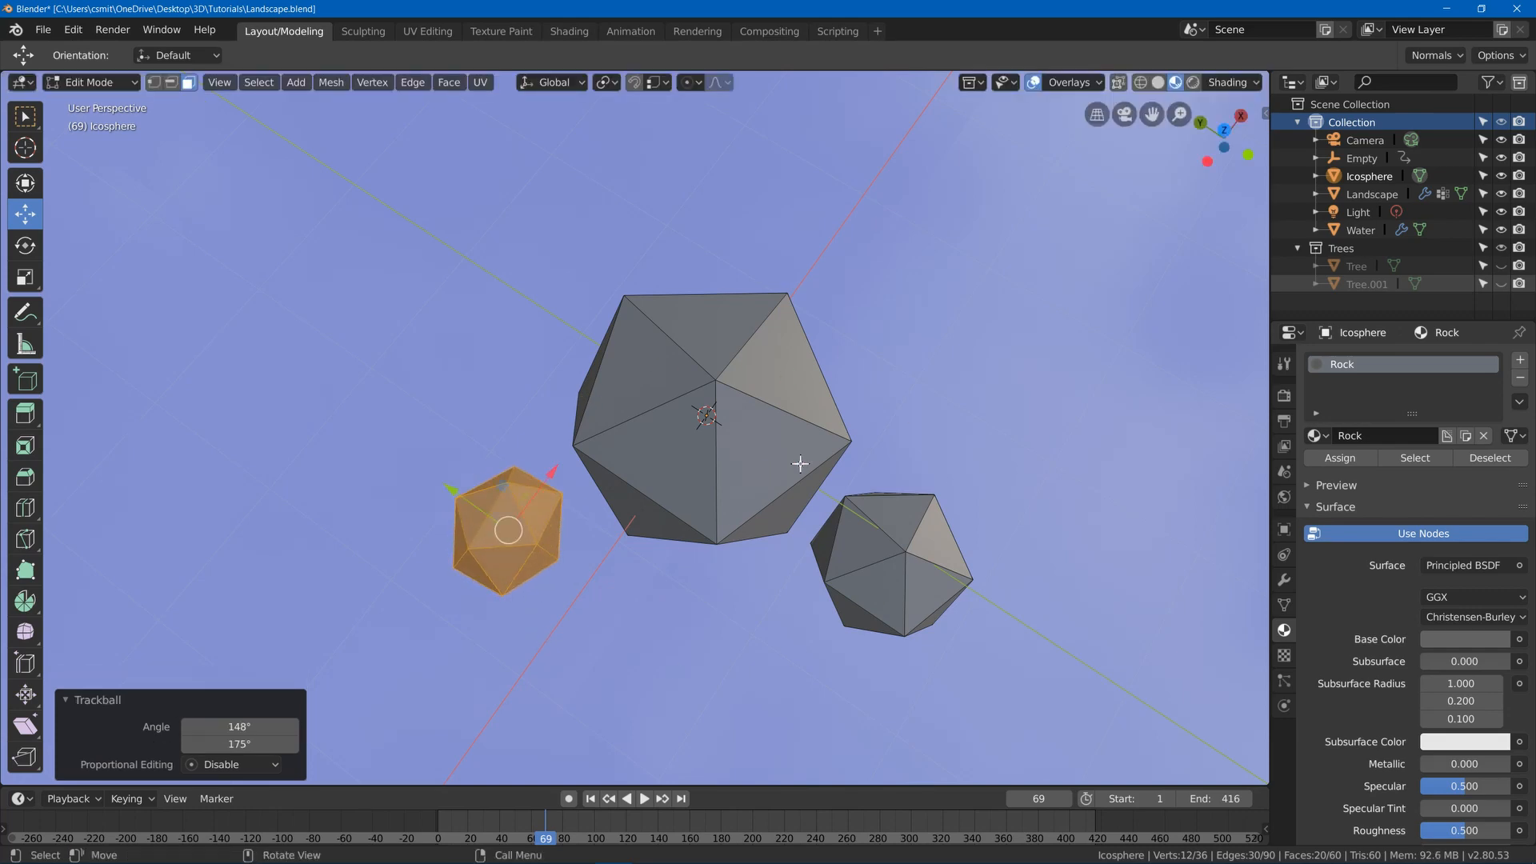
key(s)
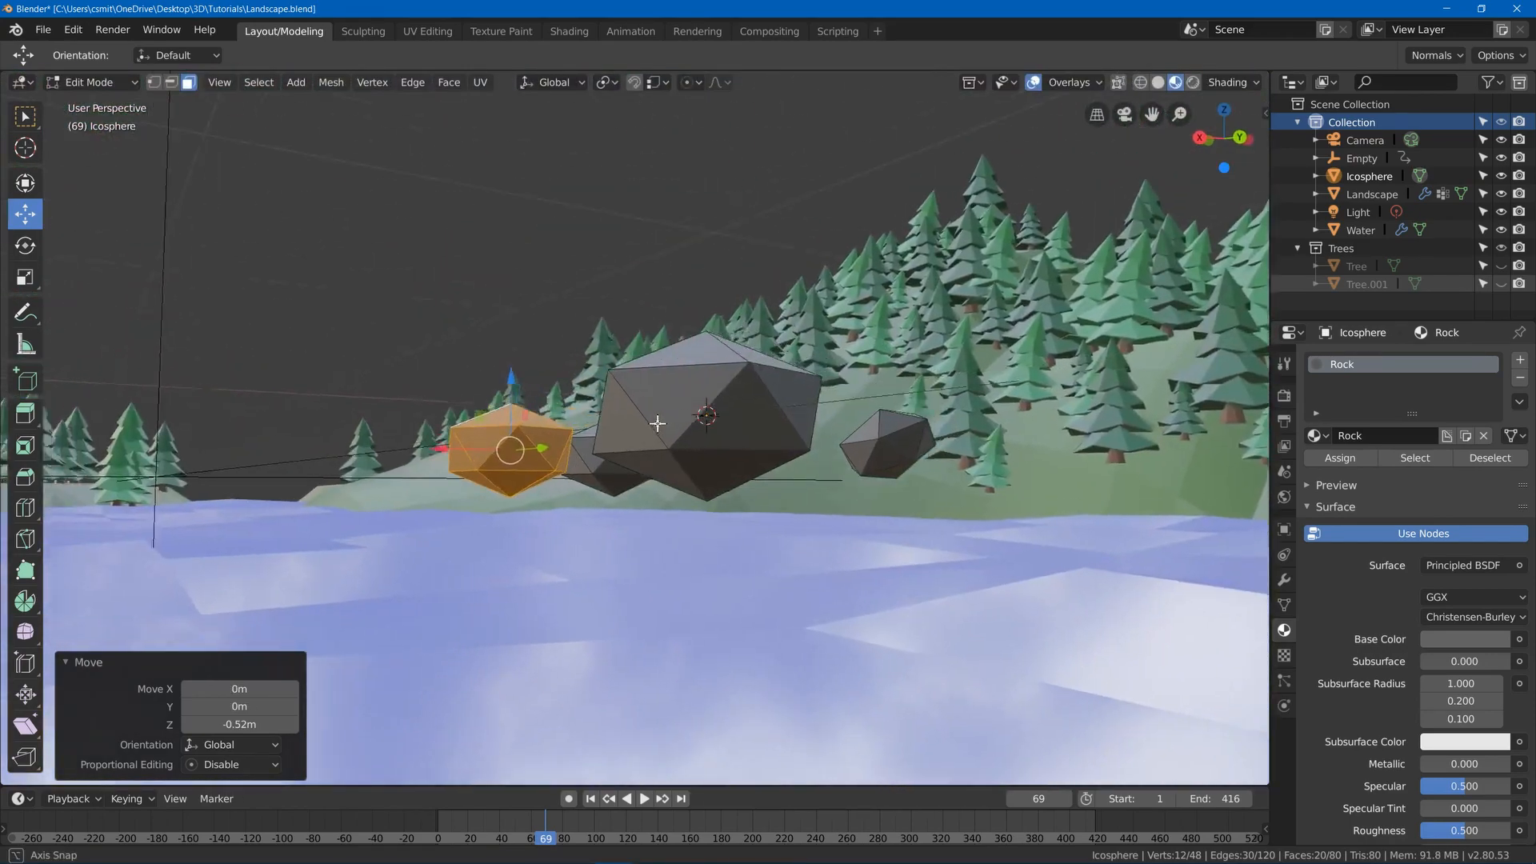
key(s)
text(Rocks)
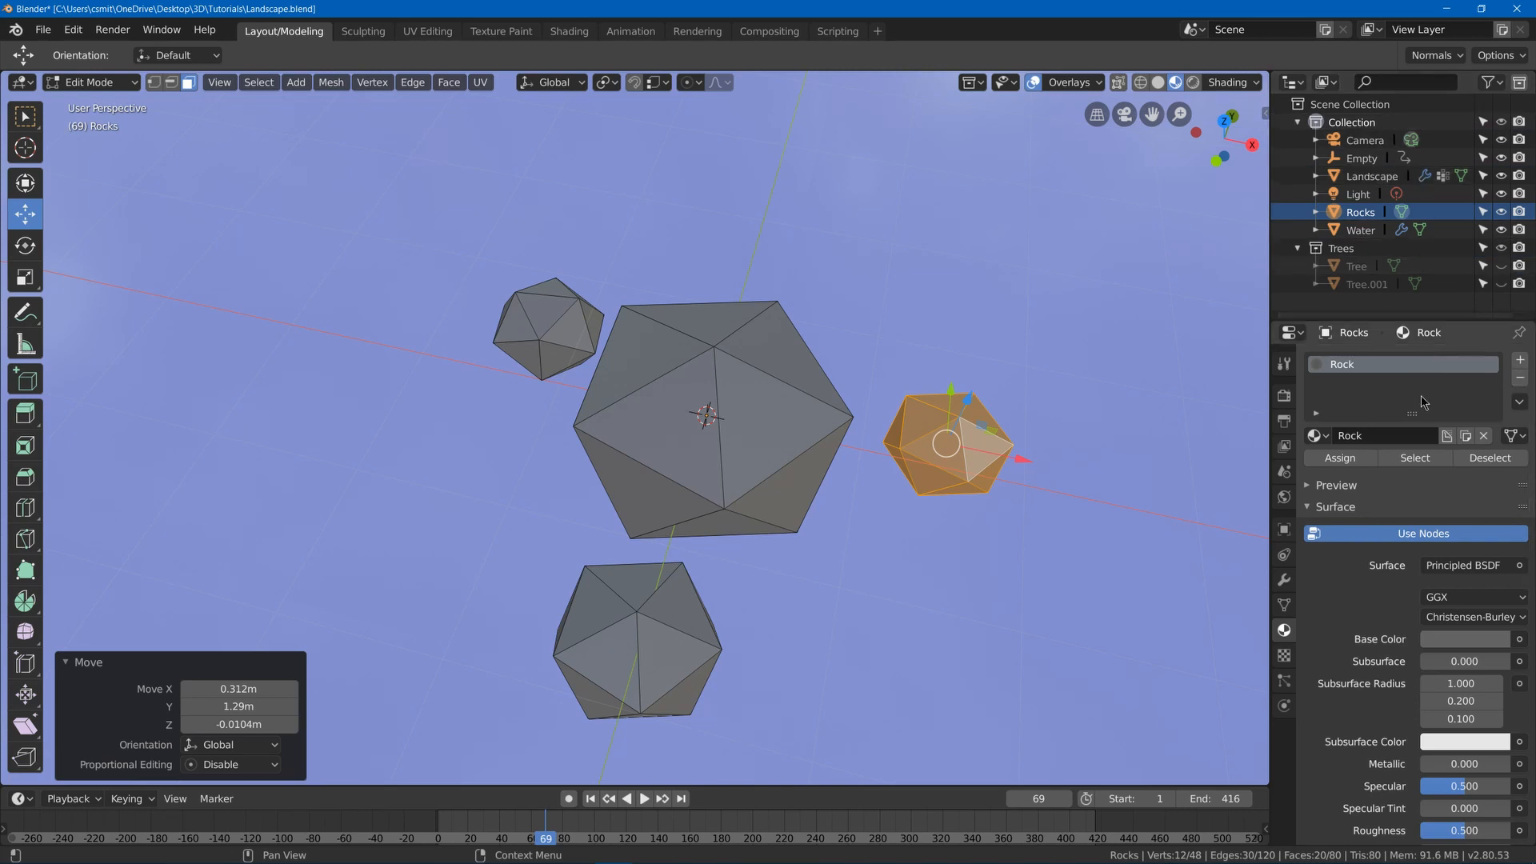
Give the small right piece a second lighter-gray material named Rock2 and return to Object Mode.
click(1481, 436)
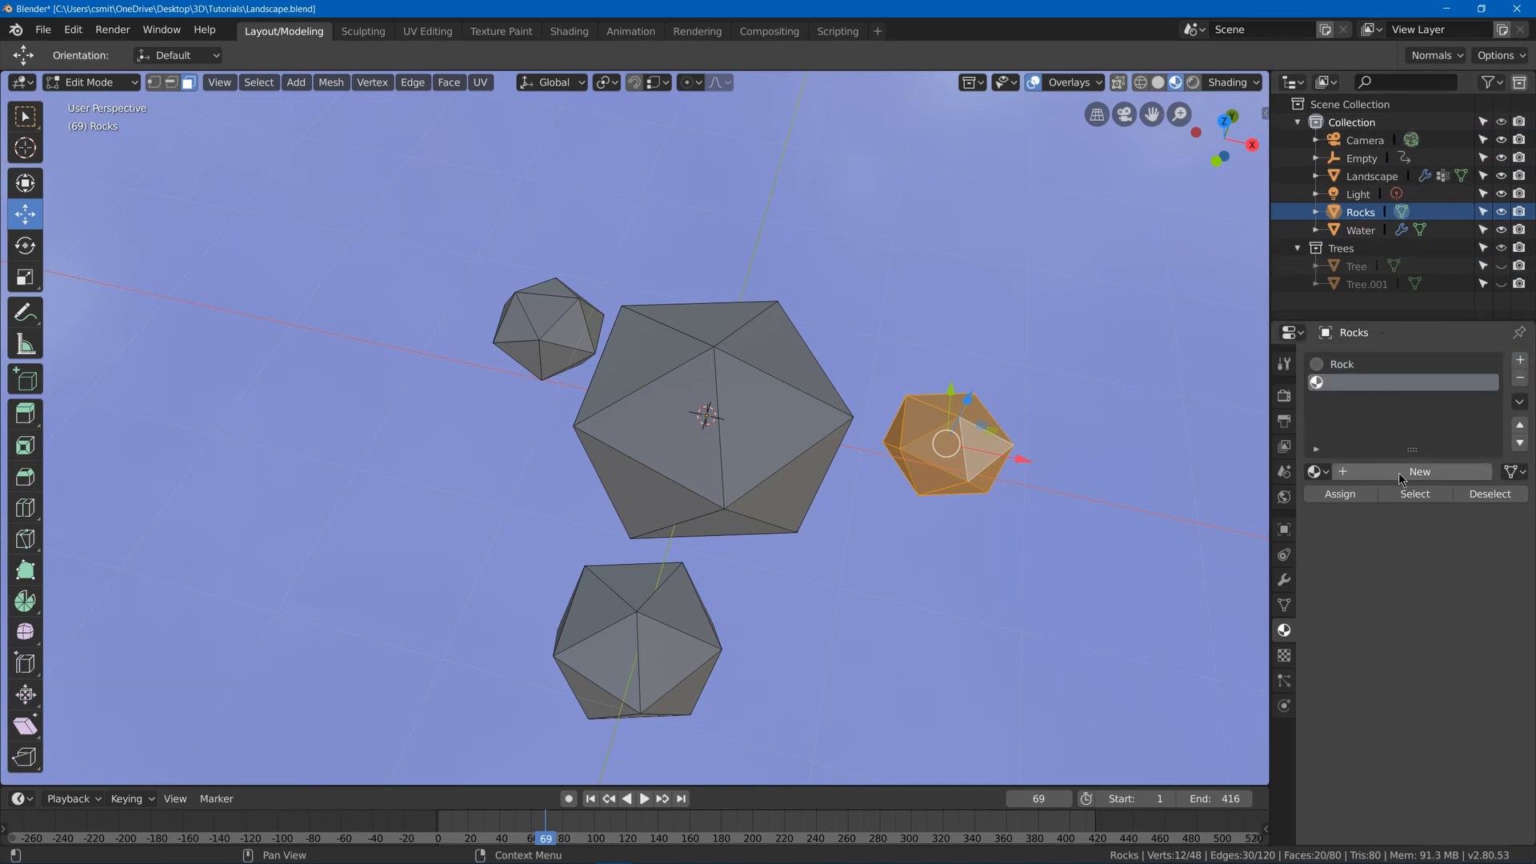
click(1418, 470)
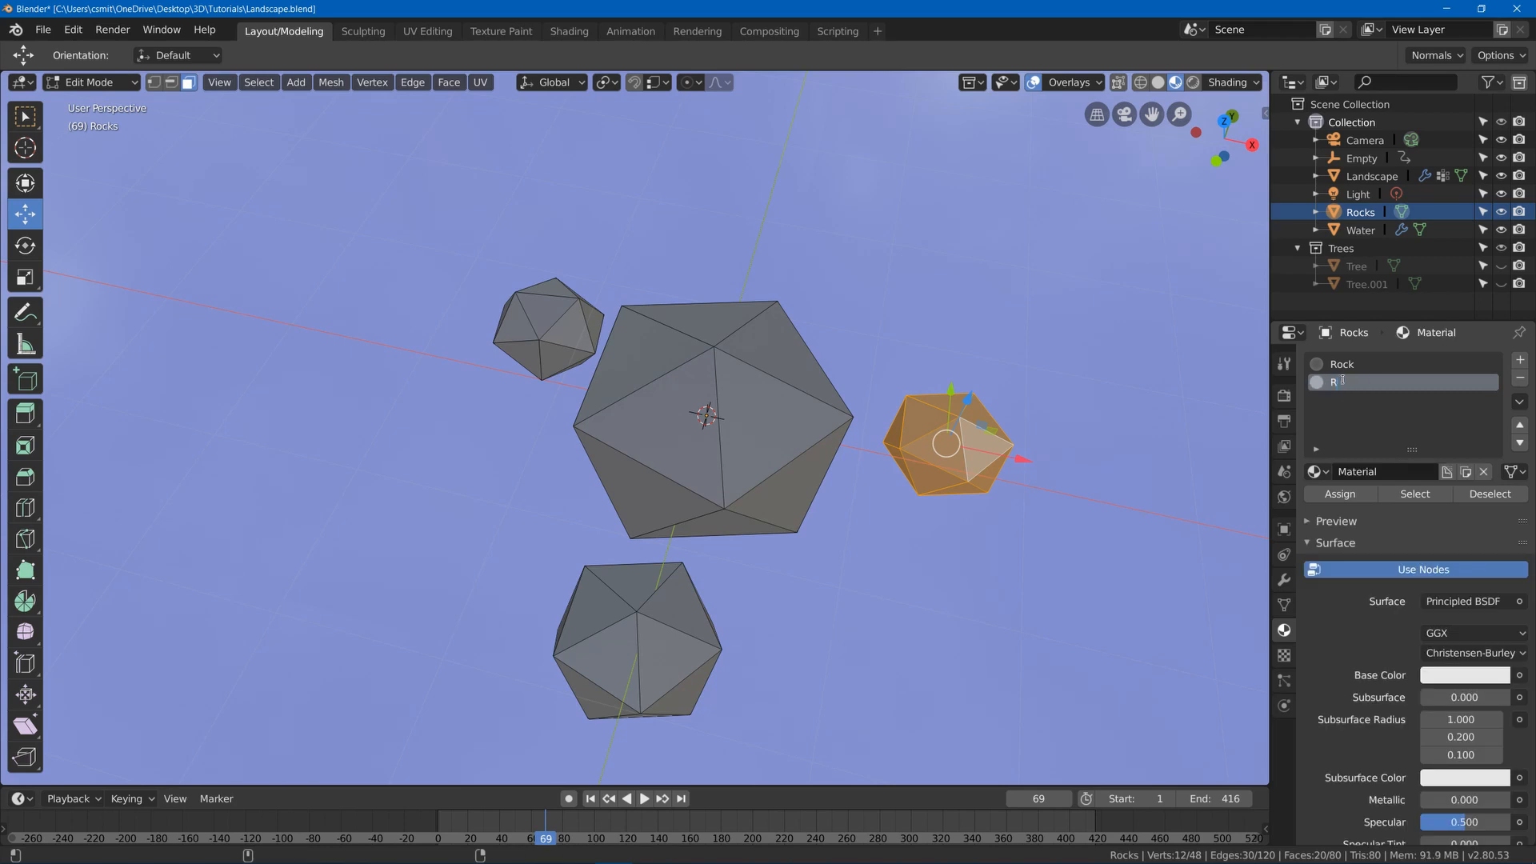
text(Rock2)
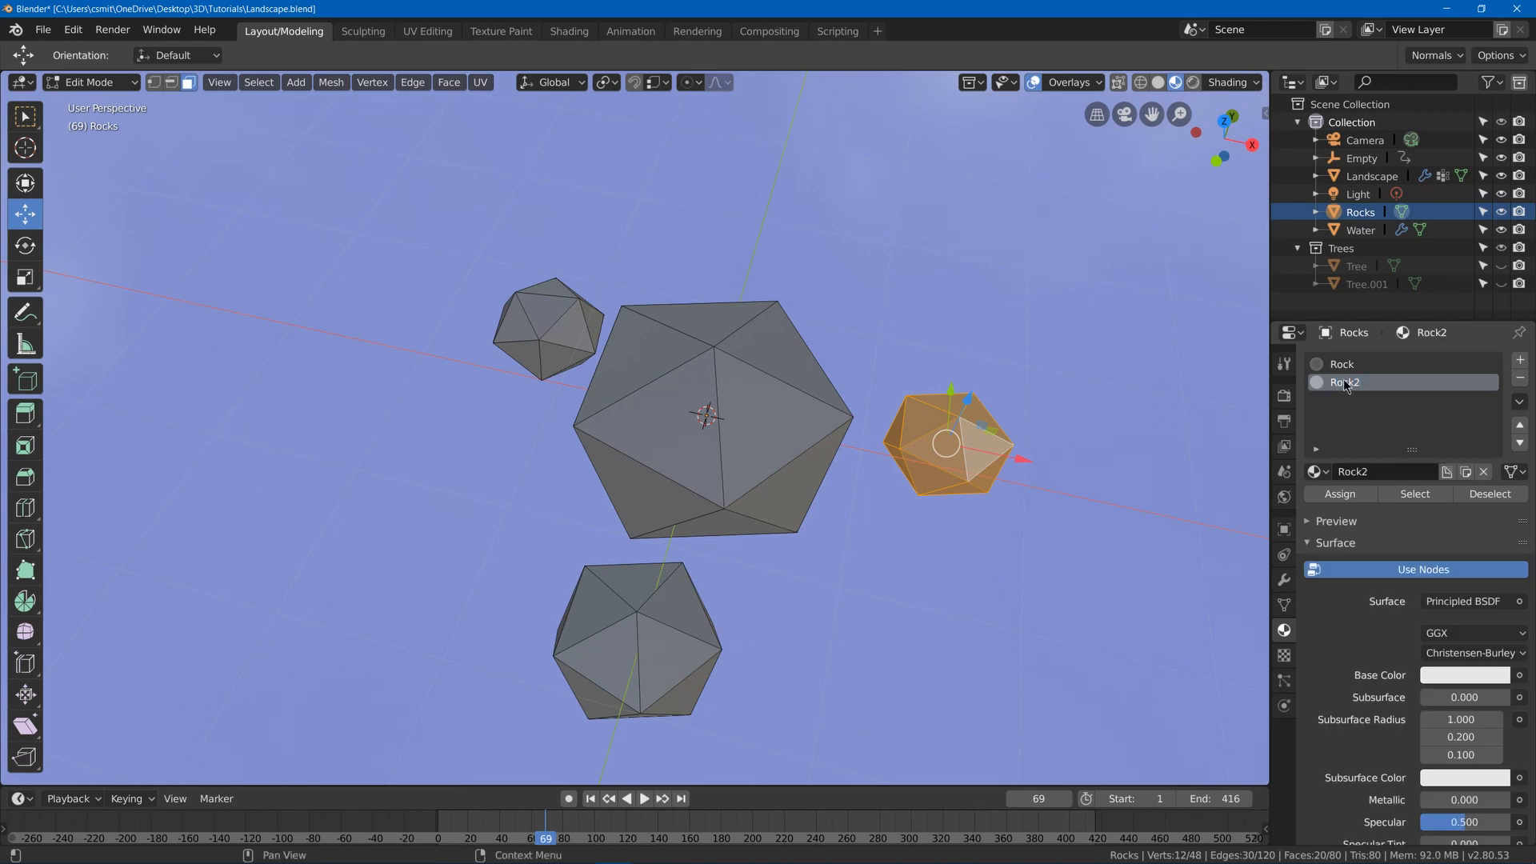
click(1464, 675)
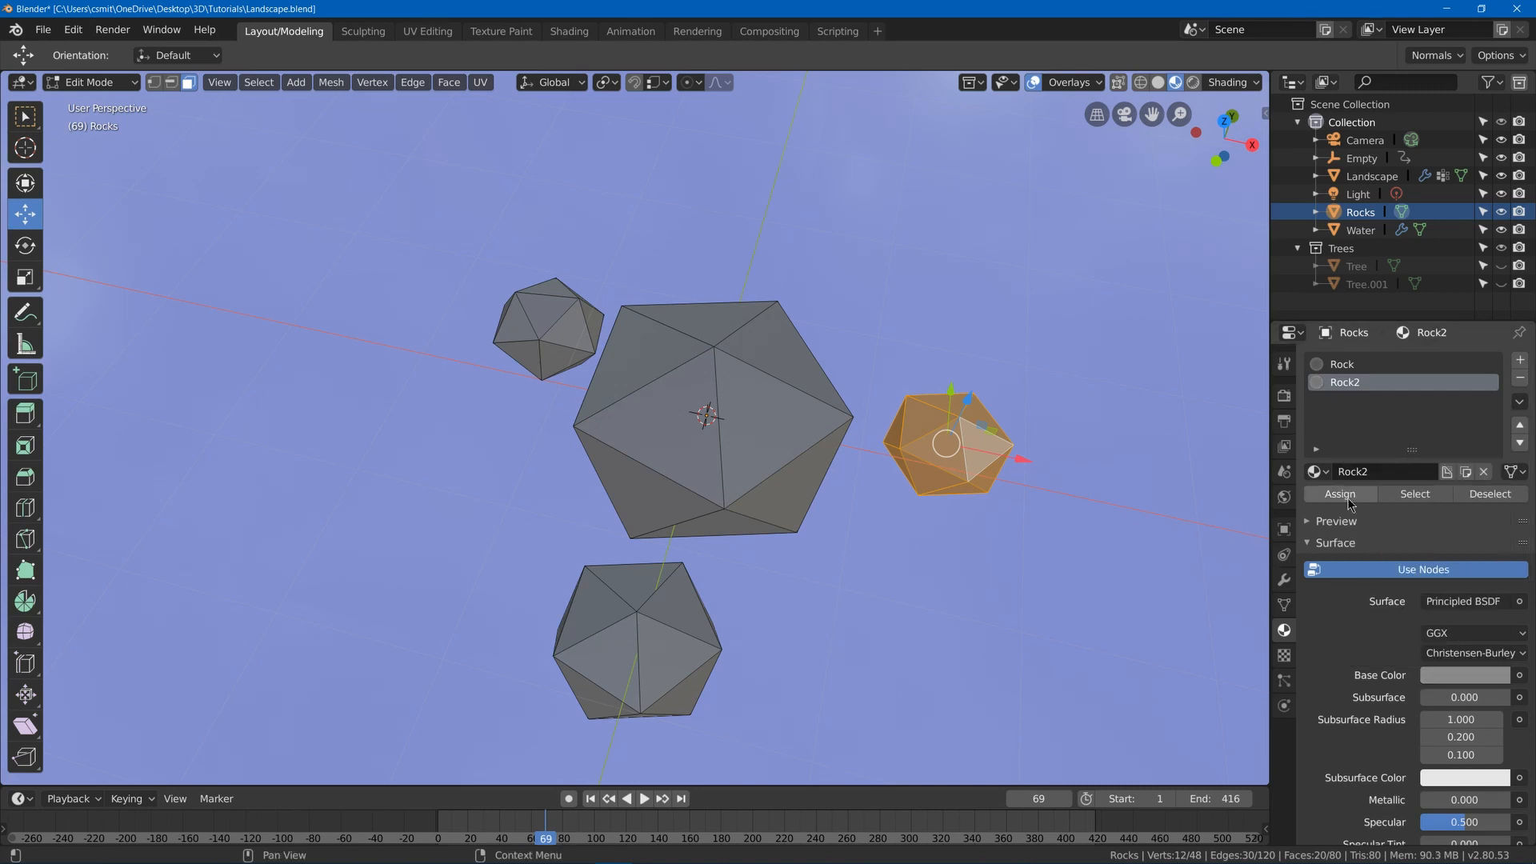
key(Tab)
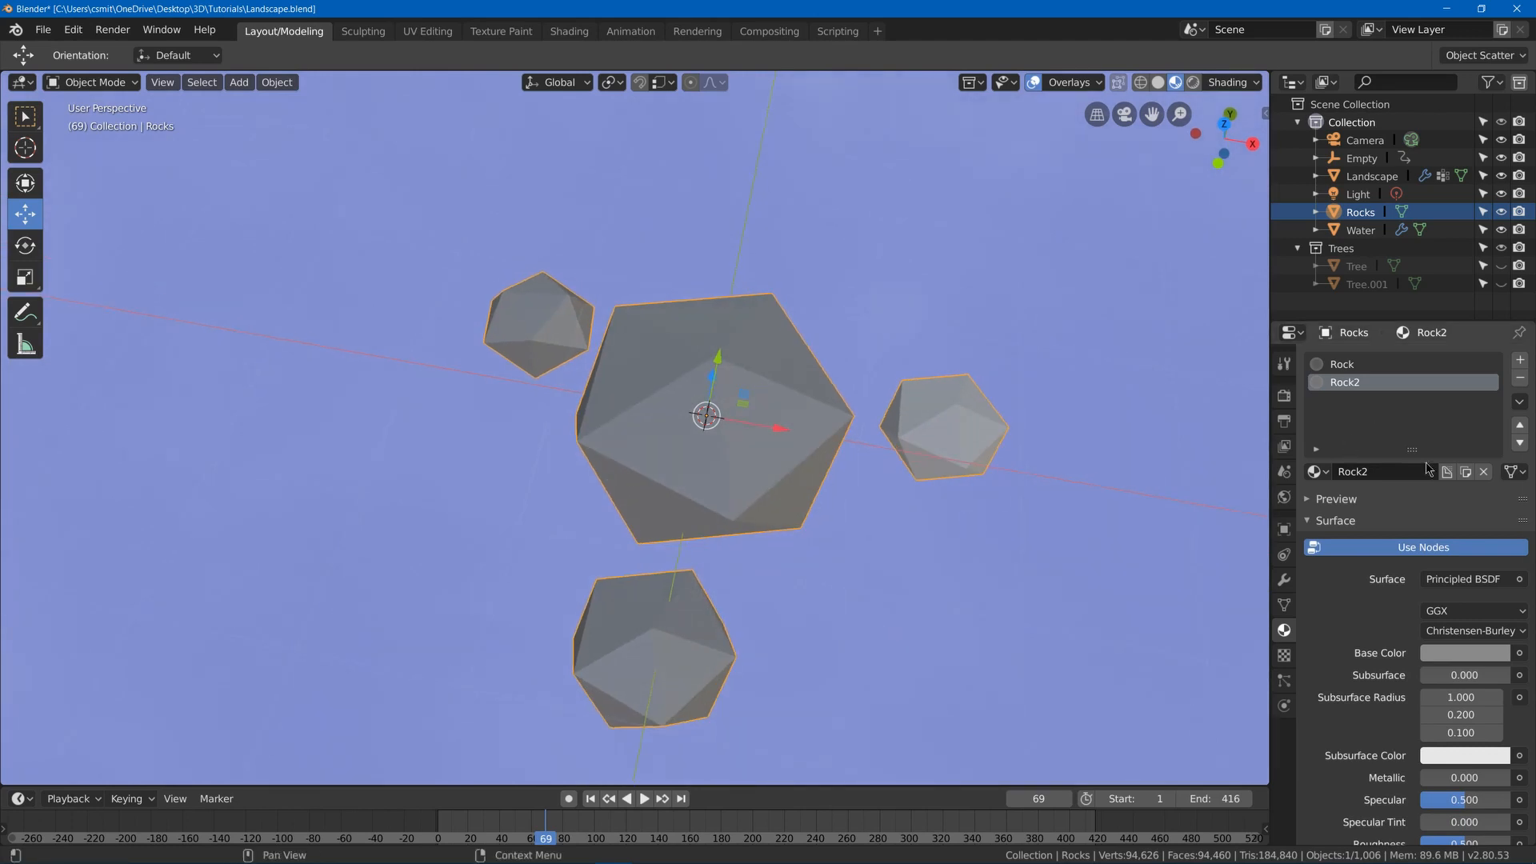
mouse_move(1525, 486)
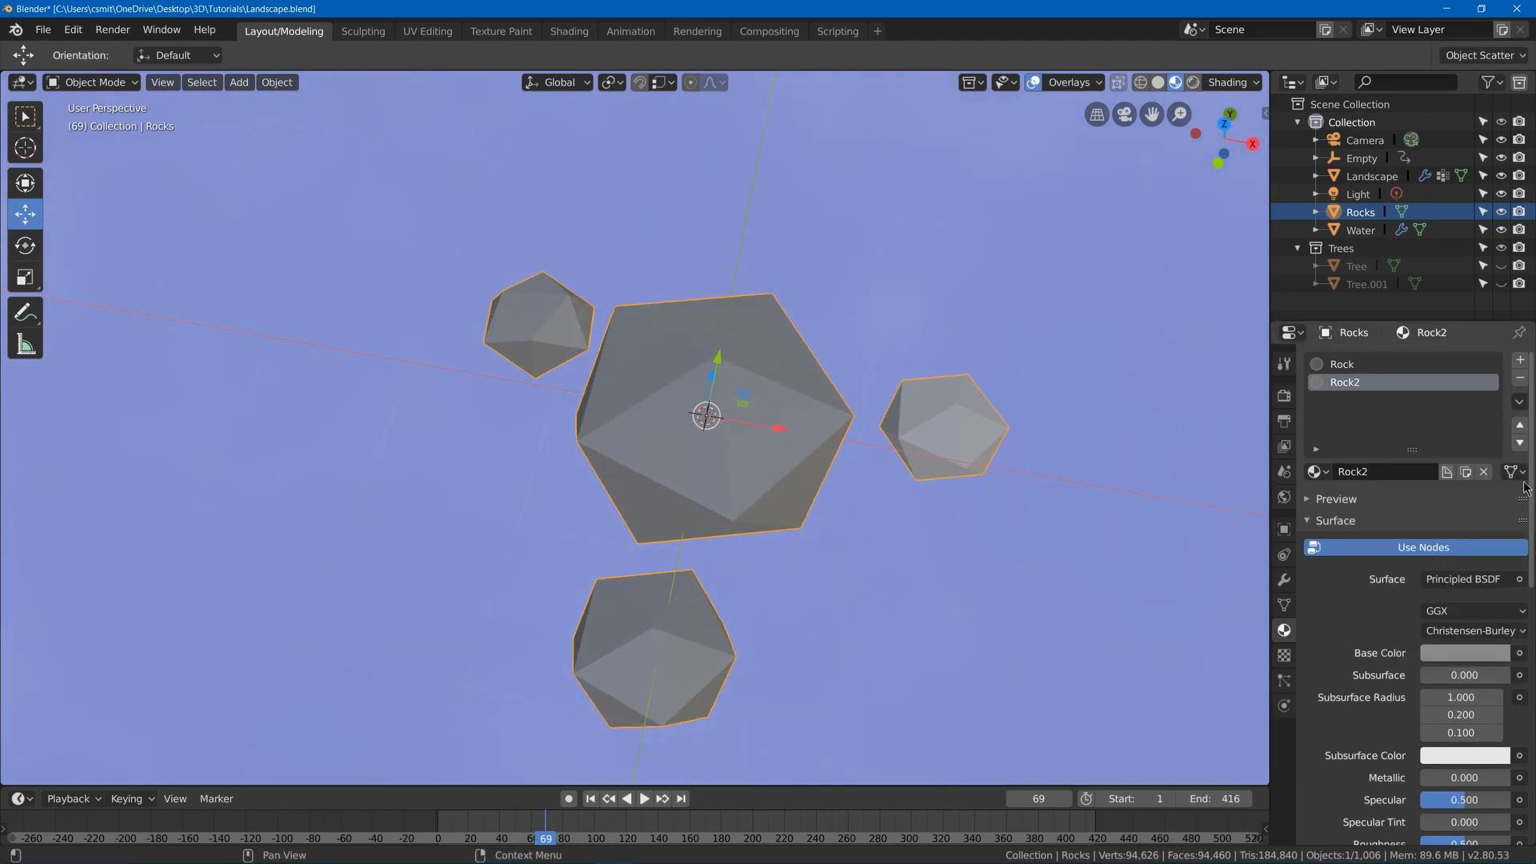
click(1464, 653)
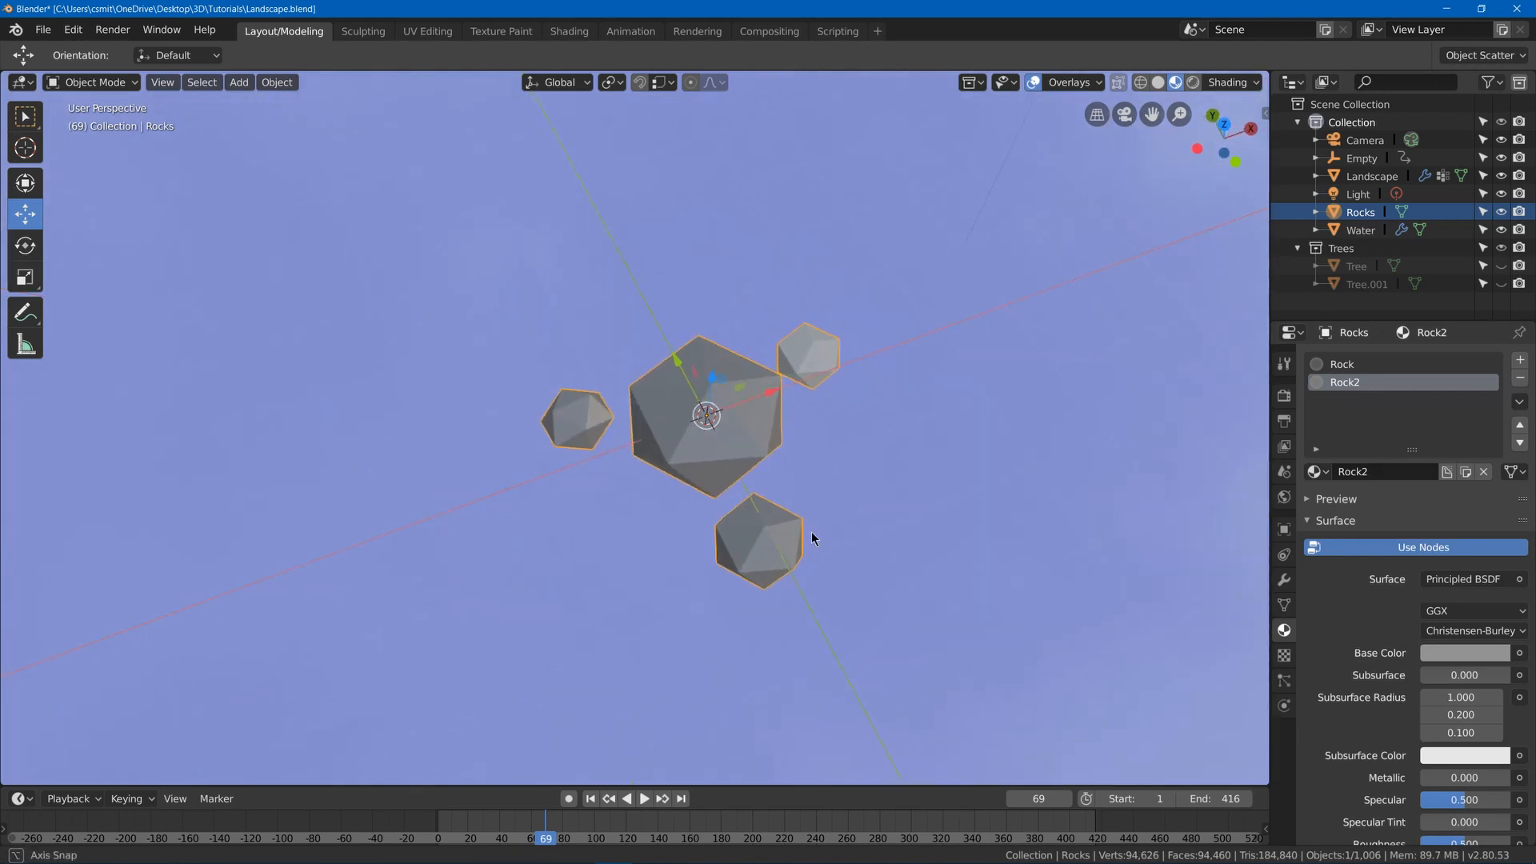
mouse_move(801, 525)
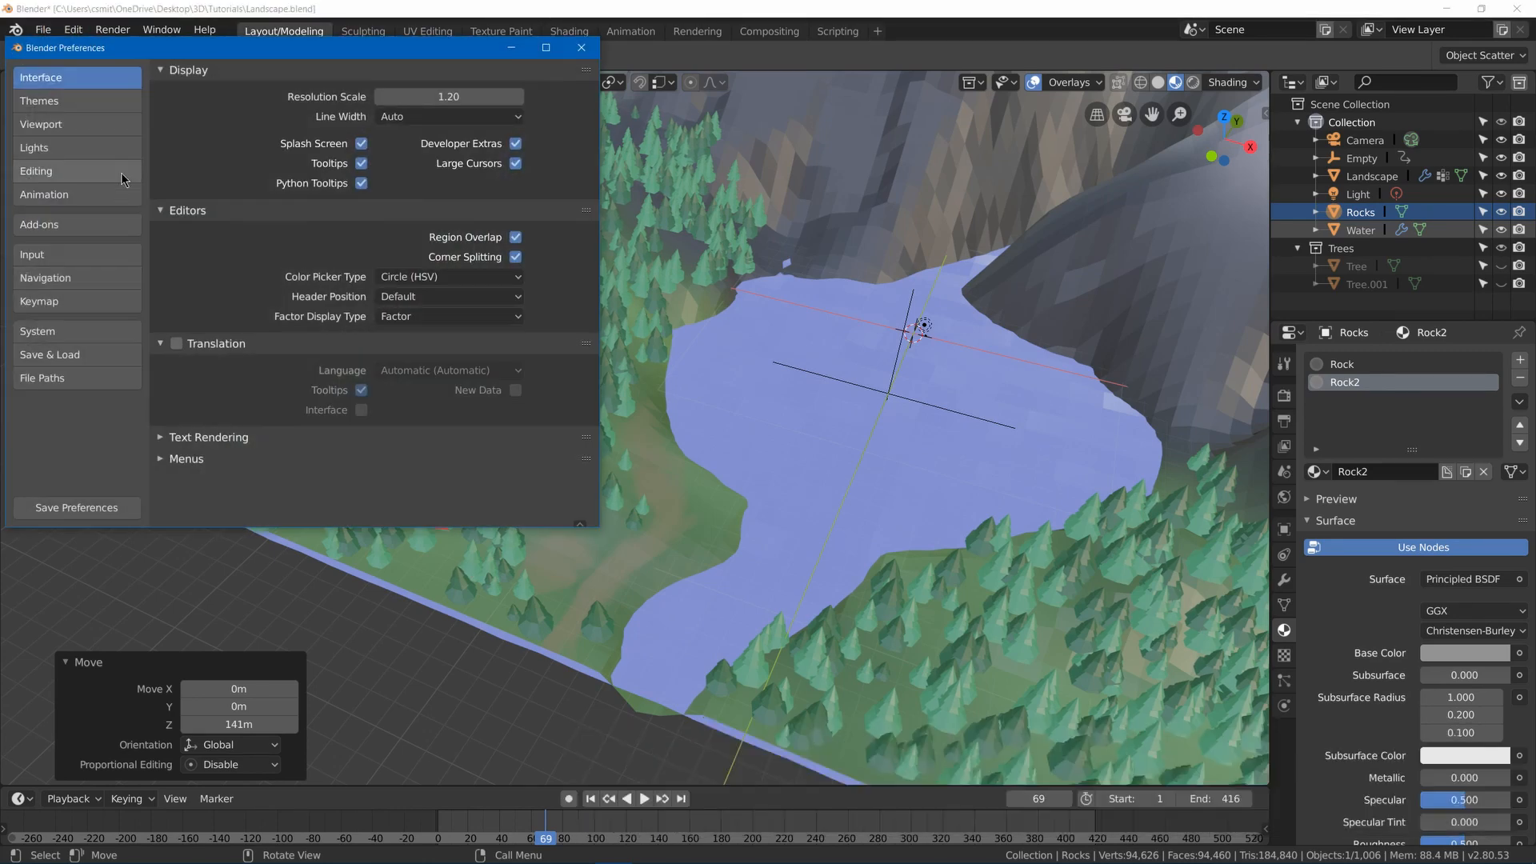
mouse_move(97, 224)
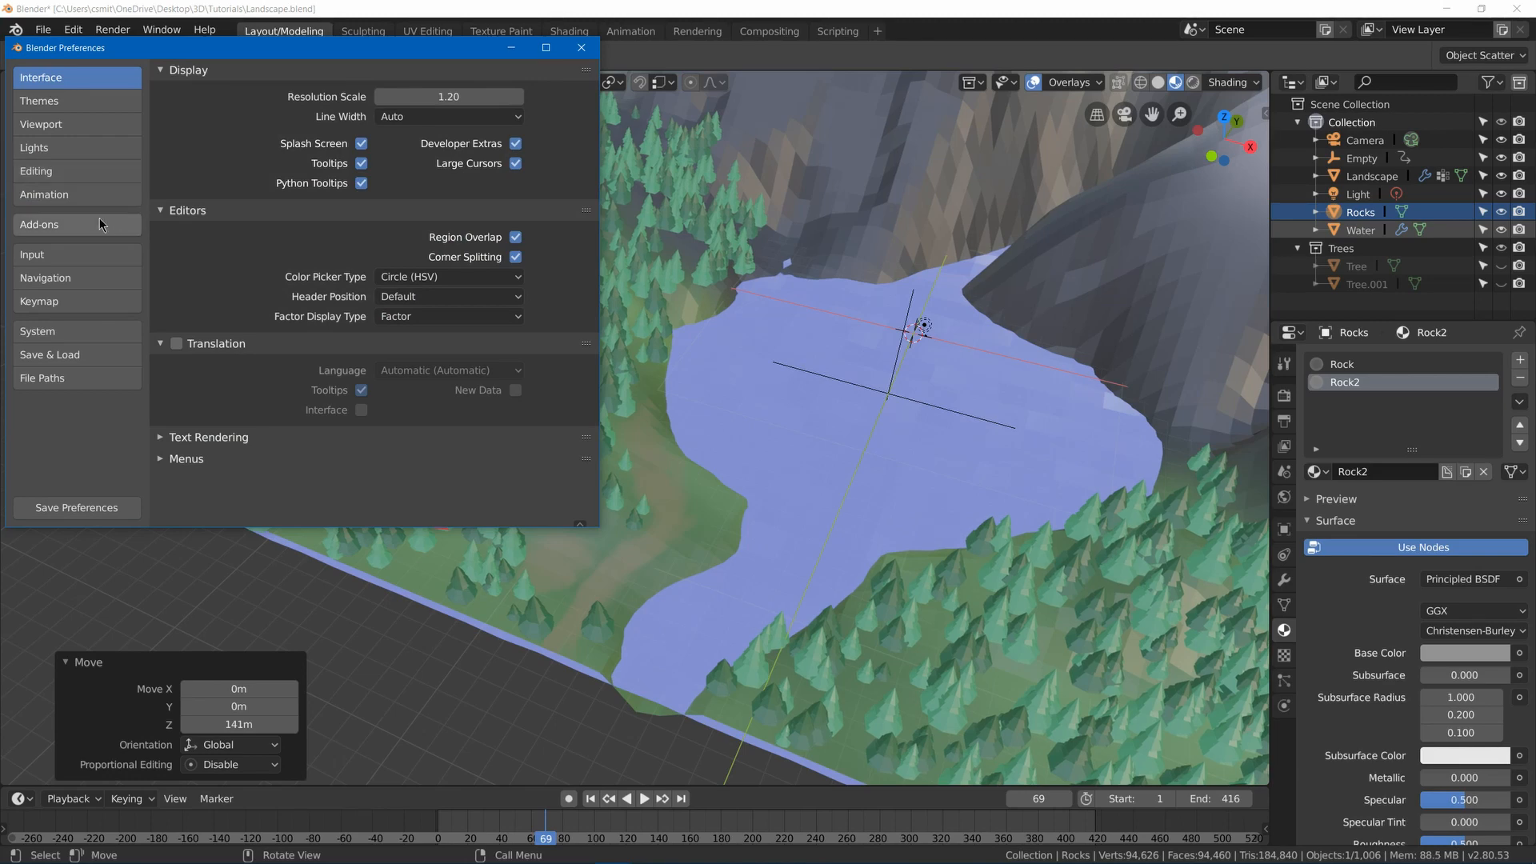
Enable the Scatter Objects add-on in Preferences and close the window.
click(38, 224)
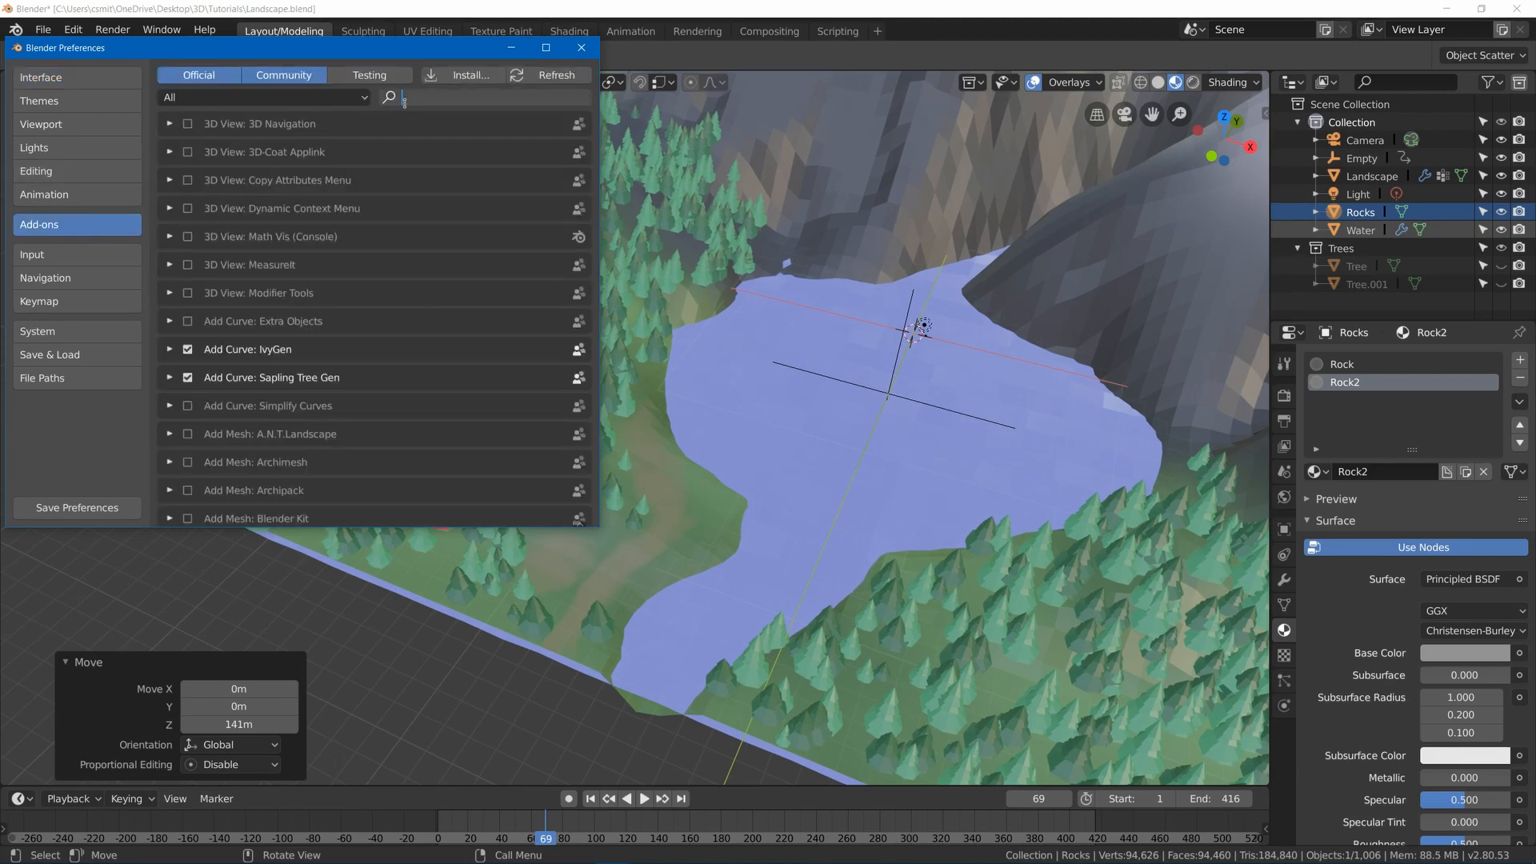
text(scate)
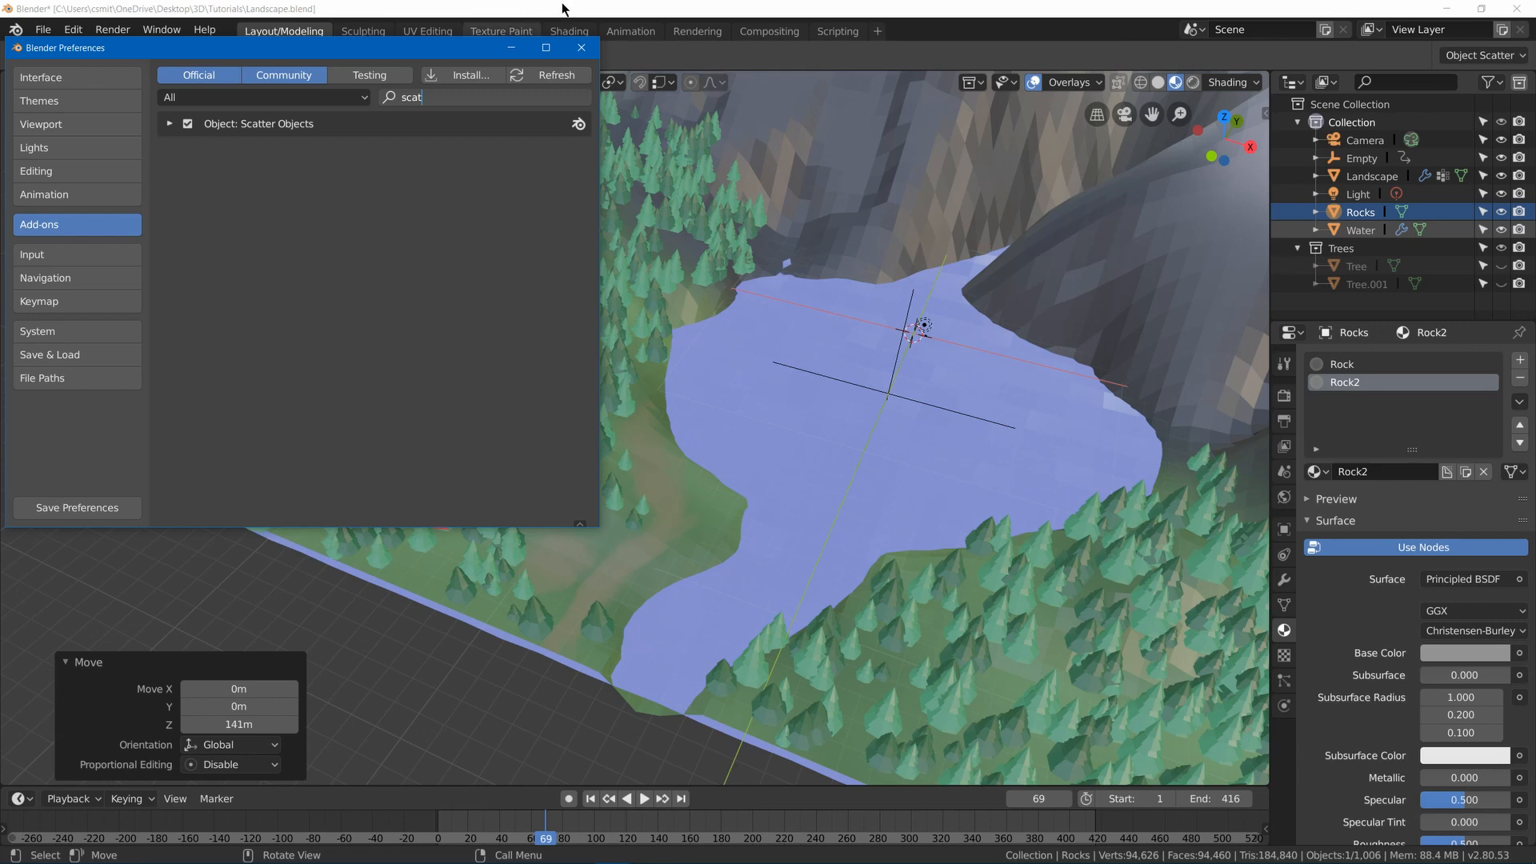
click(579, 47)
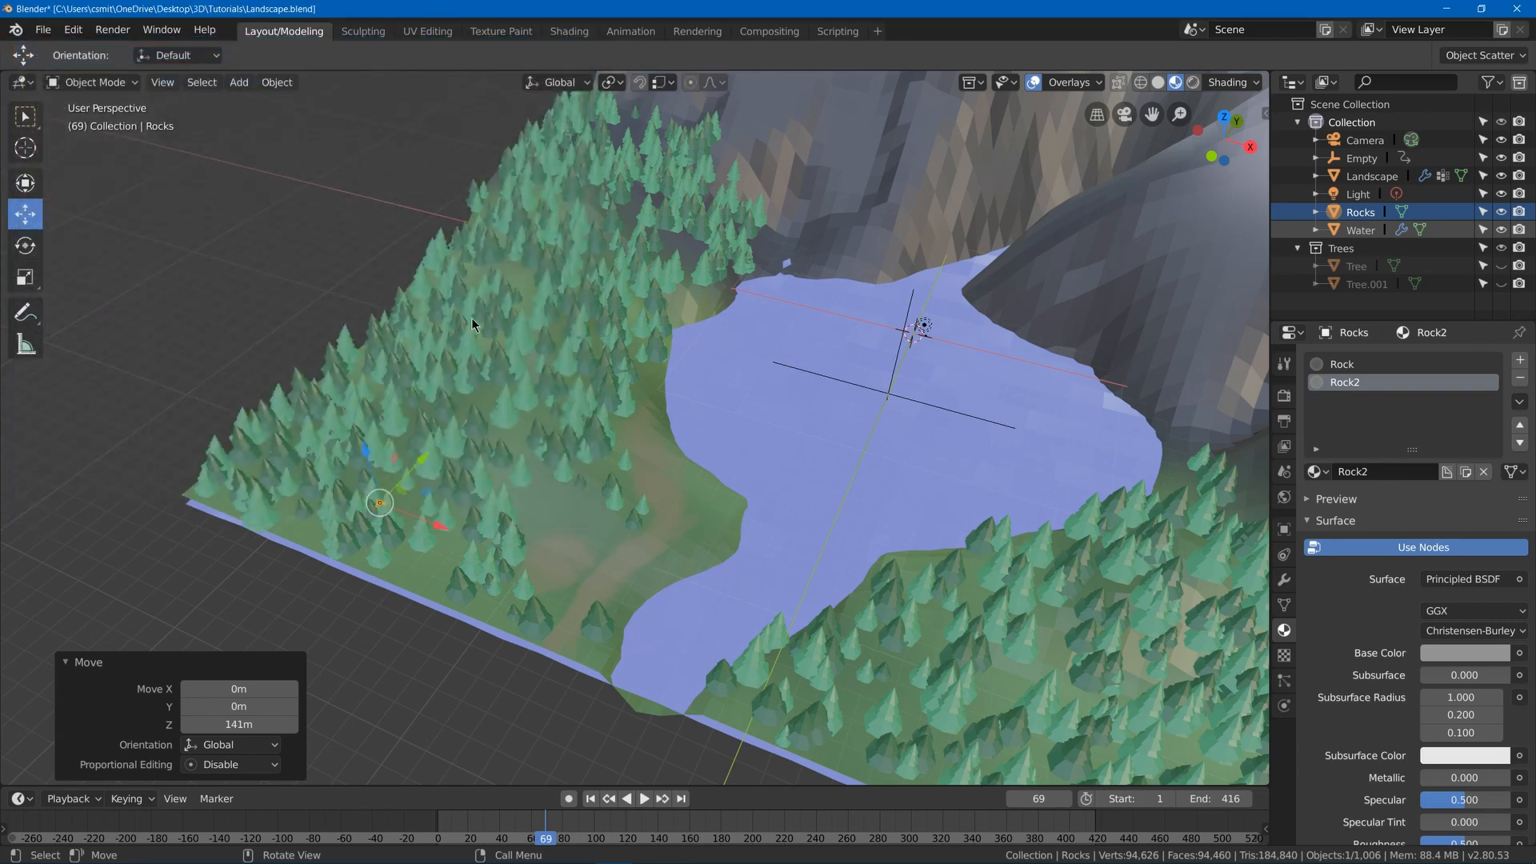
mouse_move(480, 452)
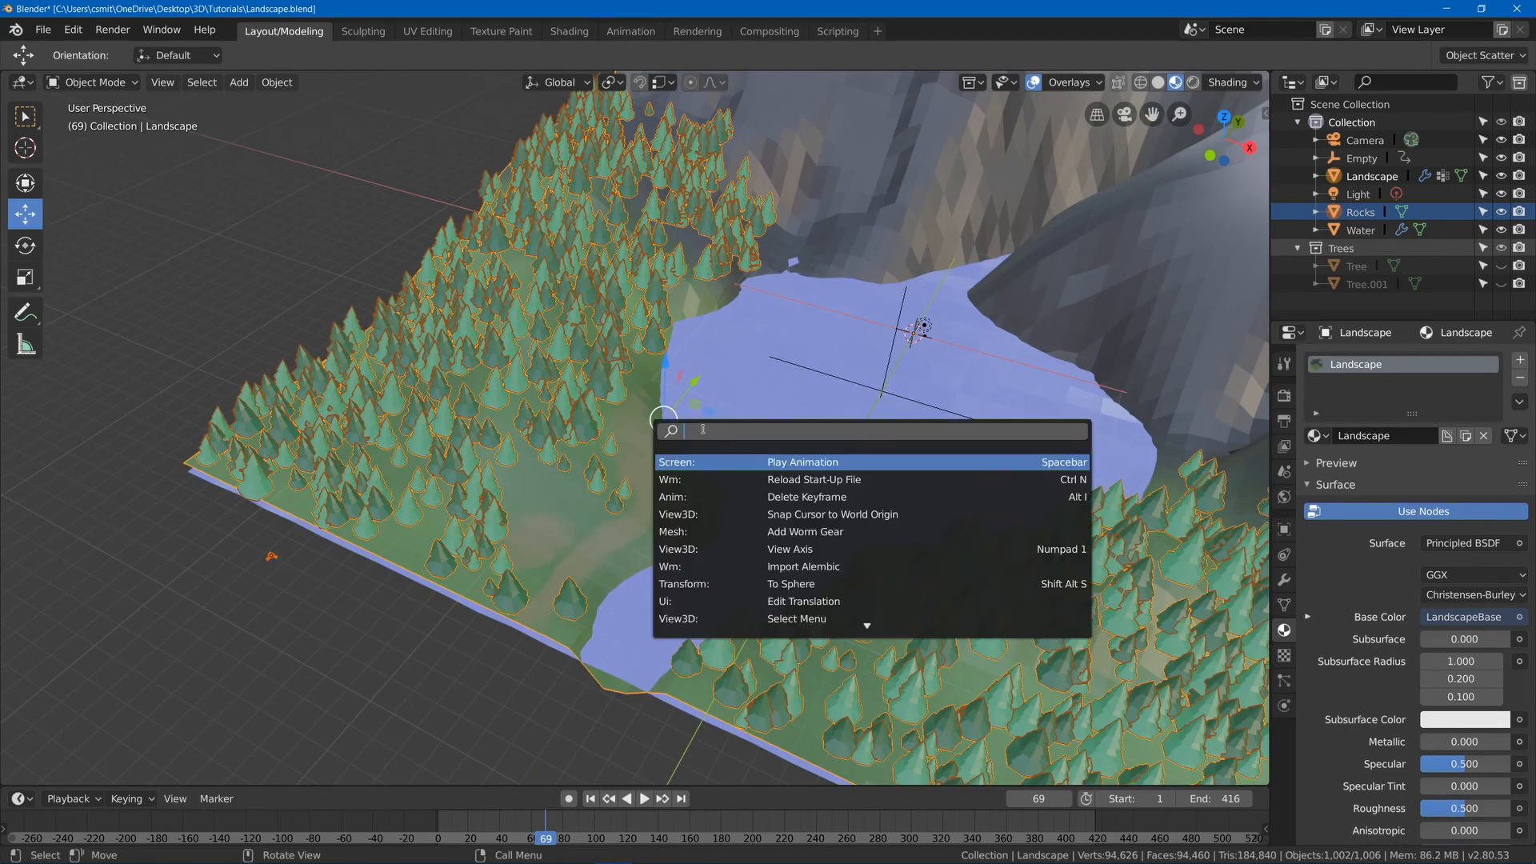
Run the Scatter Objects operator from the F3 search on the Landscape.
text(scatter)
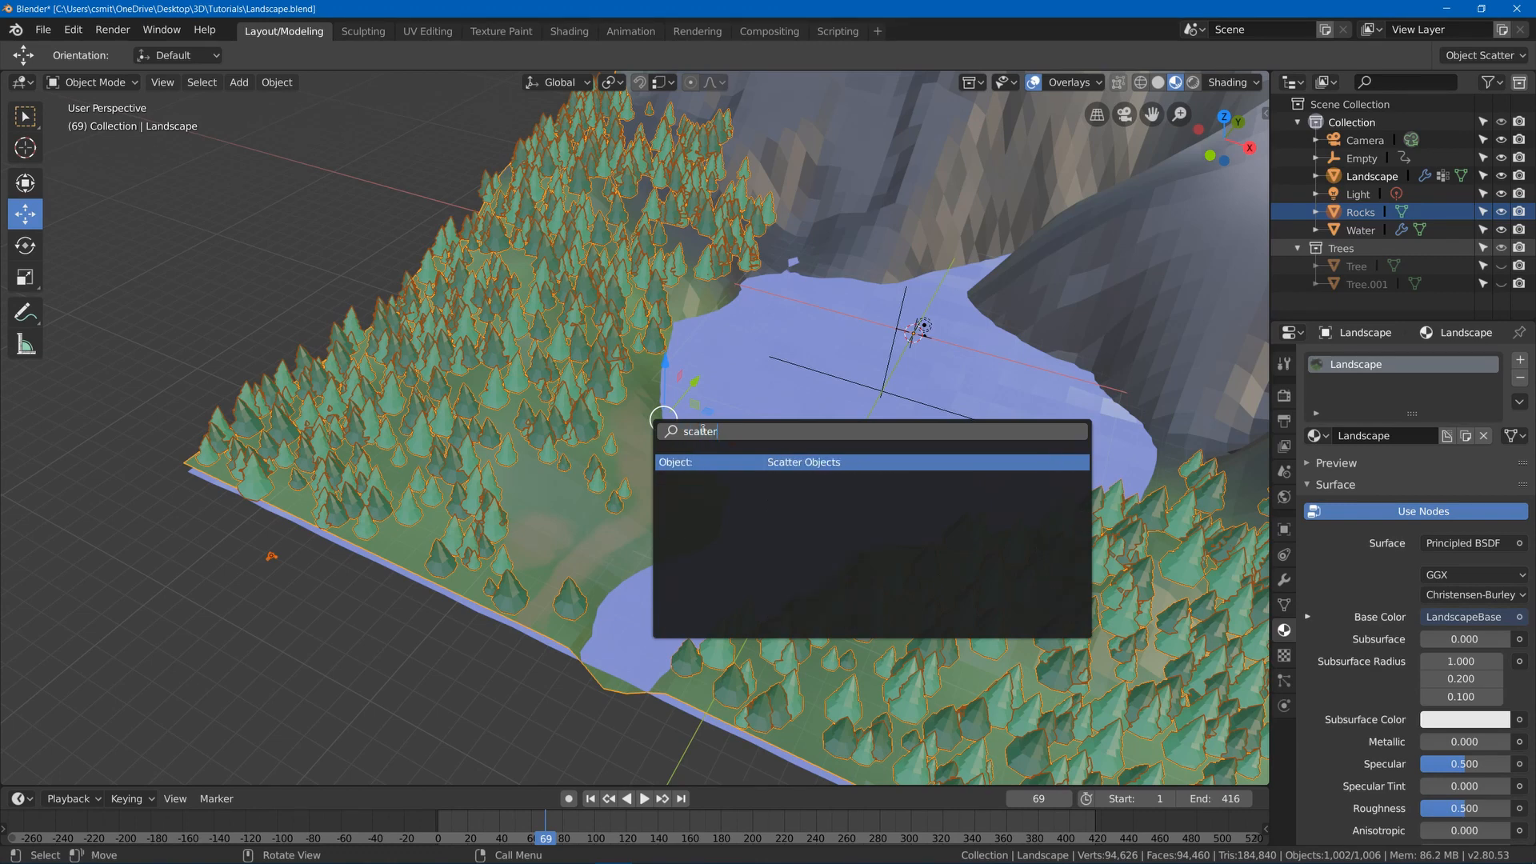
click(803, 461)
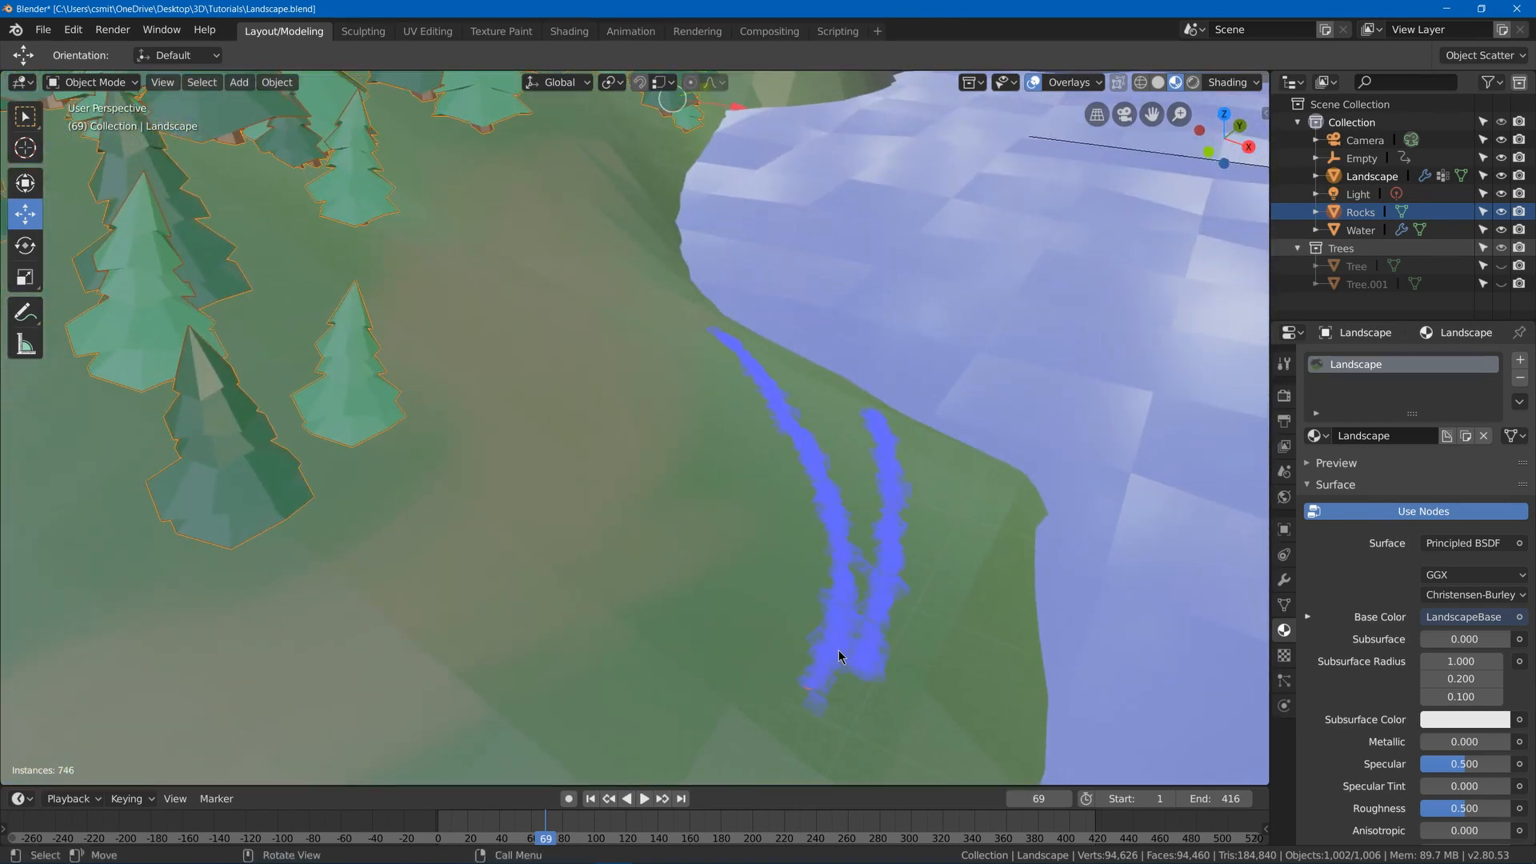
Paint rock scatter strokes along both lake shores.
click(1481, 54)
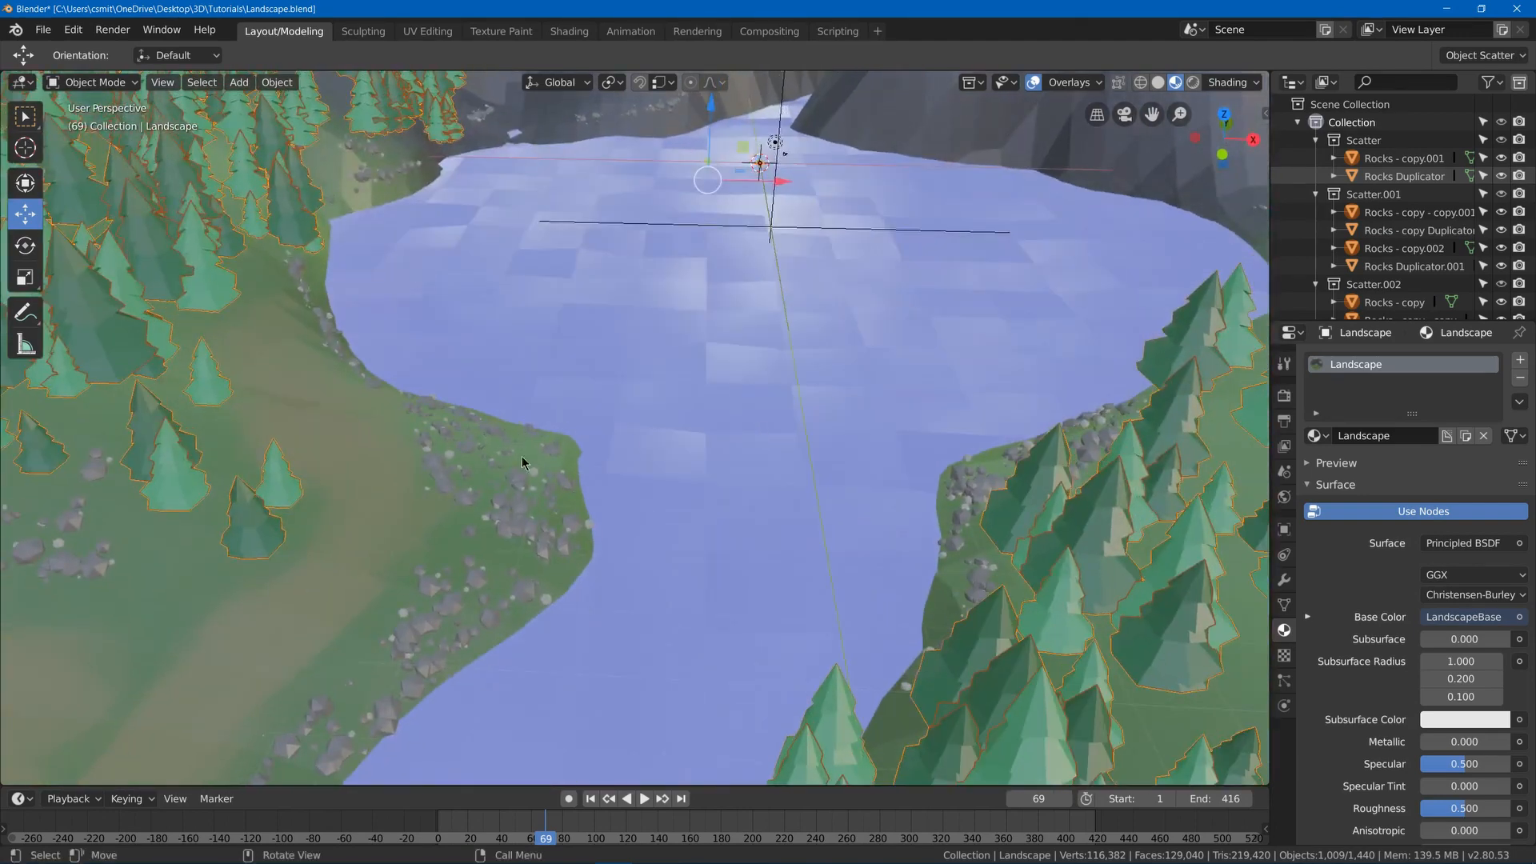
mouse_move(552, 434)
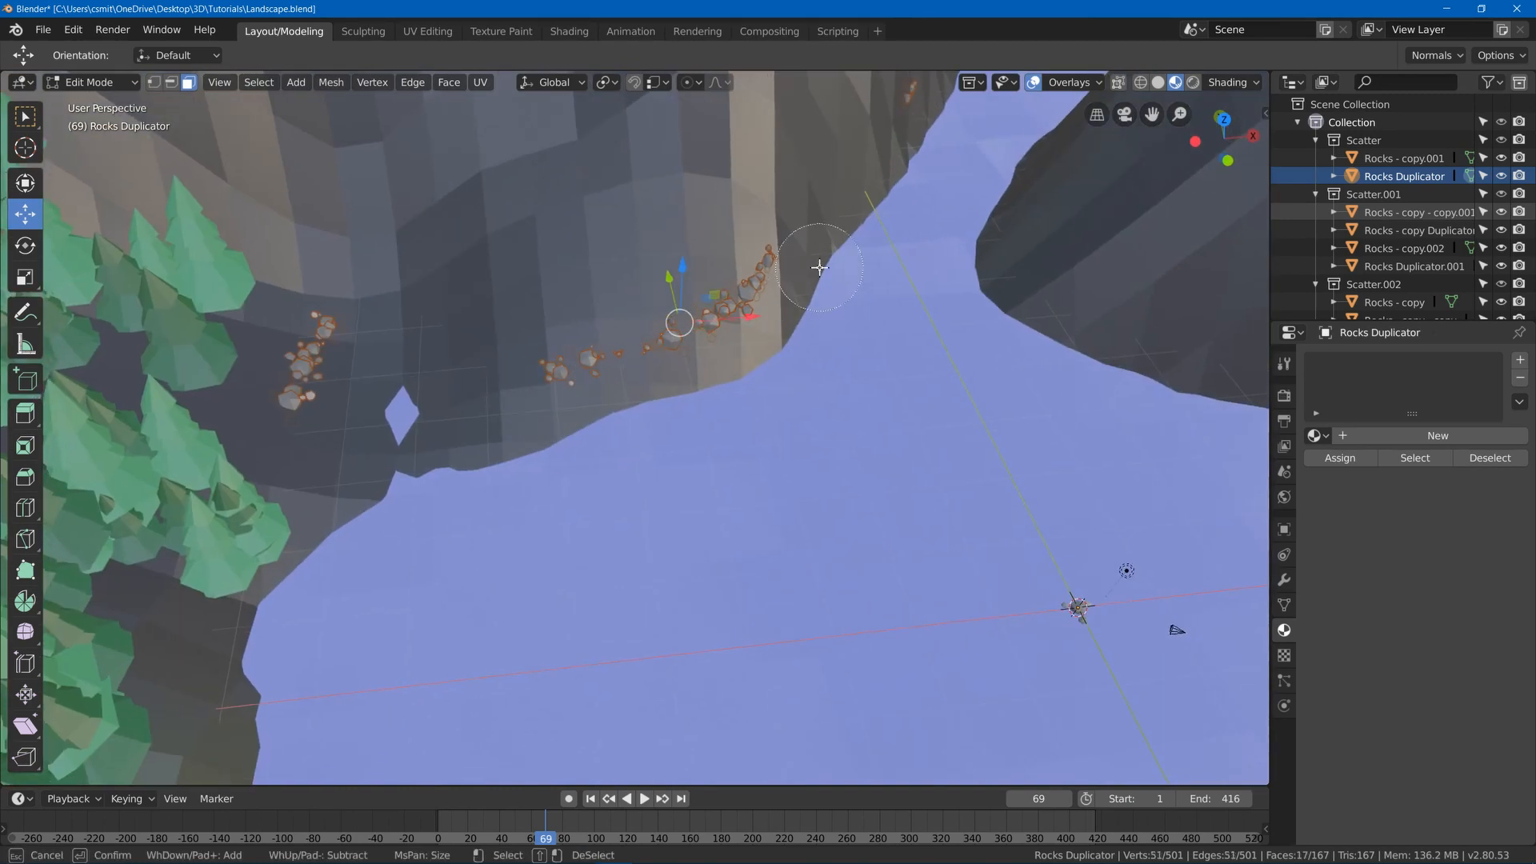
Delete the selected stray rock vertices on the cliff and leave Edit Mode.
key(x)
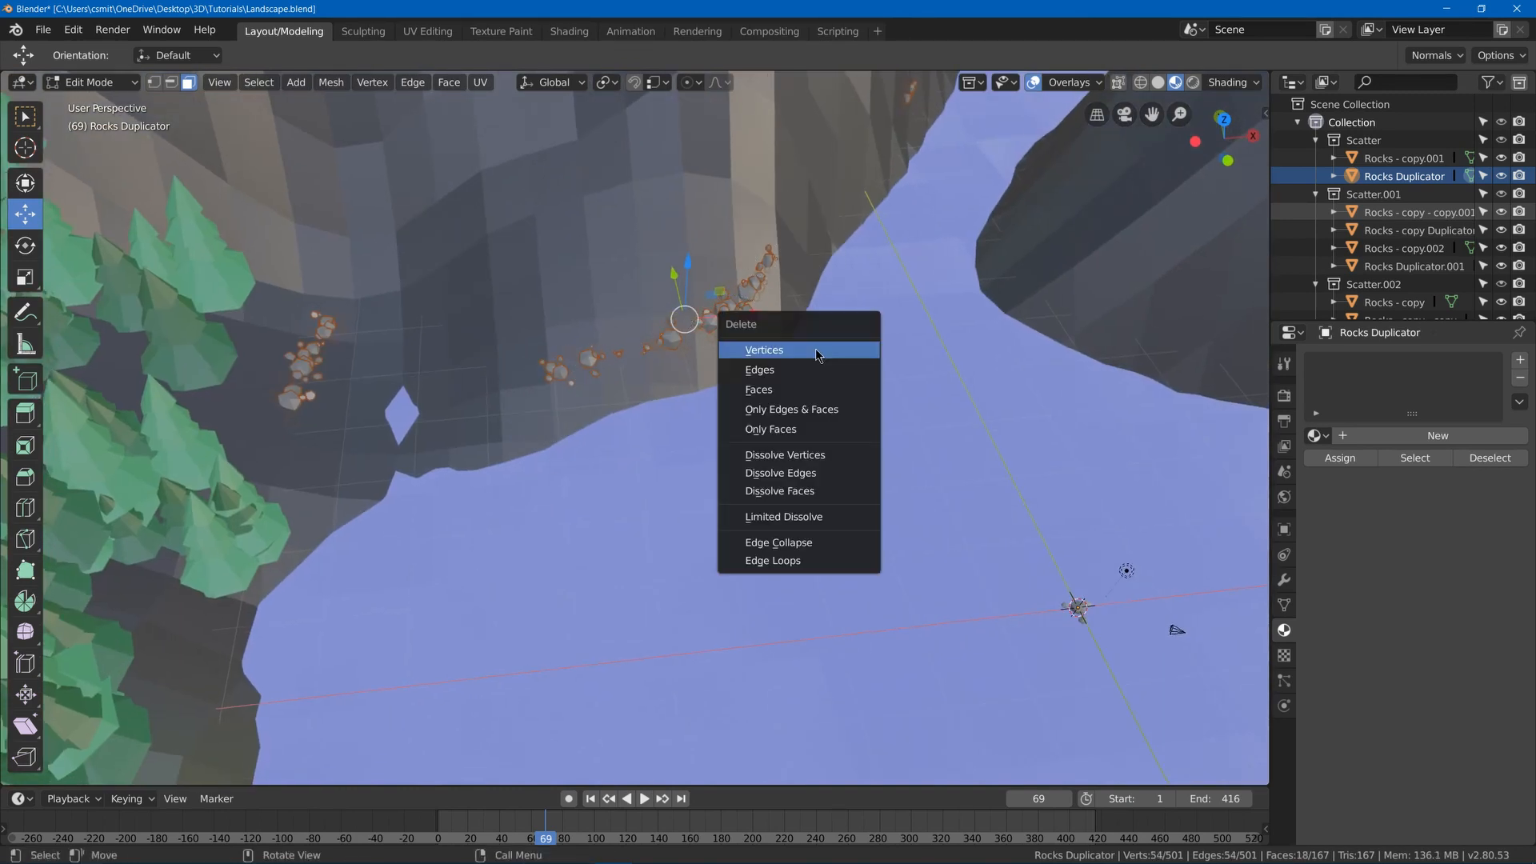
click(764, 351)
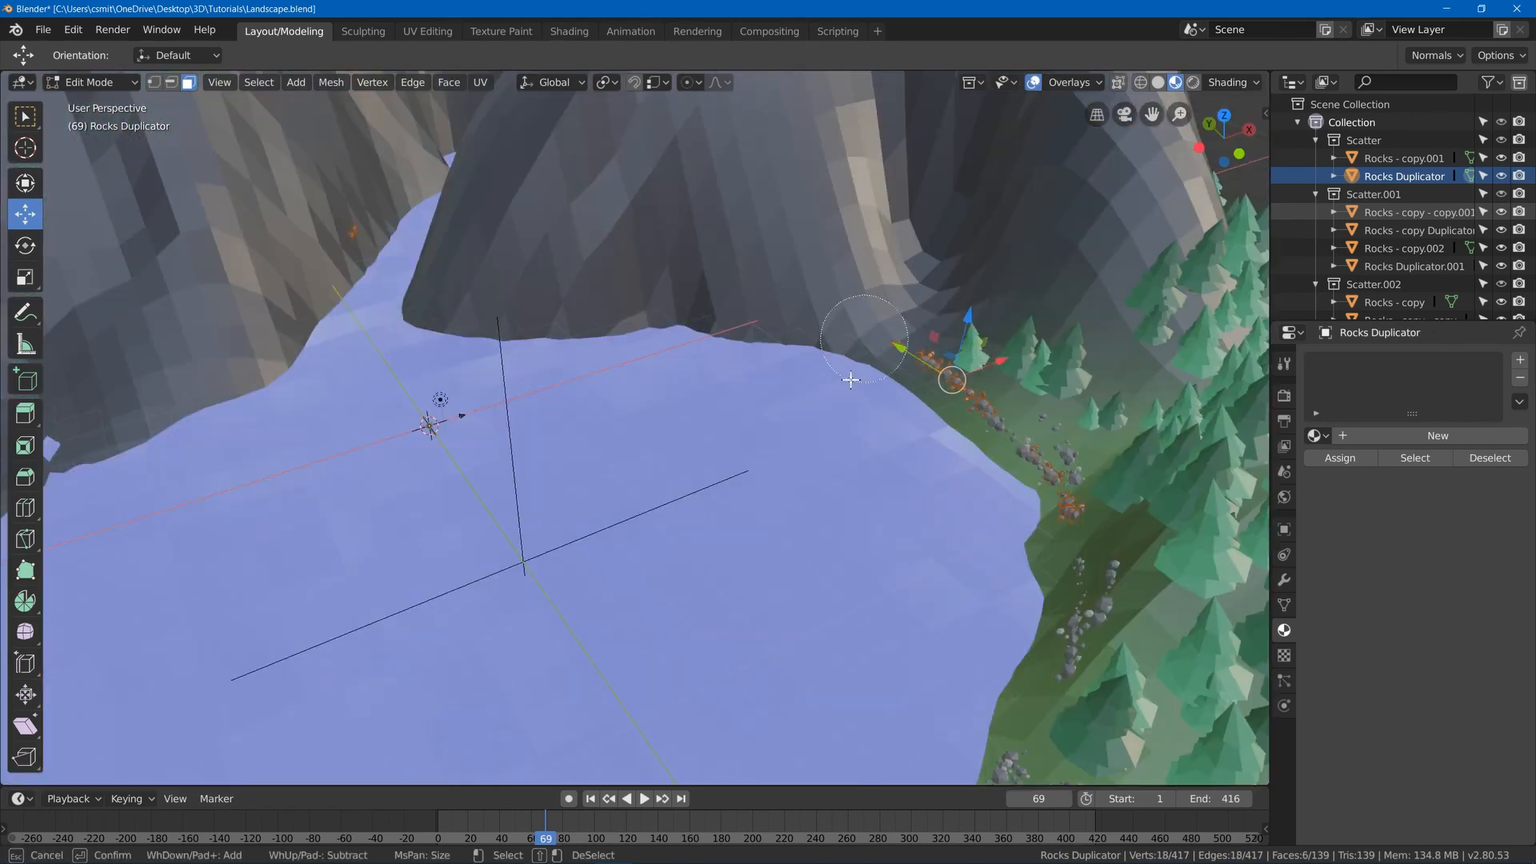
key(Tab)
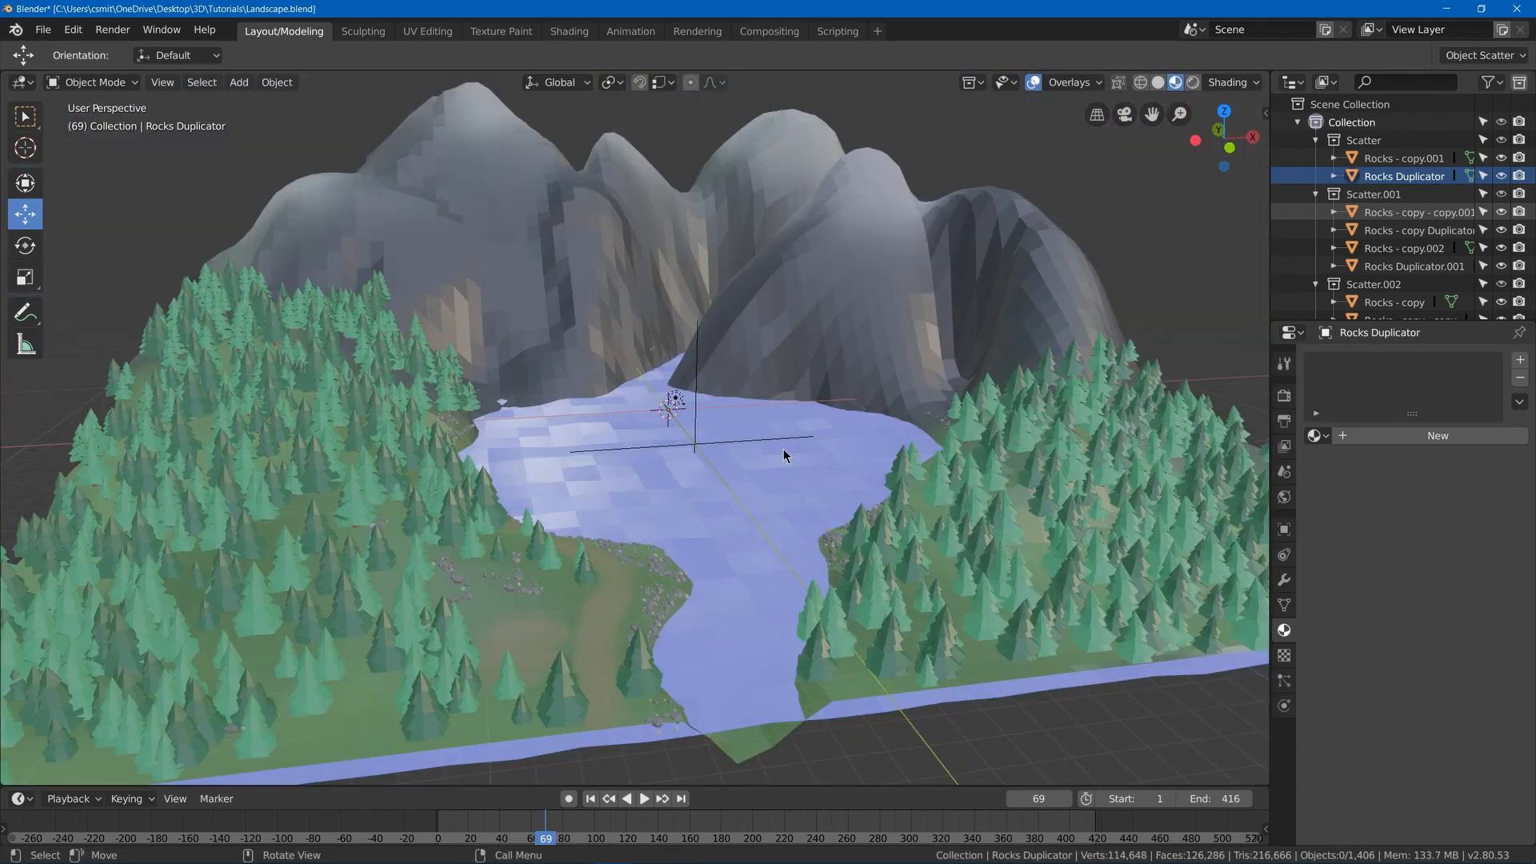